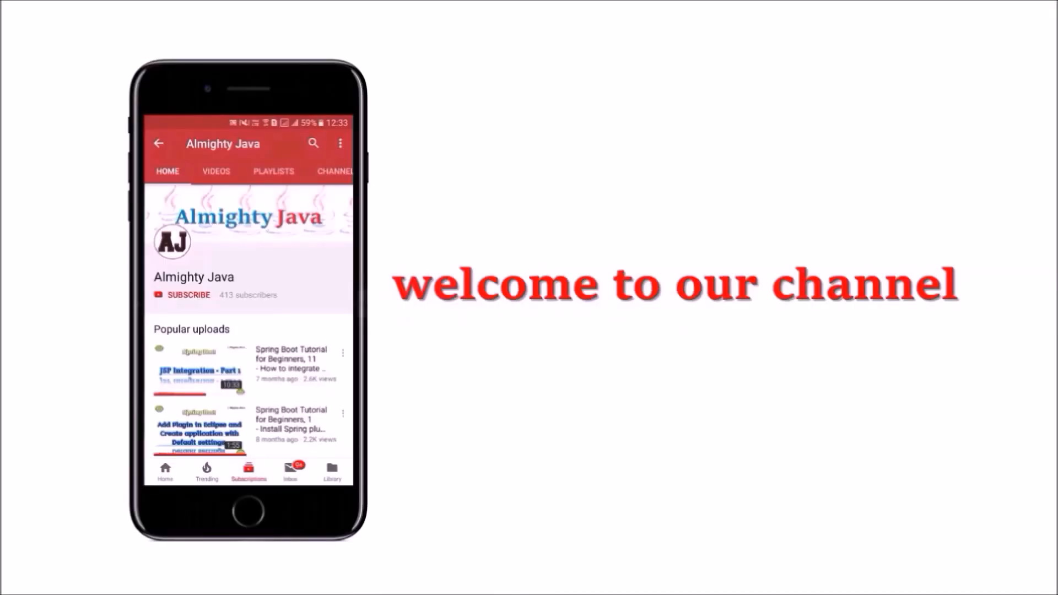
Let the channel intro finish and show the Almighty Java channel home page
left_click(188, 295)
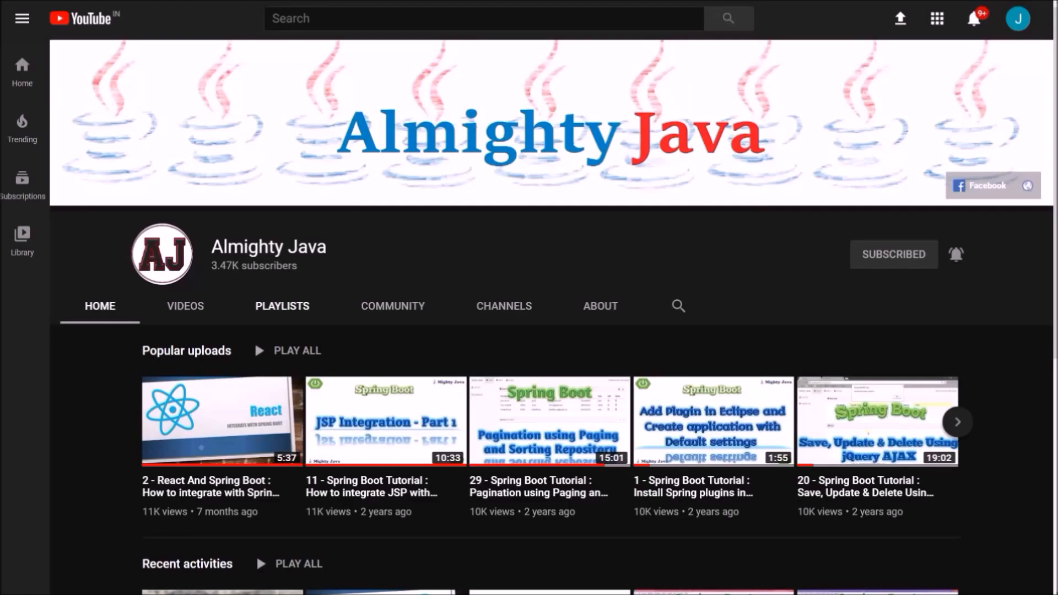
Play all videos of the channel's ReactJS & Spring Boot playlist from its playlists
left_click(282, 306)
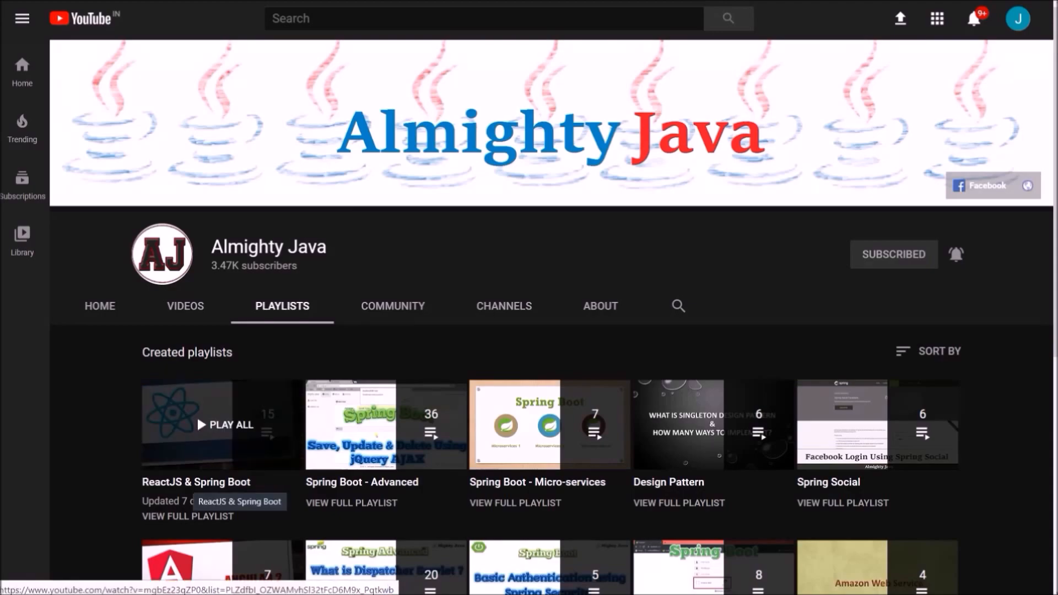
left_click(225, 424)
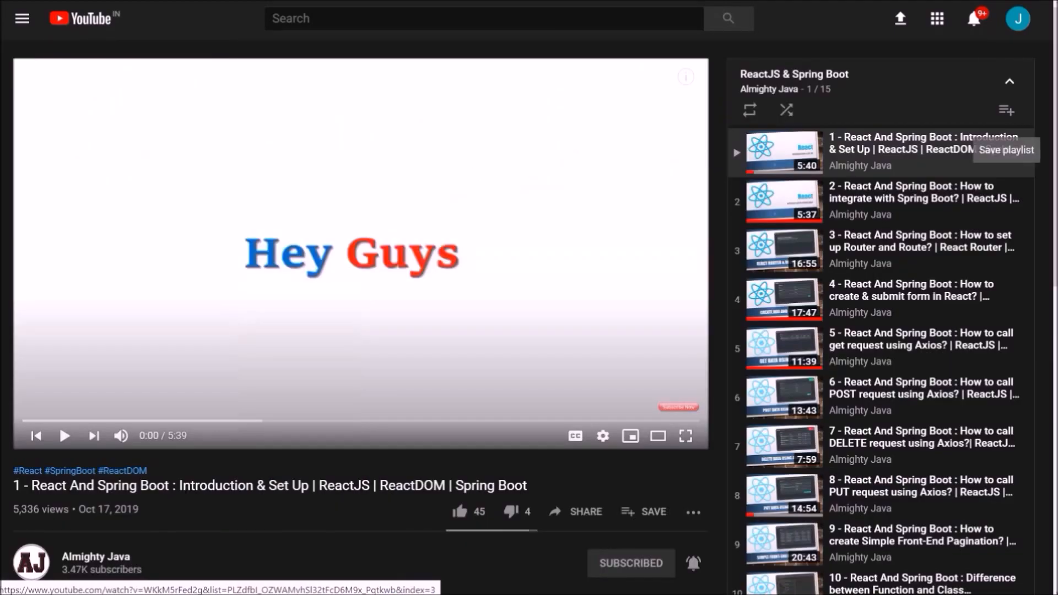
scroll("down", 3)
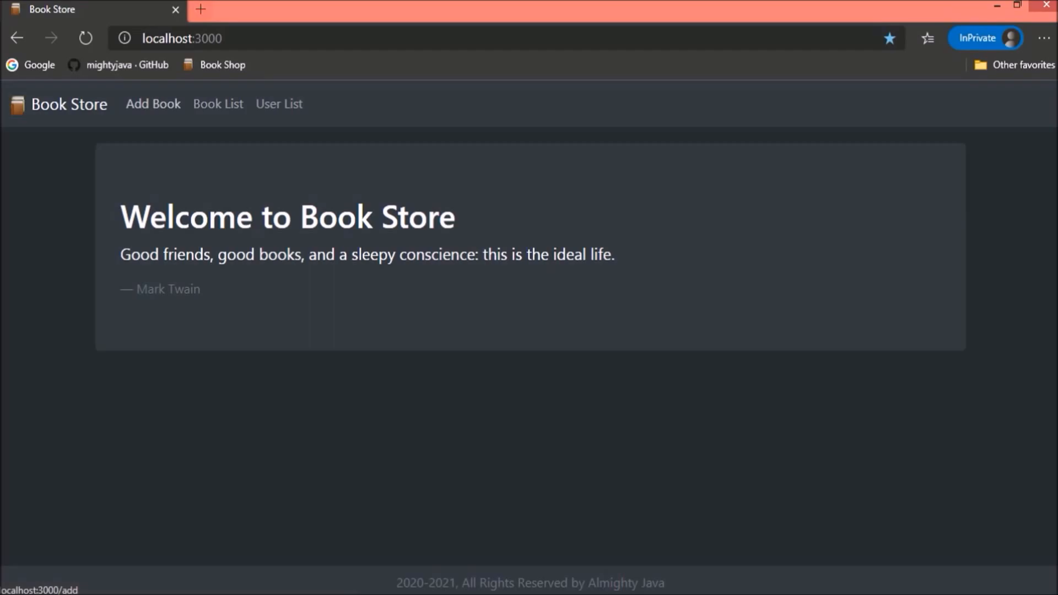
Browse the Book Store app's Book List and User List pages in Edge
left_click(218, 103)
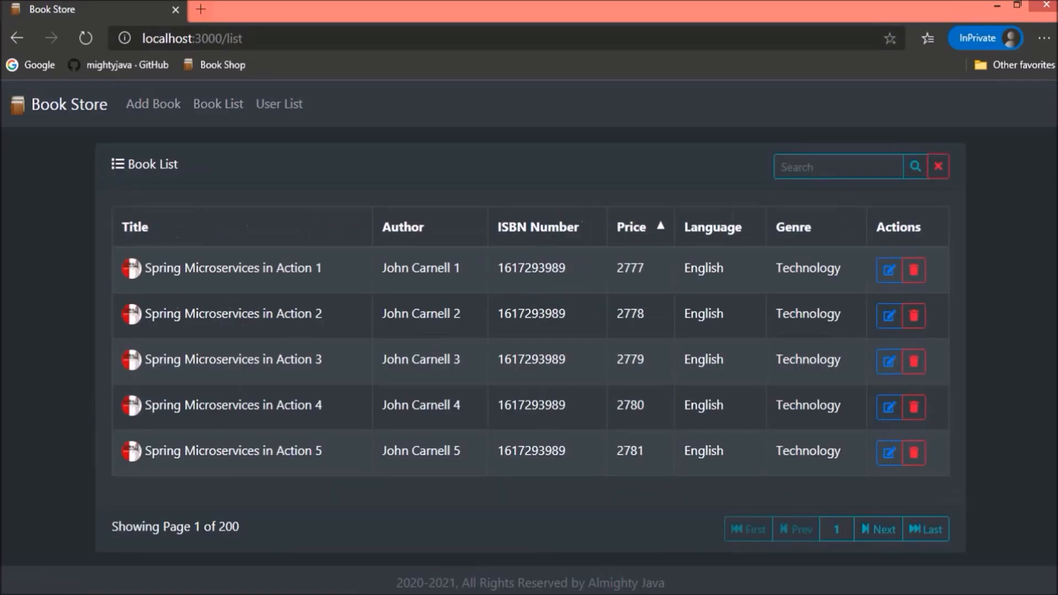
left_click(278, 104)
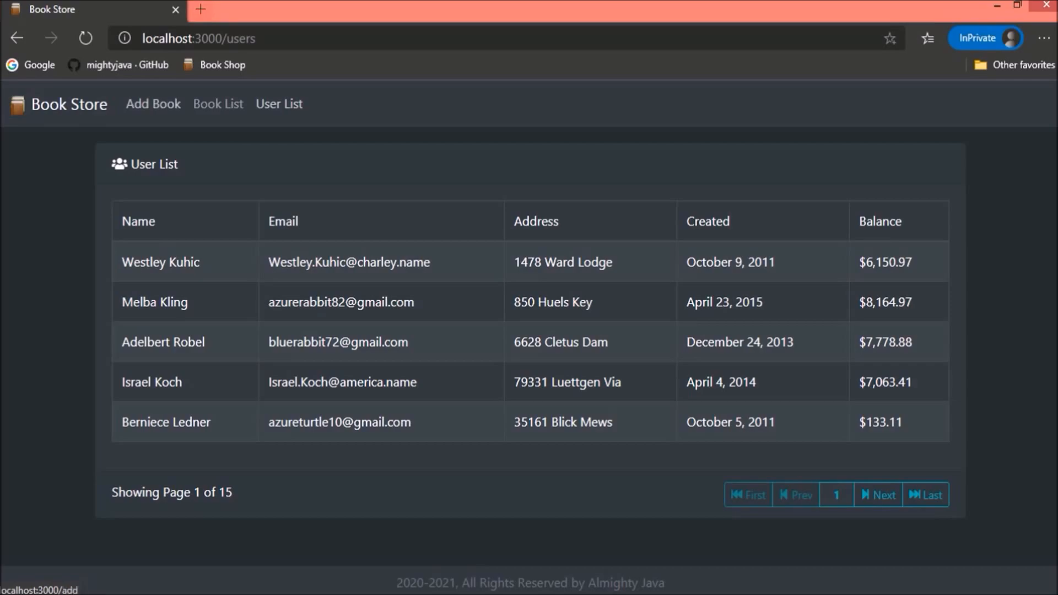
left_click(68, 105)
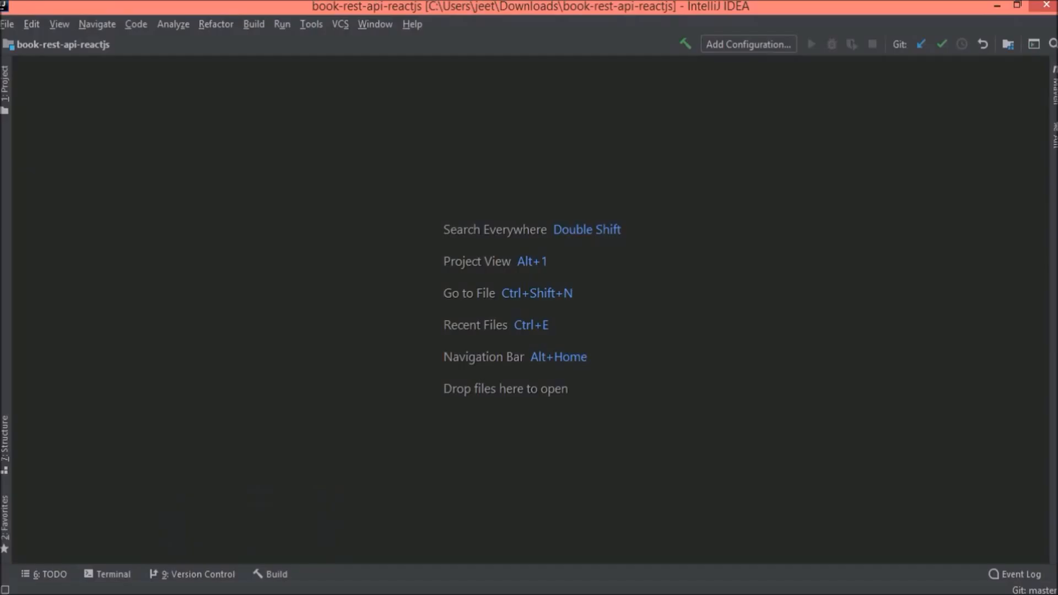
Expand the project tree down to webapp/reactjs/src and browse the assets folder's Style.css
left_click(5, 78)
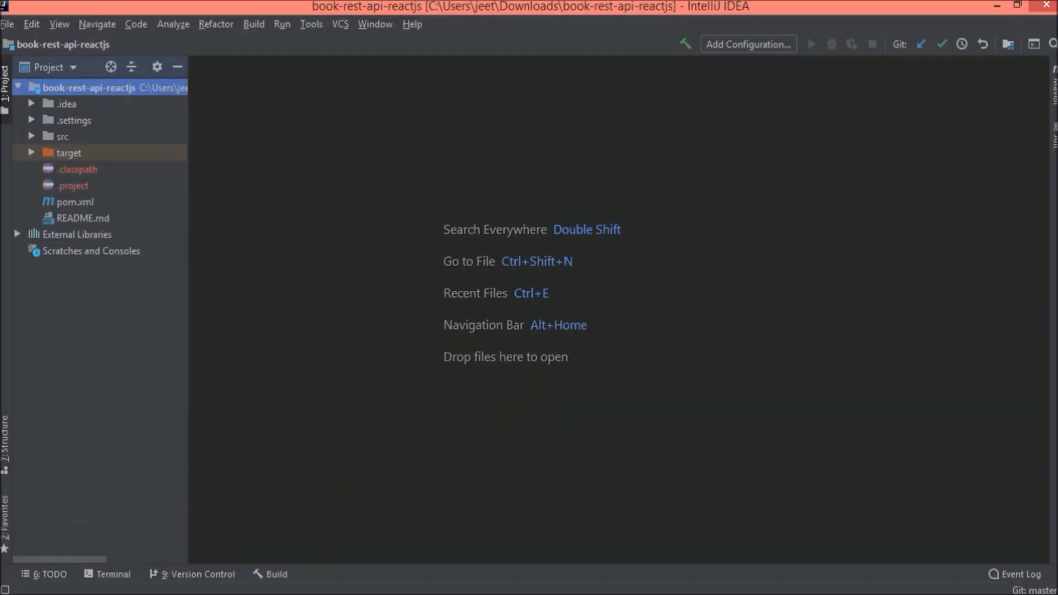
left_click(63, 136)
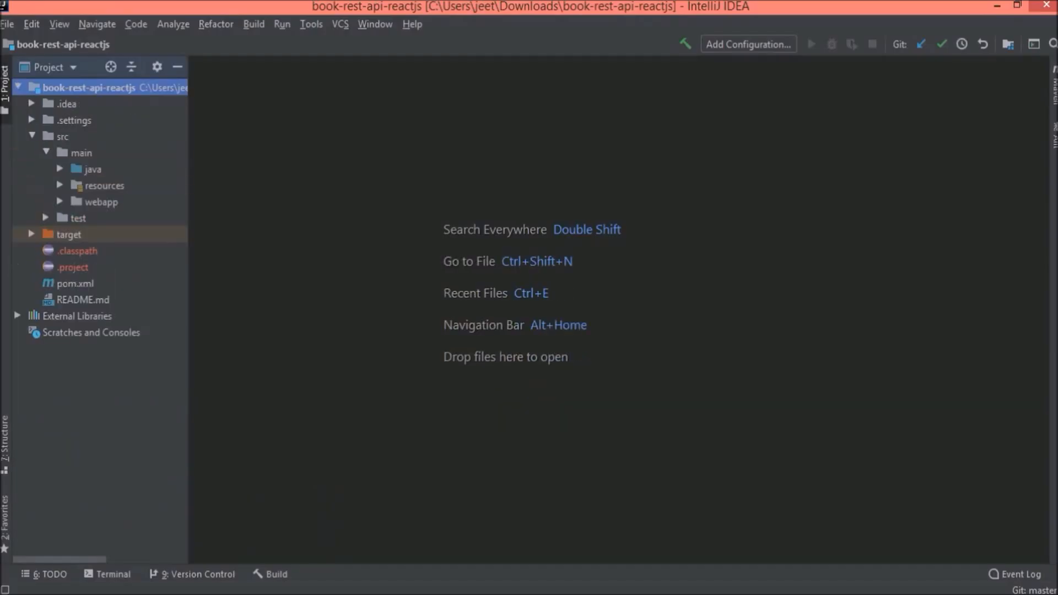
left_click(46, 202)
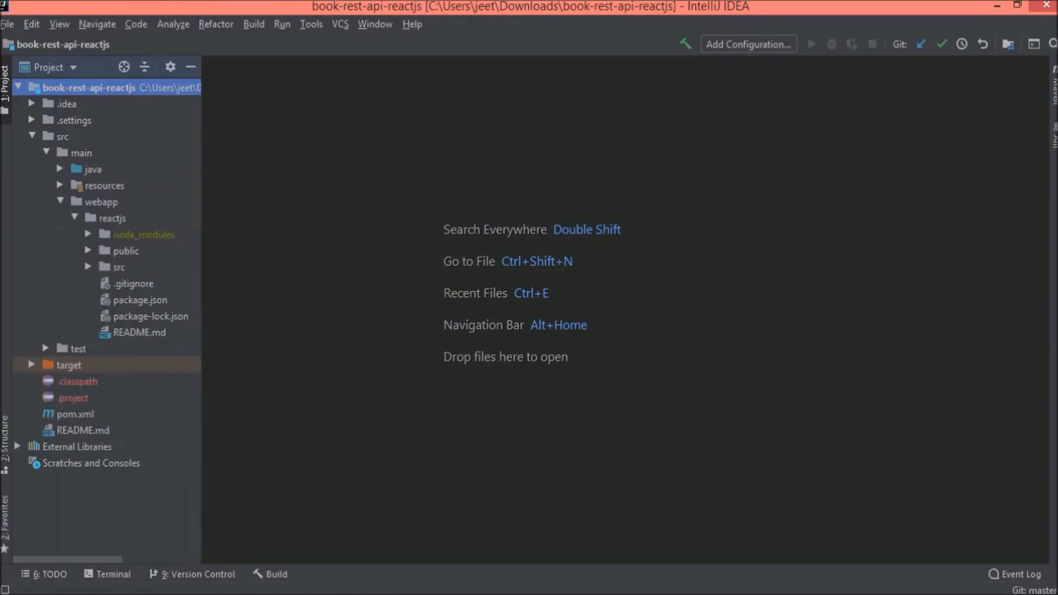
left_click(120, 267)
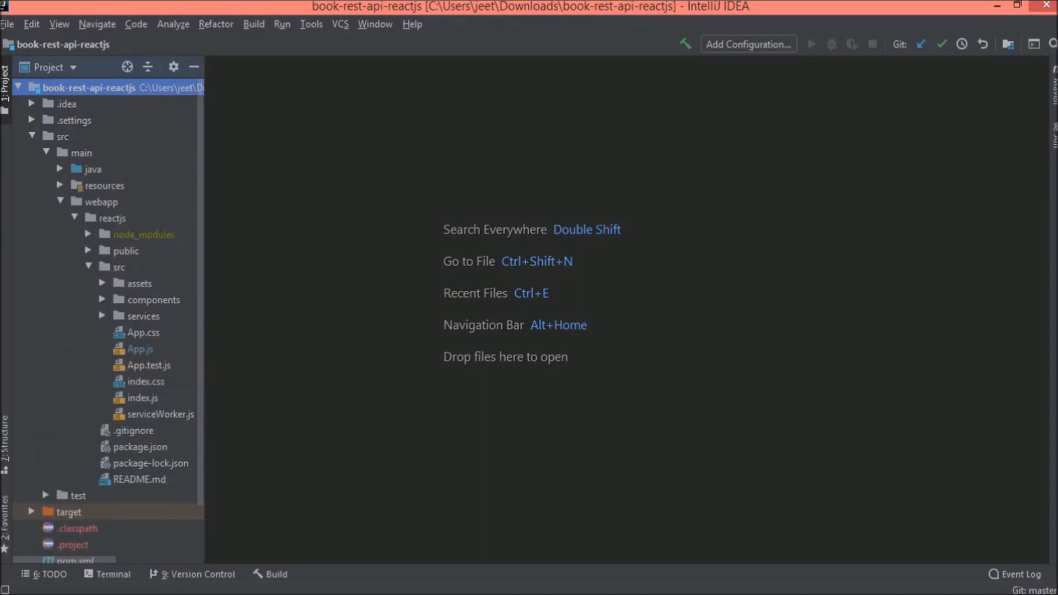
left_click(138, 283)
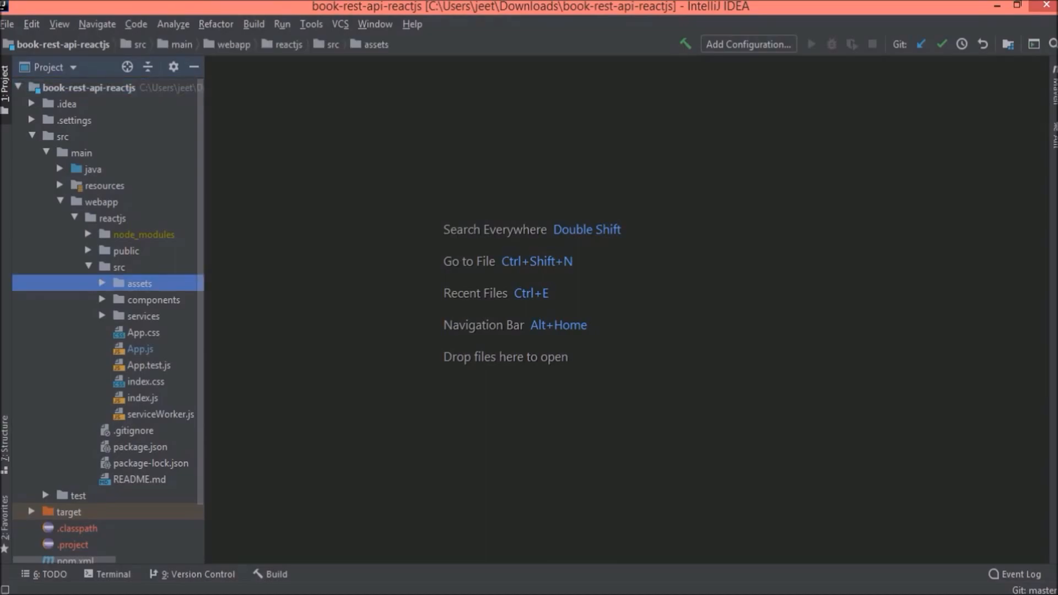
left_click(120, 283)
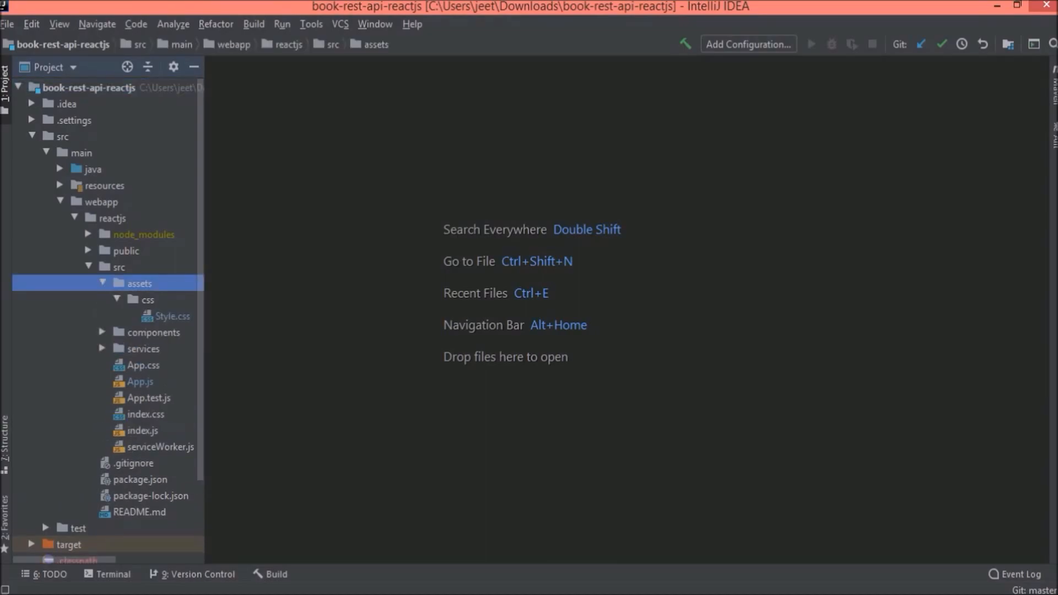
left_click(173, 316)
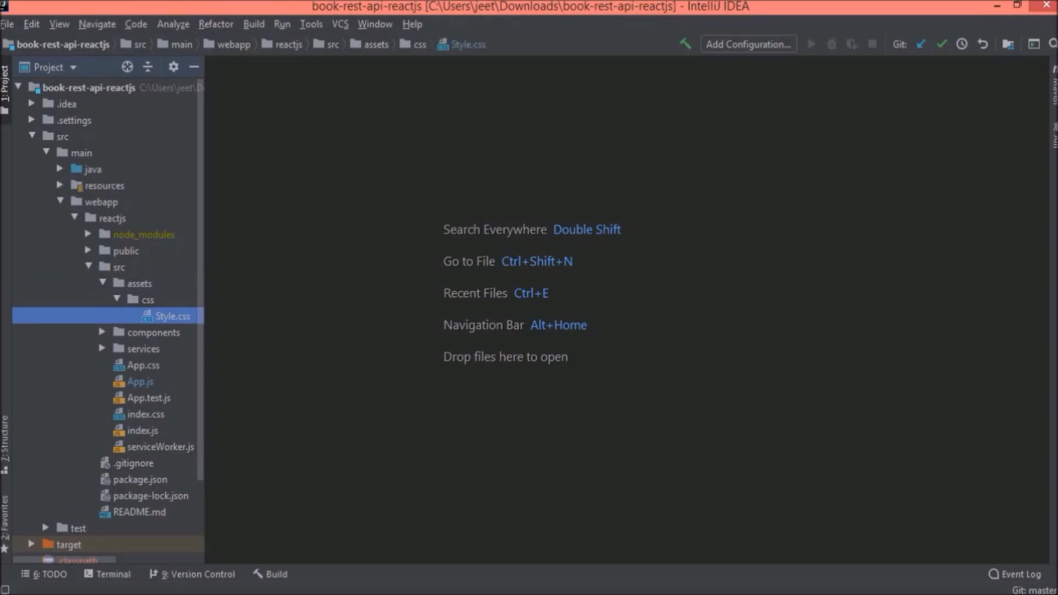
left_click(116, 282)
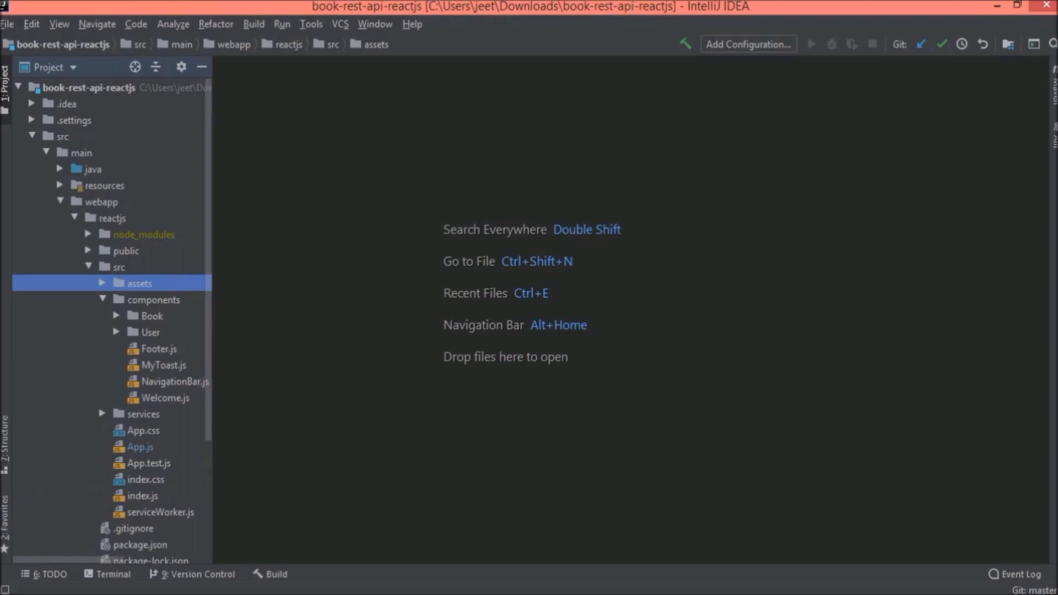
Look through the Book components folder, then open App.js in the editor
left_click(151, 332)
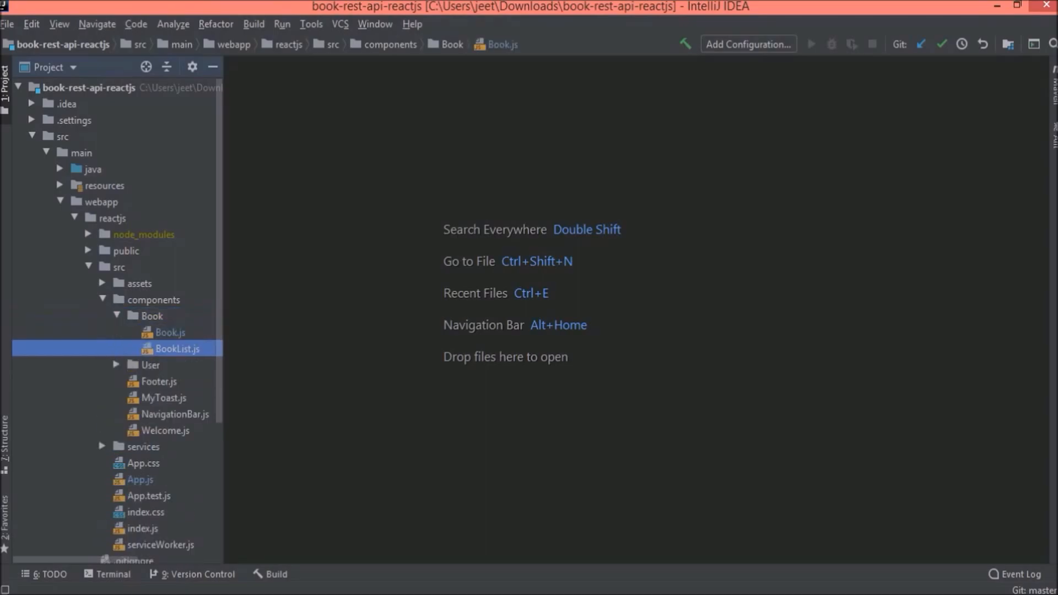
left_click(151, 316)
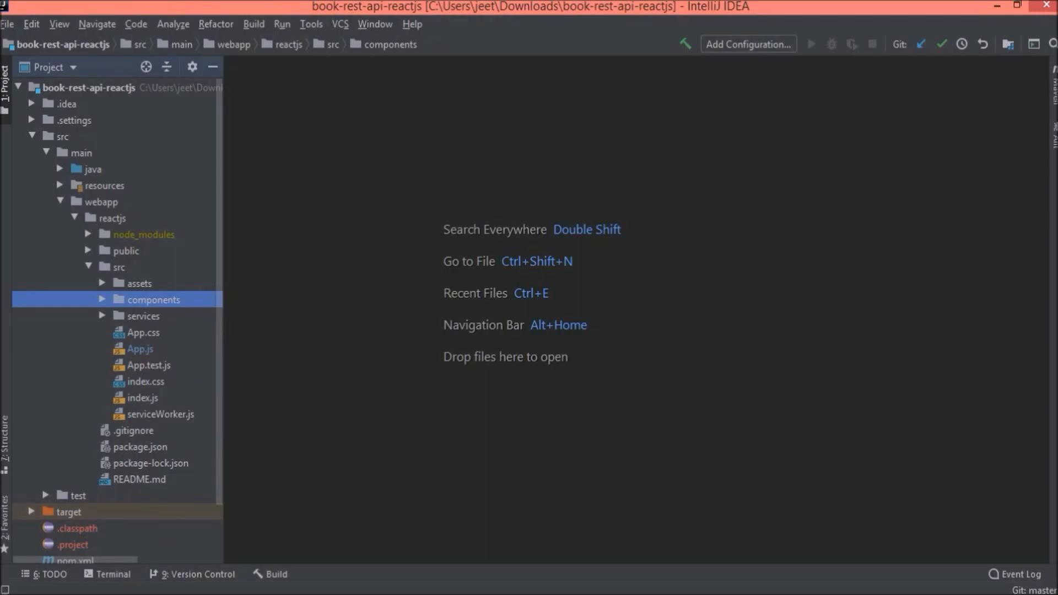
left_click(119, 267)
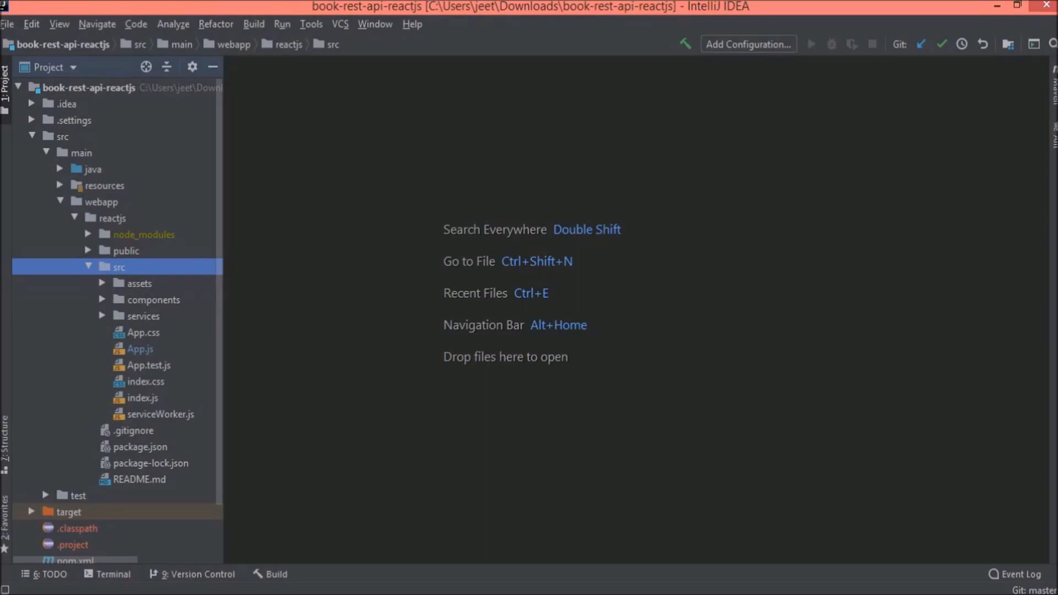
left_click(139, 349)
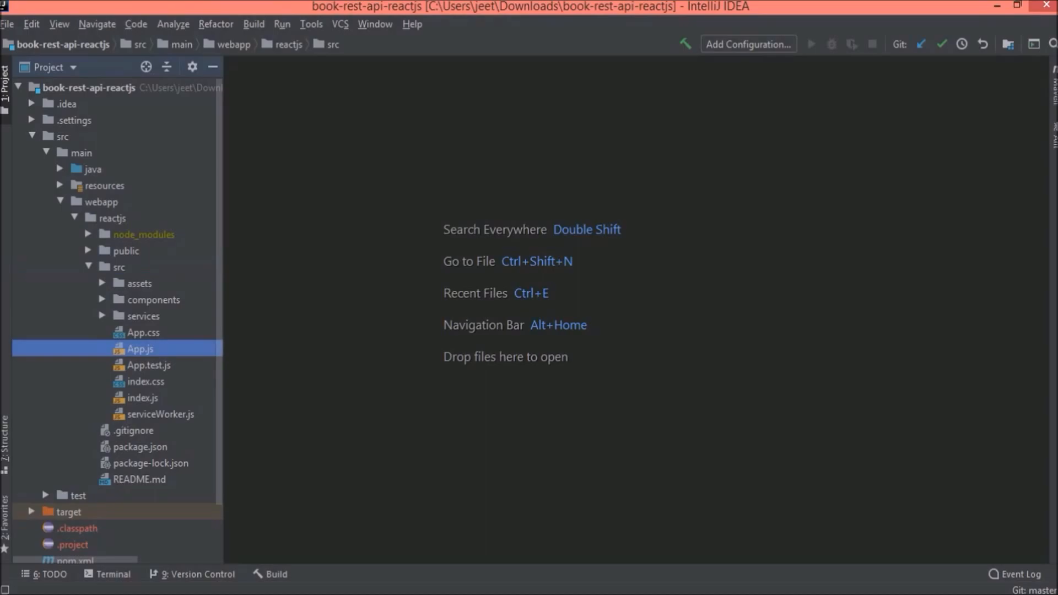
double_click(140, 349)
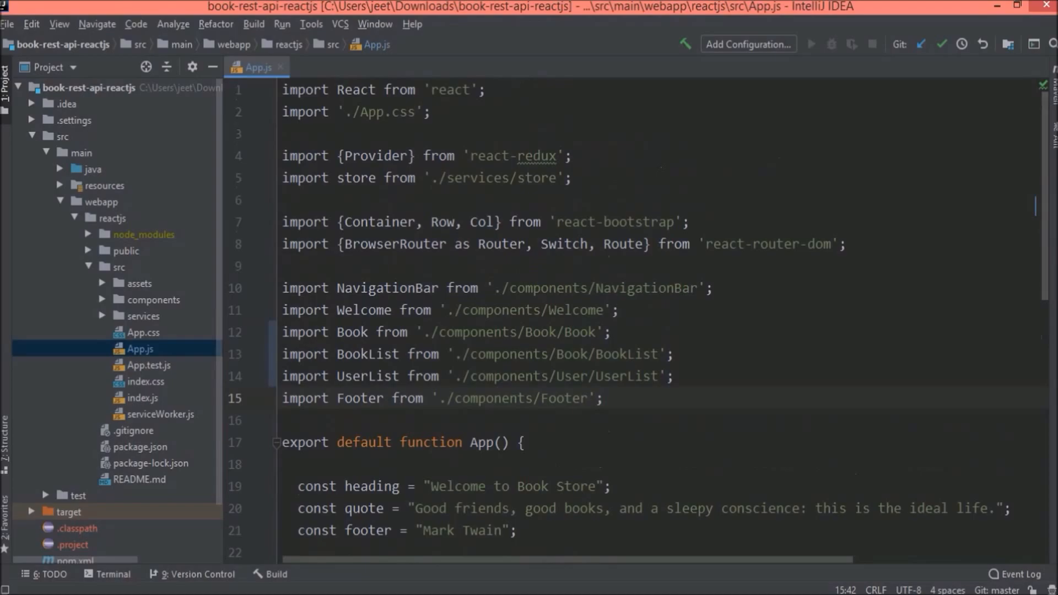
Open index.js and compare its Provider and store imports with App.js
left_click(603, 398)
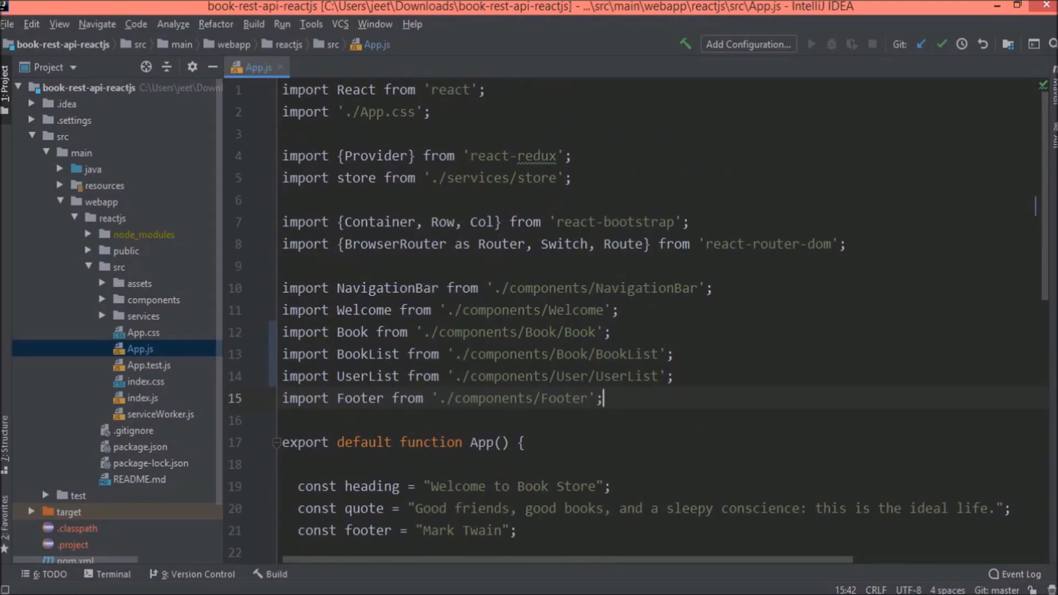
left_click(142, 398)
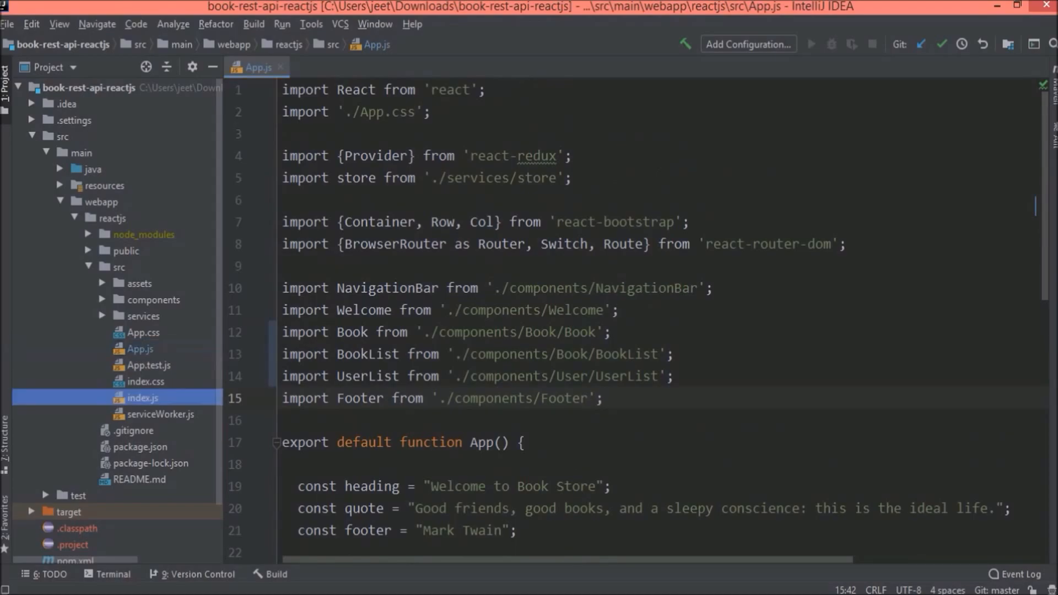
double_click(143, 398)
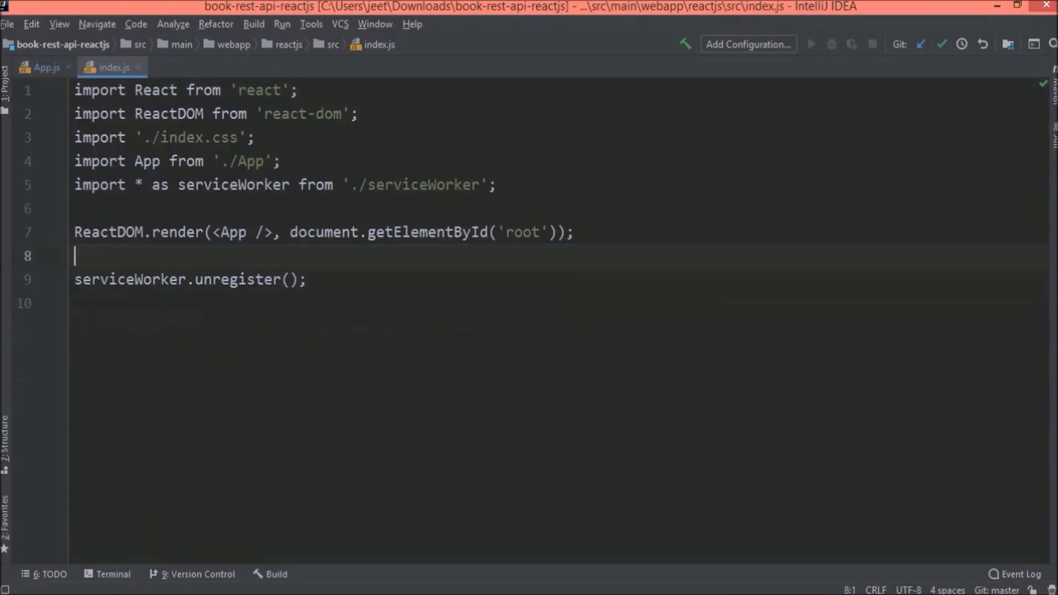
left_click(43, 67)
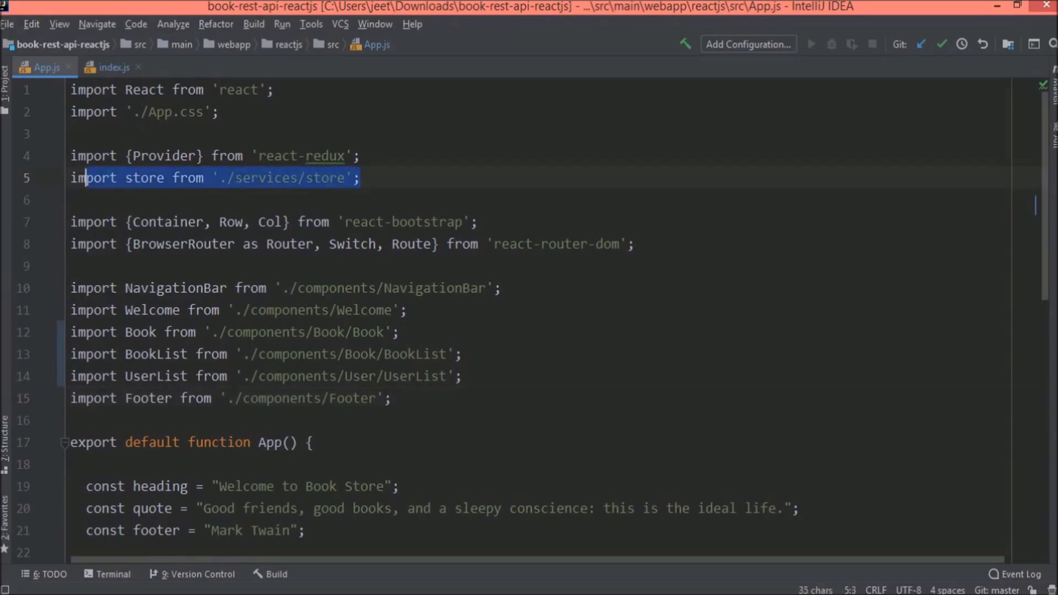
left_click(112, 66)
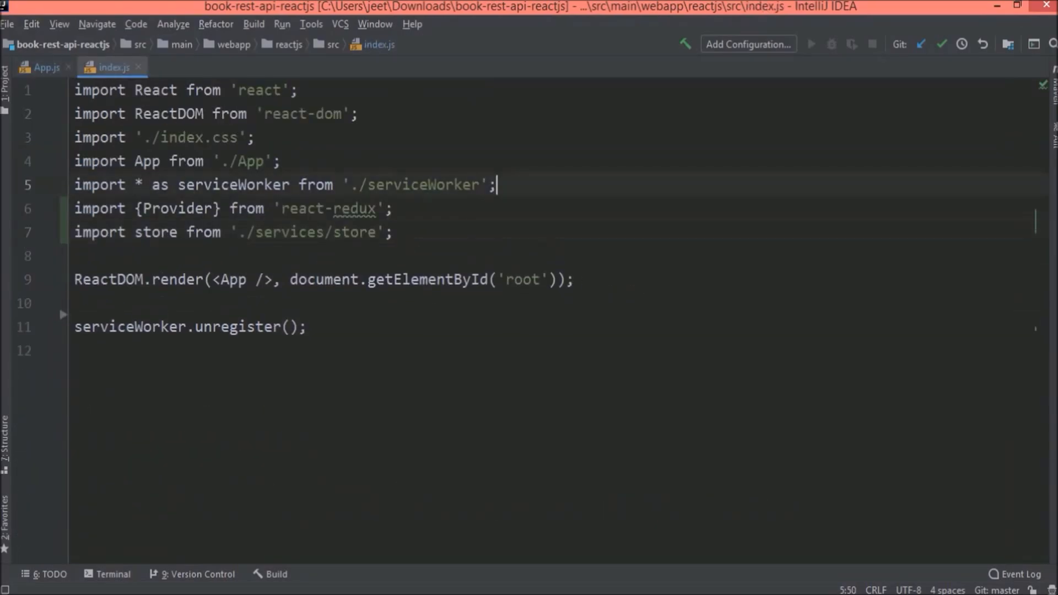
left_click(45, 67)
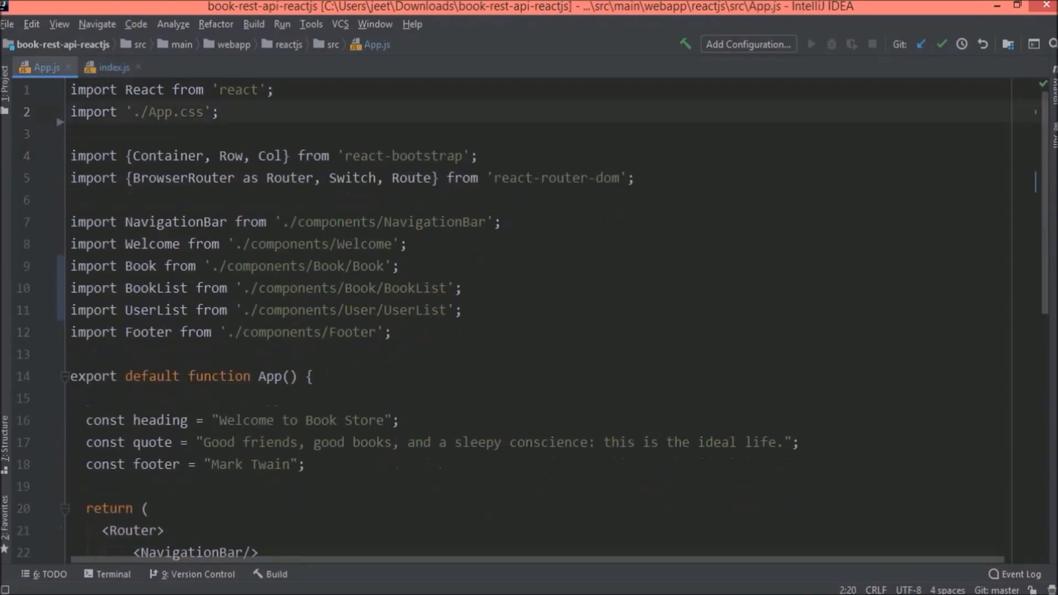
Replace the Provider store wrapper on the /users route with component={UserList}
scroll("down", 3)
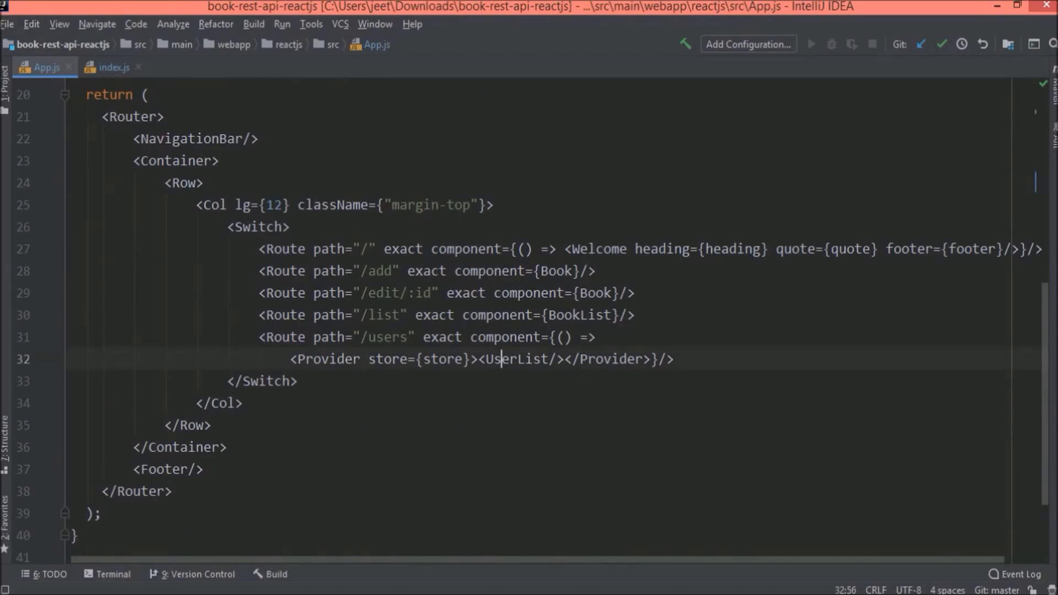
double_click(516, 358)
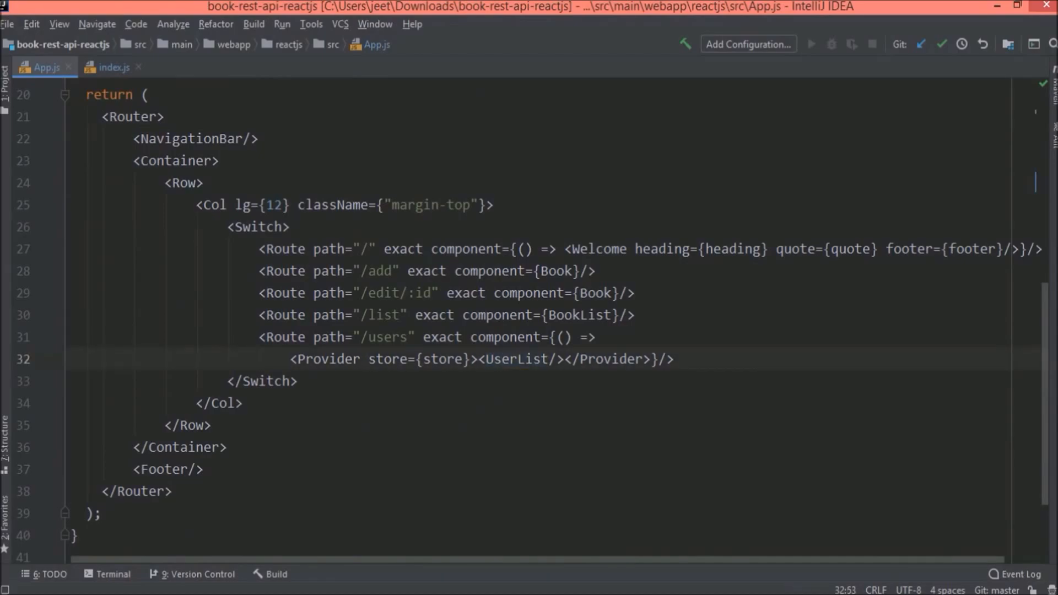
left_click_drag(288, 359, 478, 359)
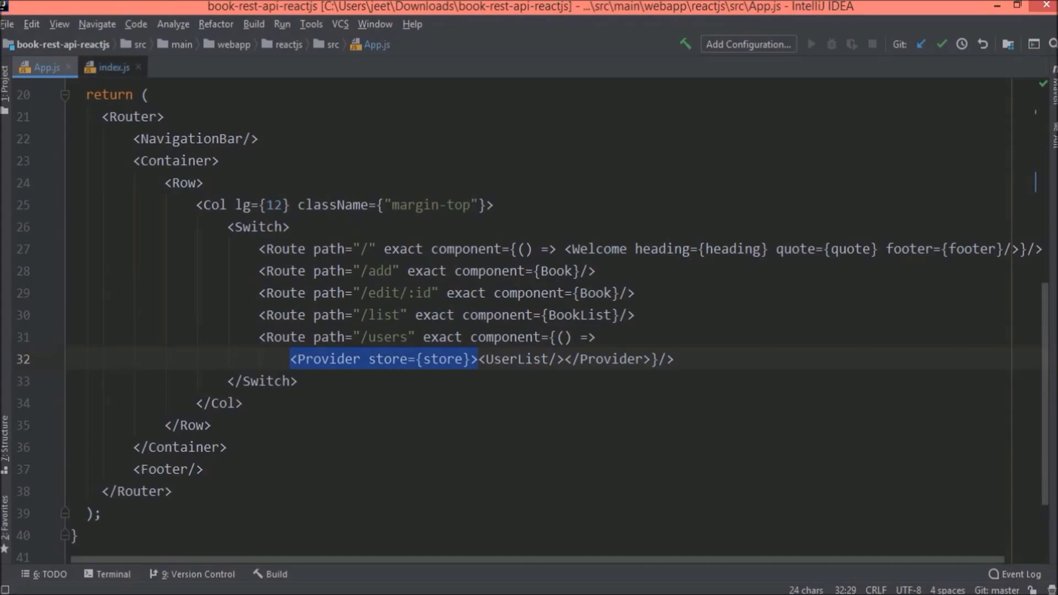
left_click(112, 67)
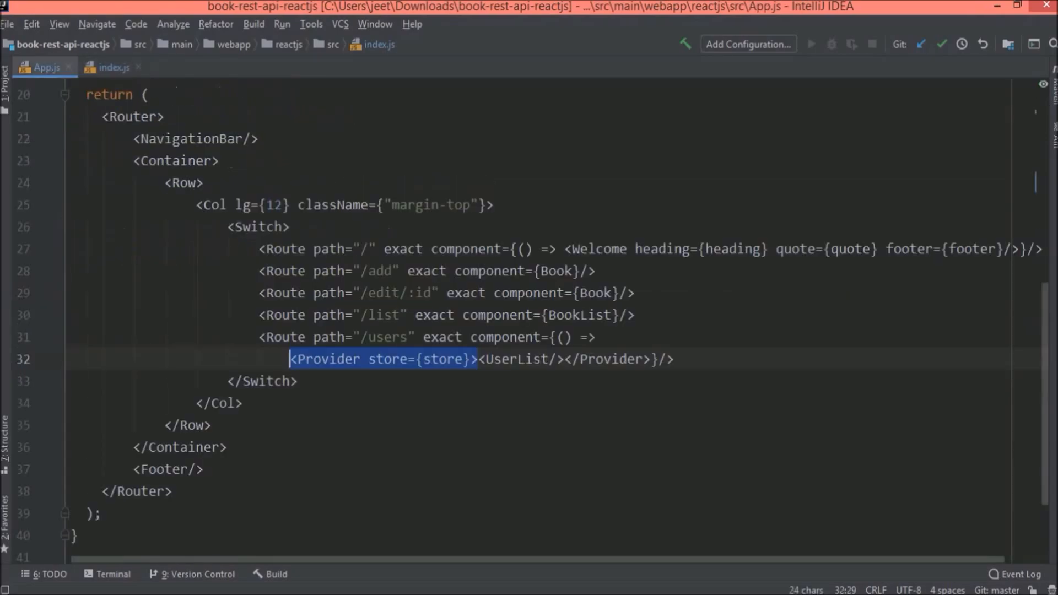
type("{UserList}")
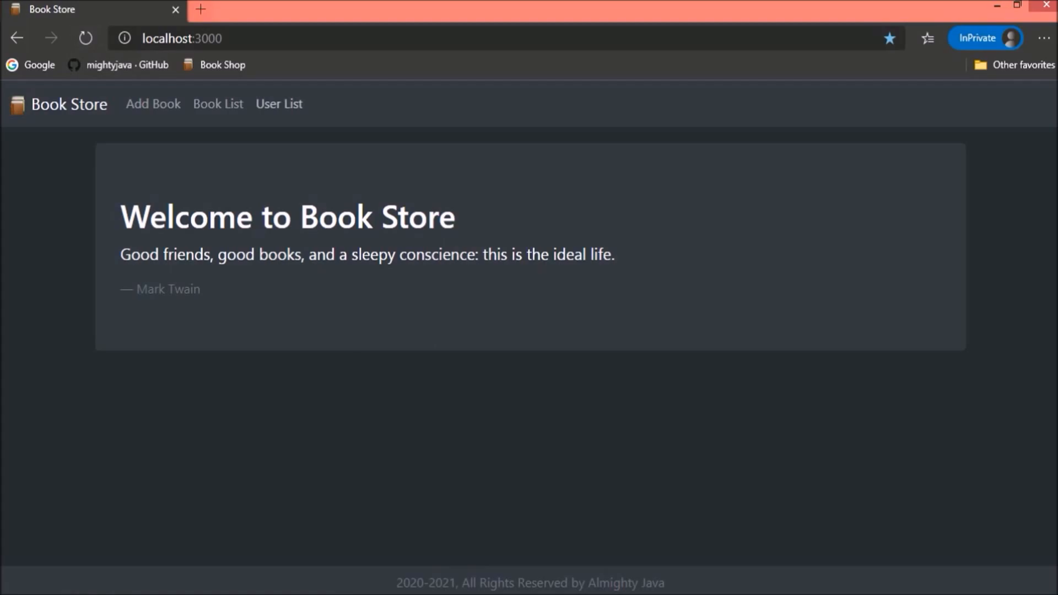
left_click(278, 103)
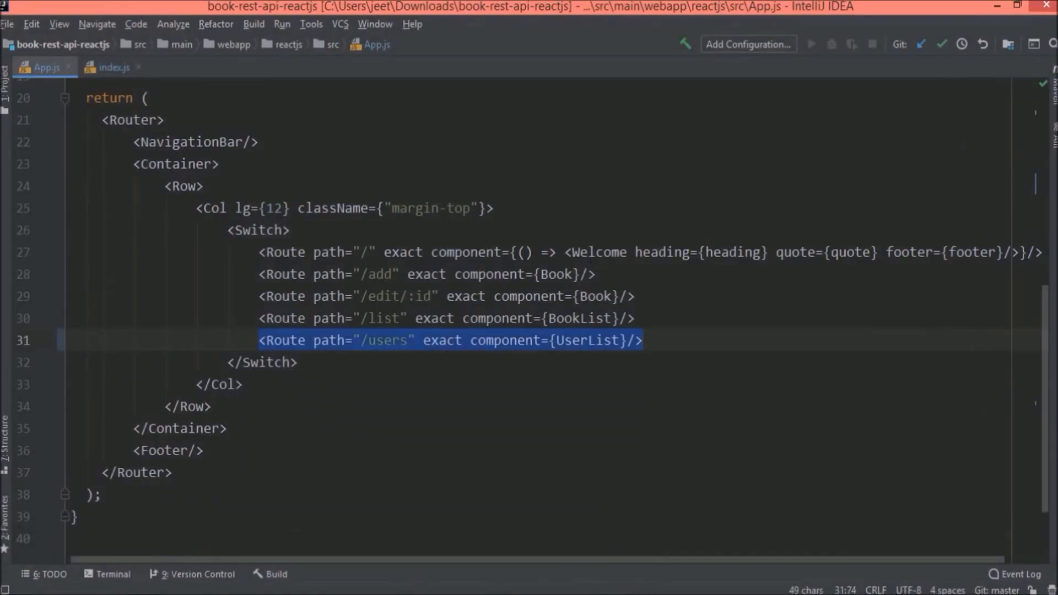
Create services/index.js containing export * from './user/userActions'
left_click(114, 67)
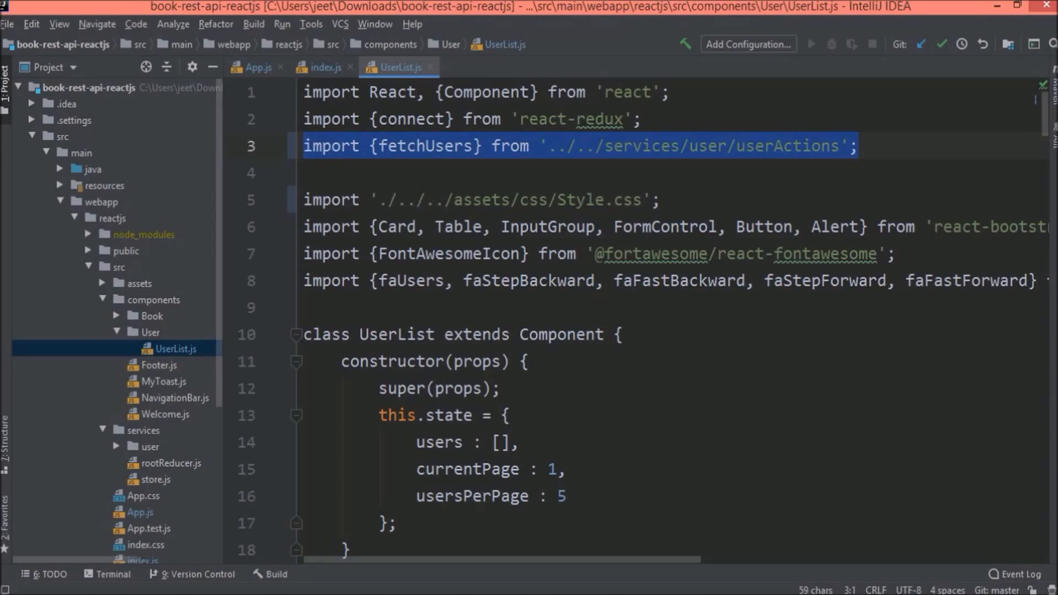
left_click(144, 431)
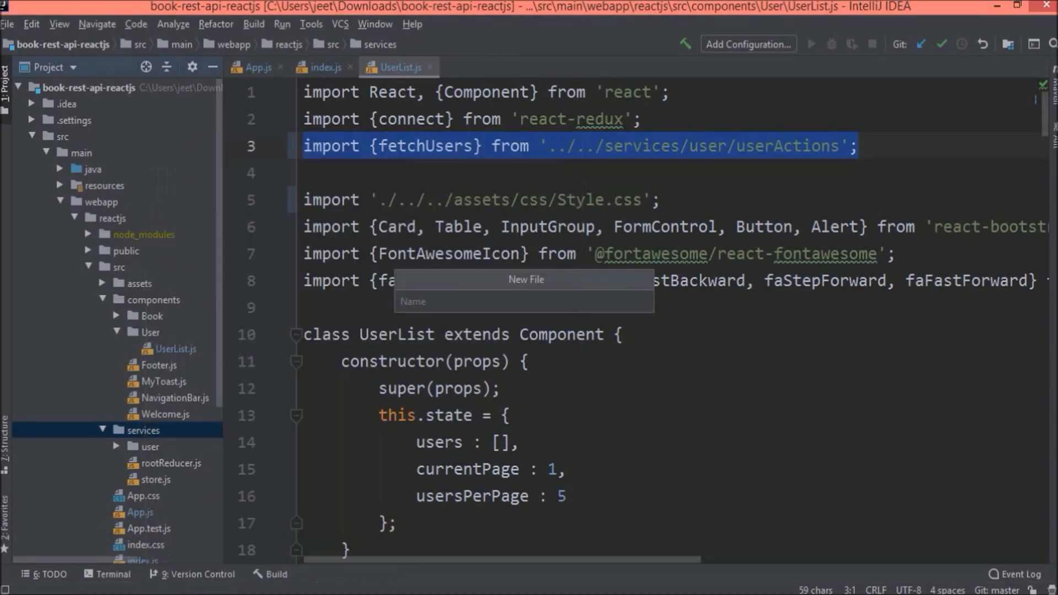
type("inde")
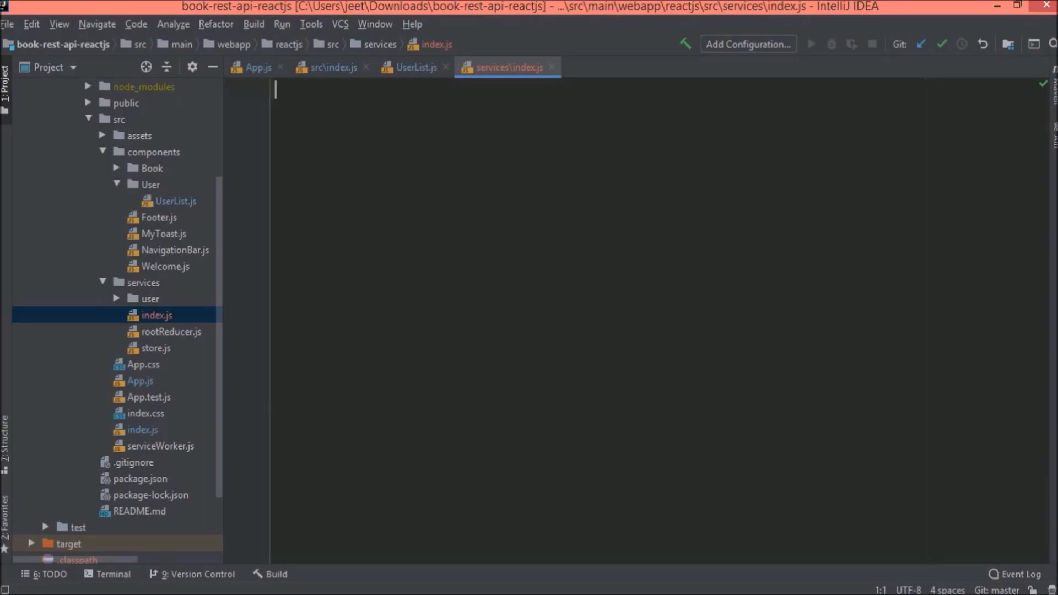
type("export")
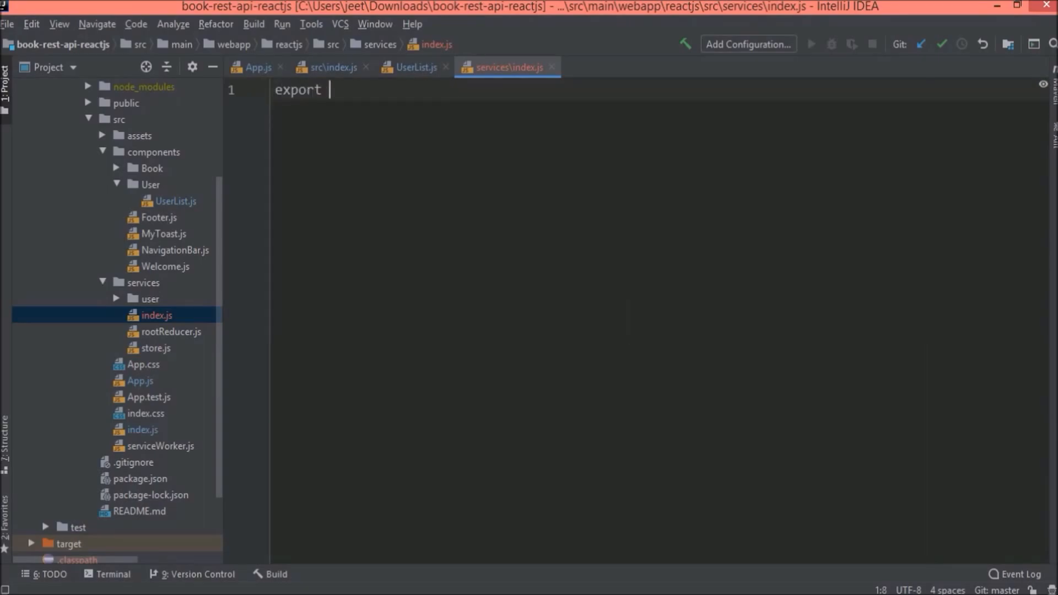
type("* from ''")
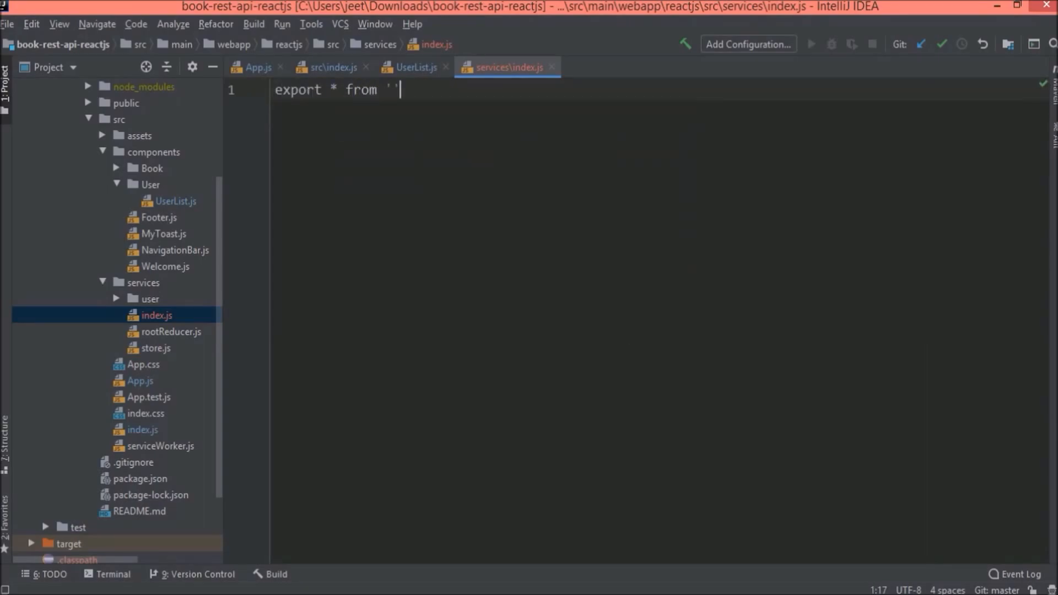
type("./us")
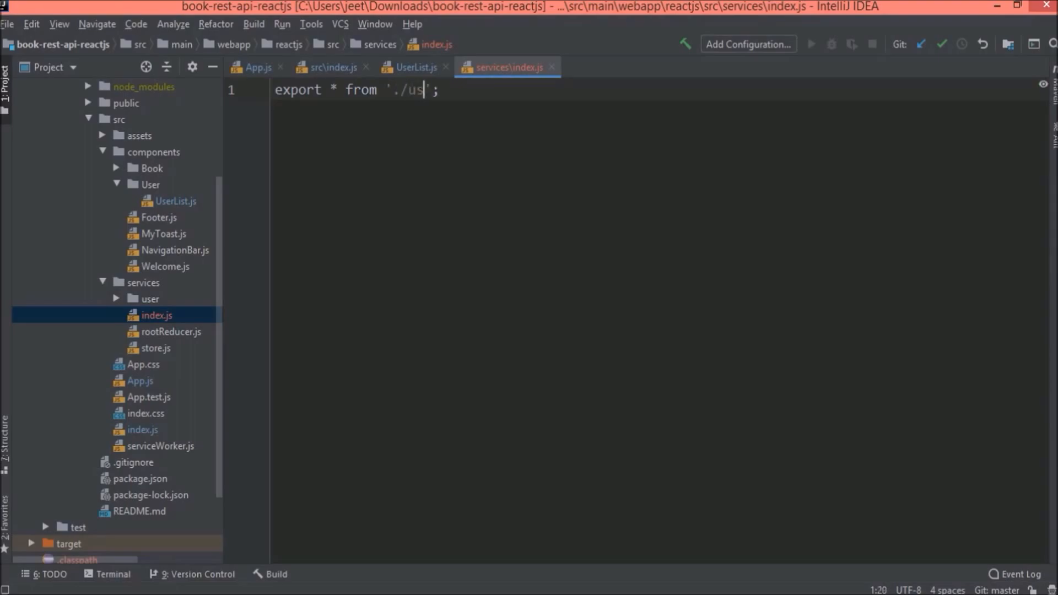
type("er/userActions")
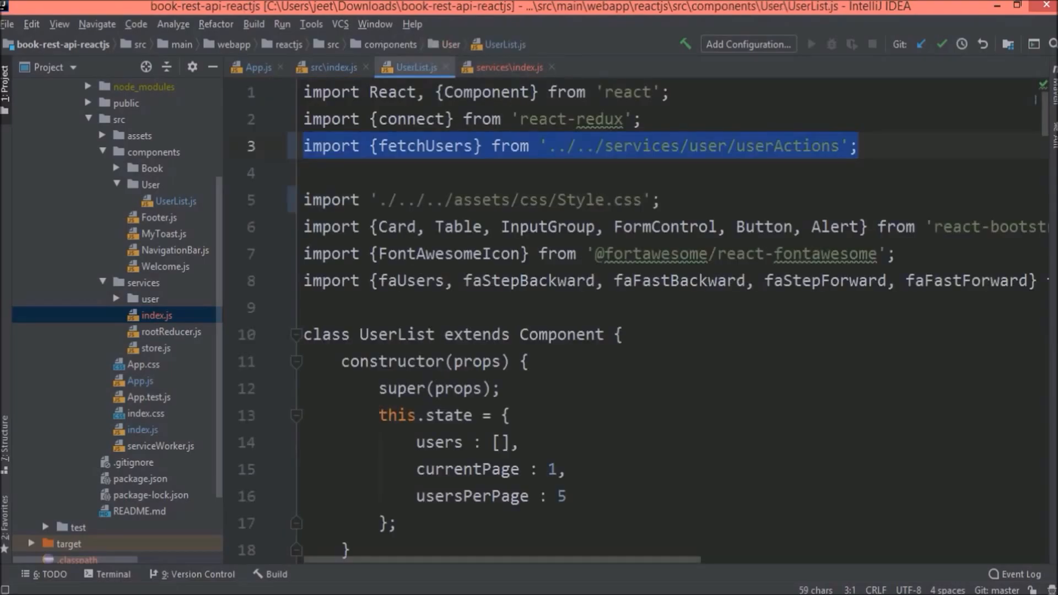
Point UserList.js's fetchUsers import at the services index, then reload the users page
left_click(857, 146)
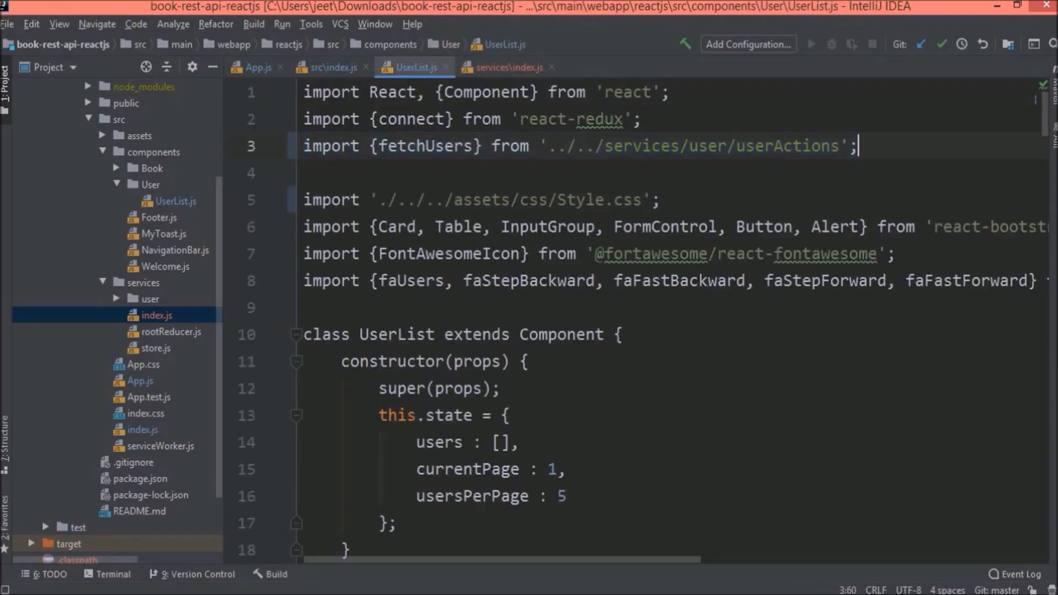
double_click(763, 146)
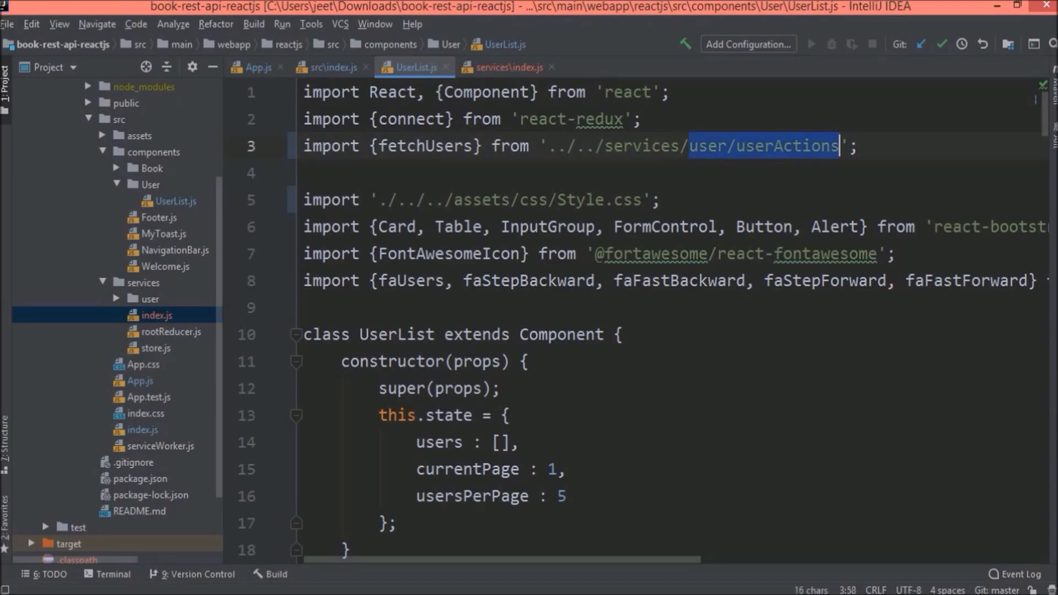
type("index")
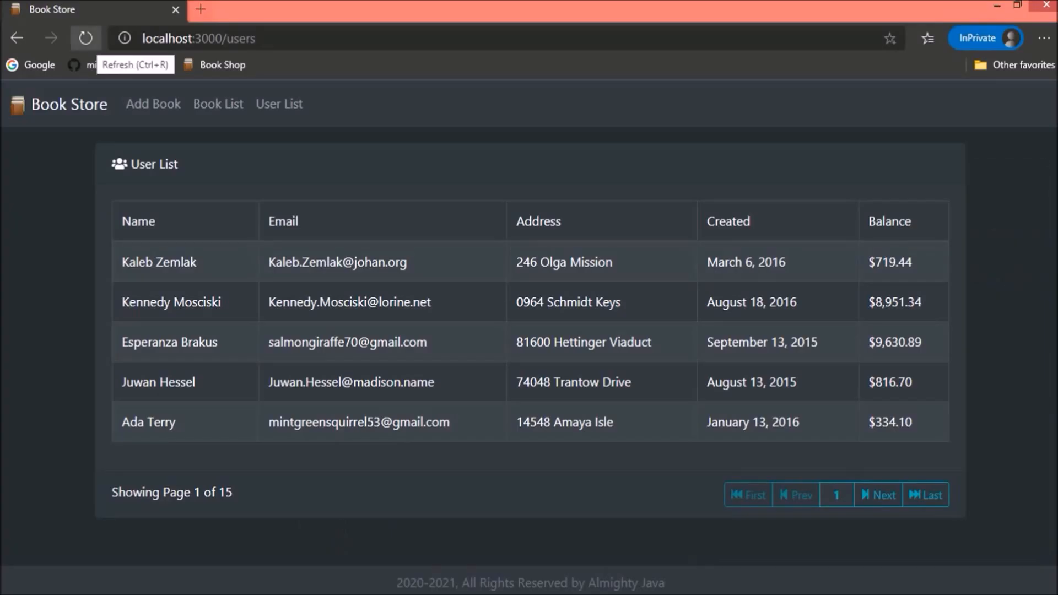
left_click(85, 38)
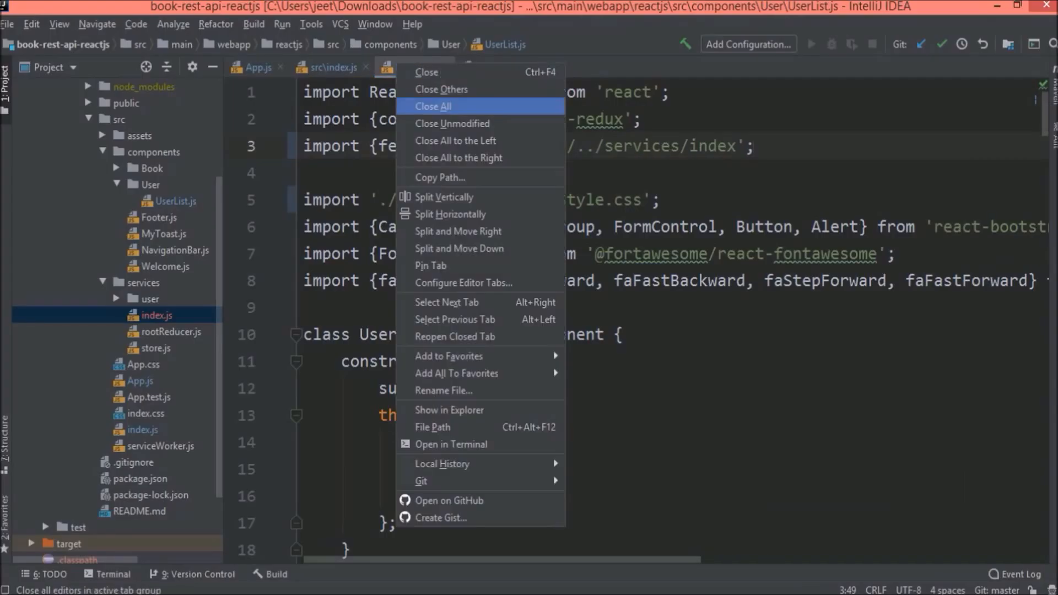
Close all editor tabs and select the services folder in the Project tree
left_click(432, 107)
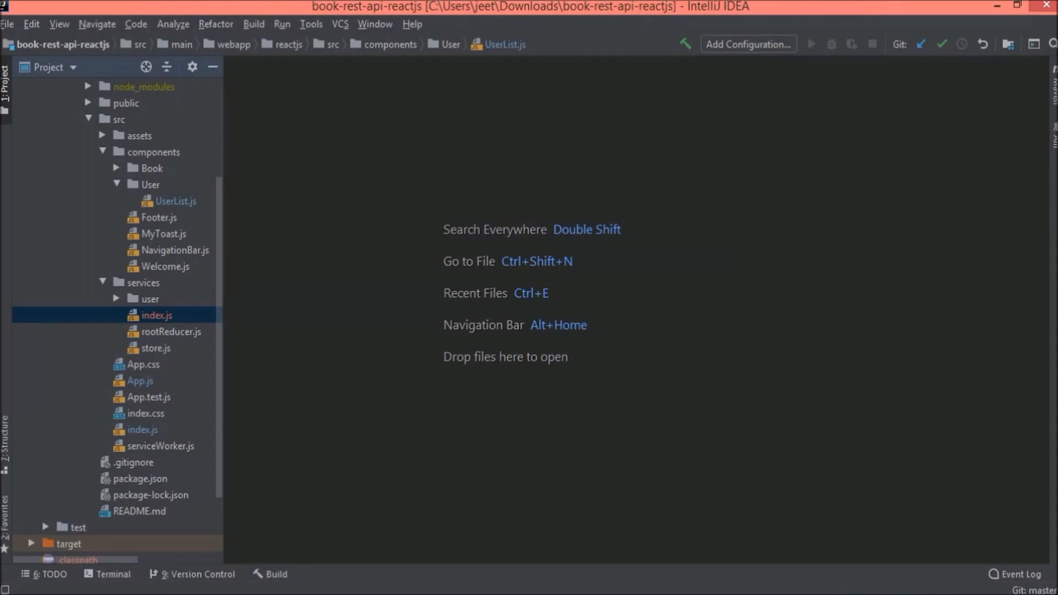
left_click(156, 299)
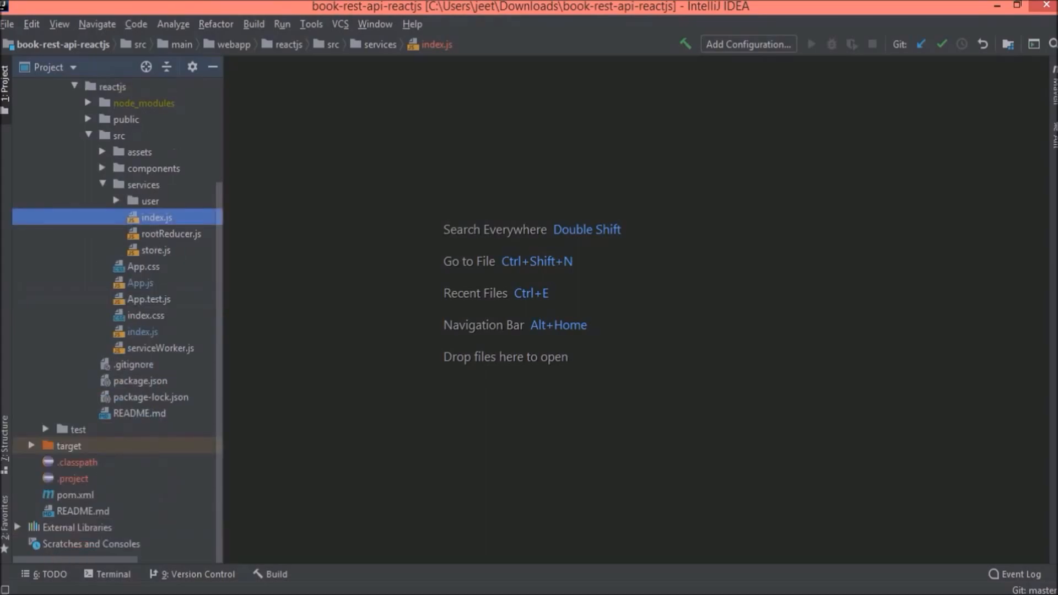
Create a book directory under services and add bookTypes.js to it
left_click(143, 184)
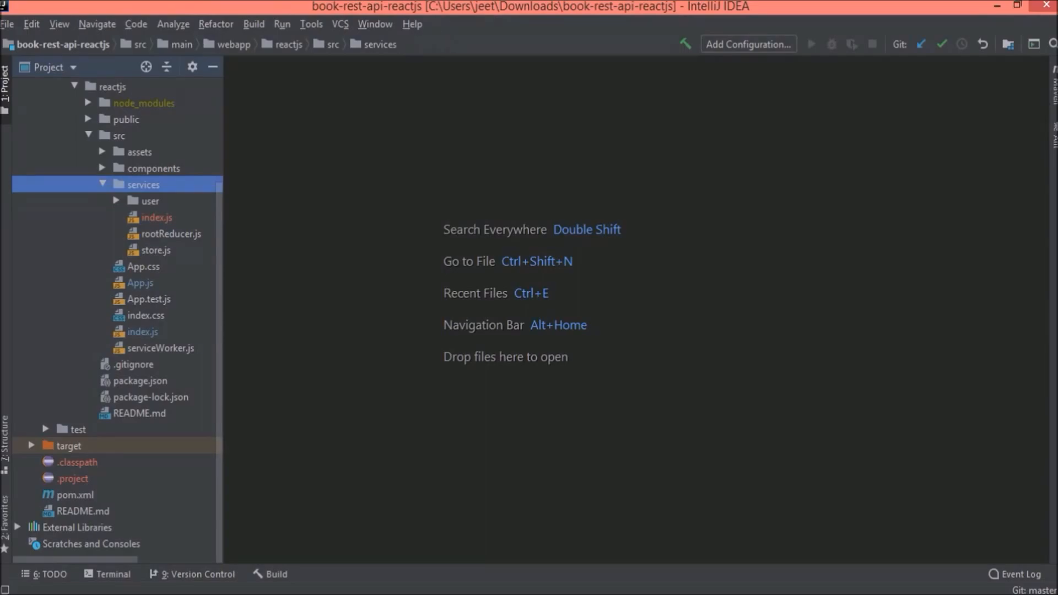
right_click(142, 184)
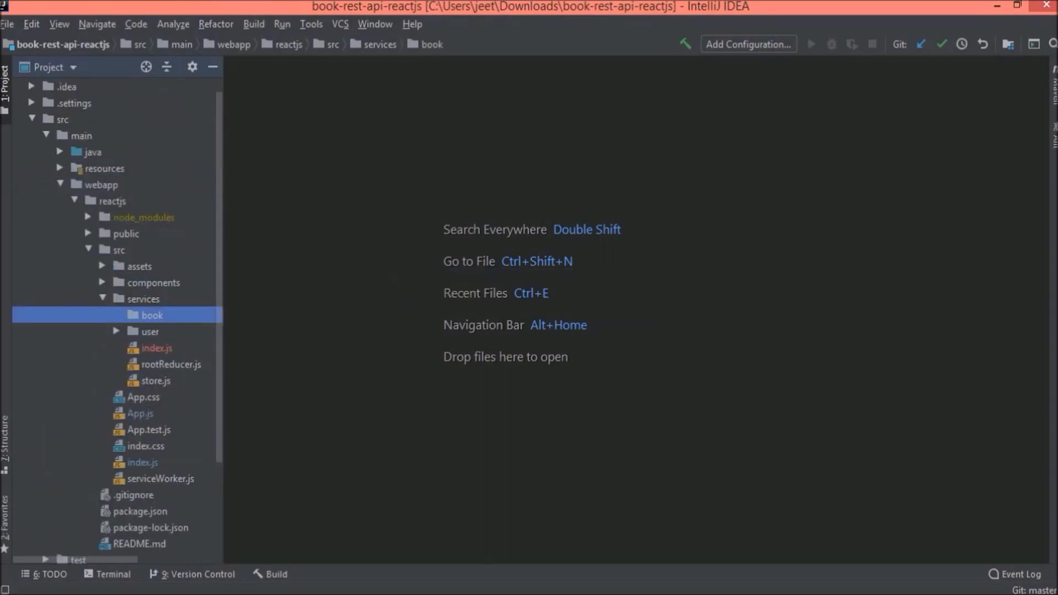
left_click(116, 332)
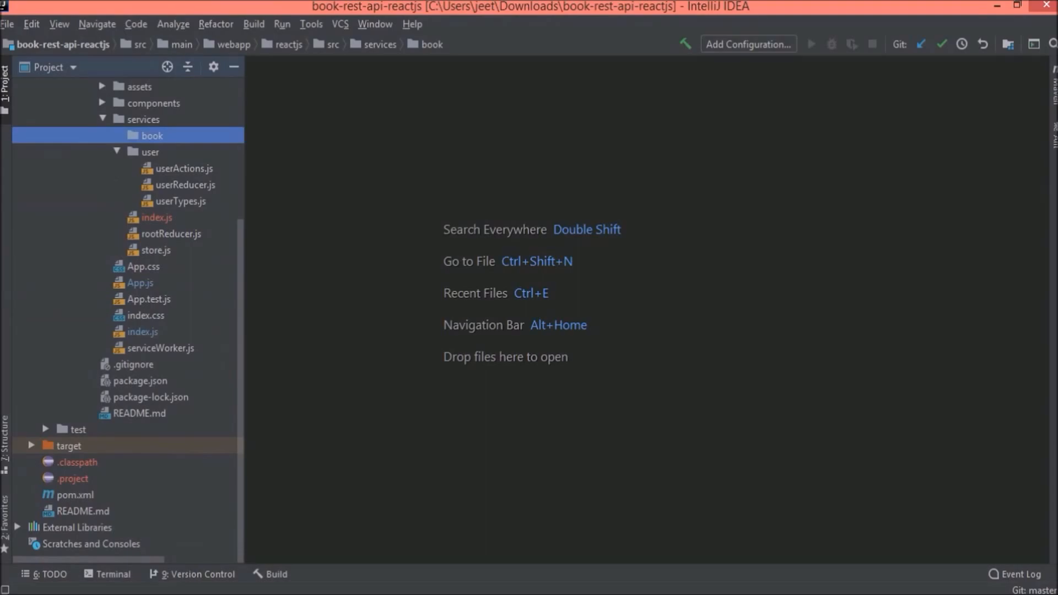
right_click(152, 135)
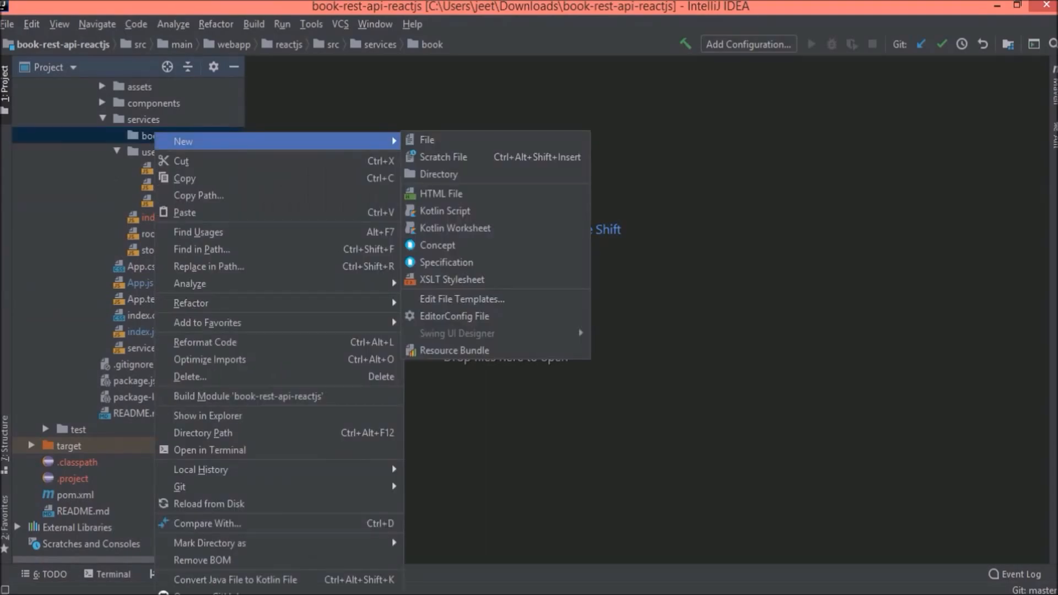
left_click(426, 139)
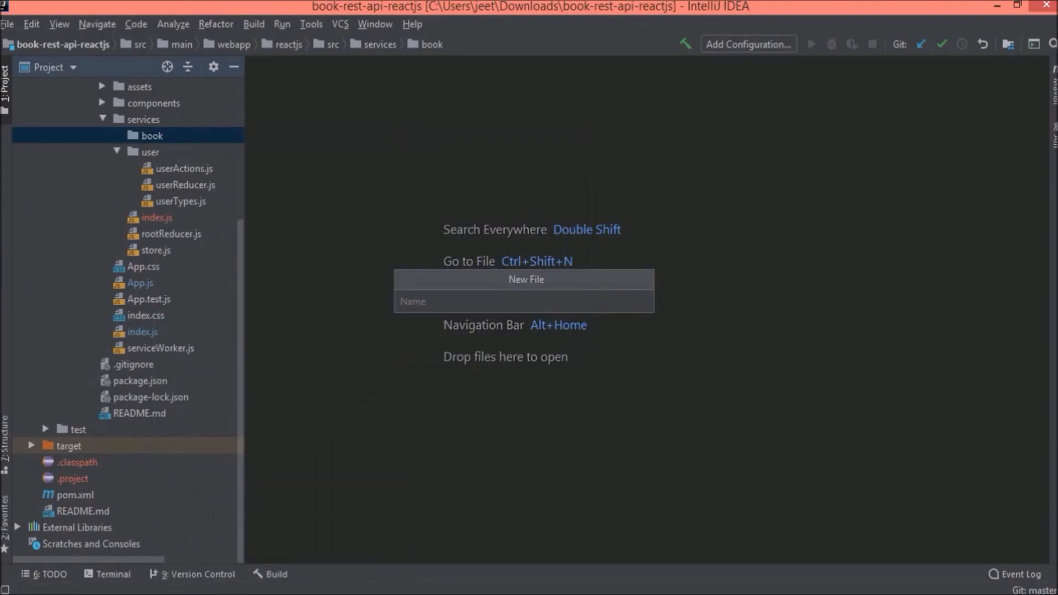
type("book")
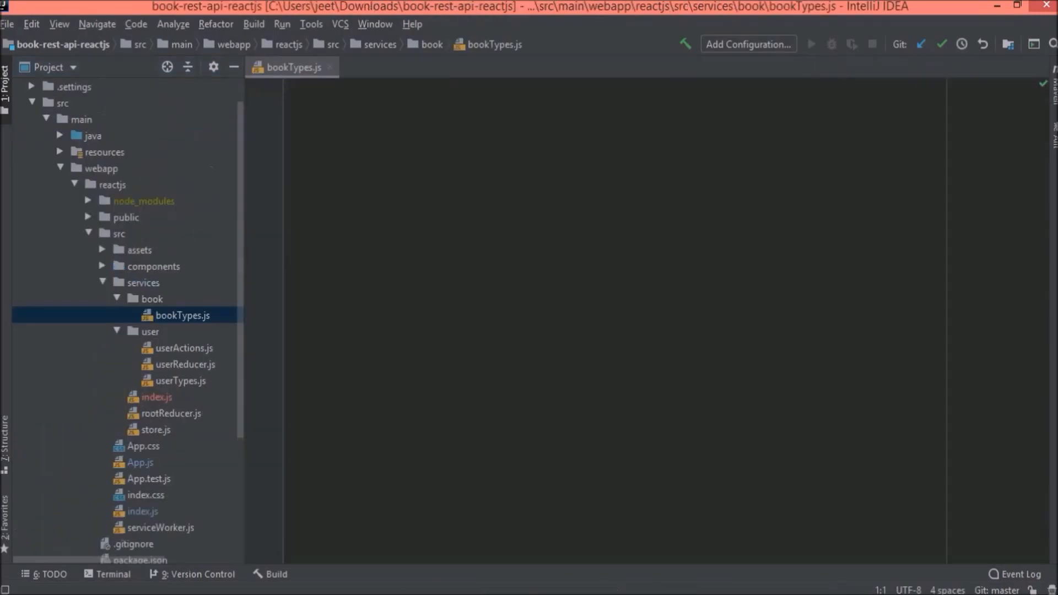
Add bookActions.js and bookReducer.js files to the book folder
right_click(183, 315)
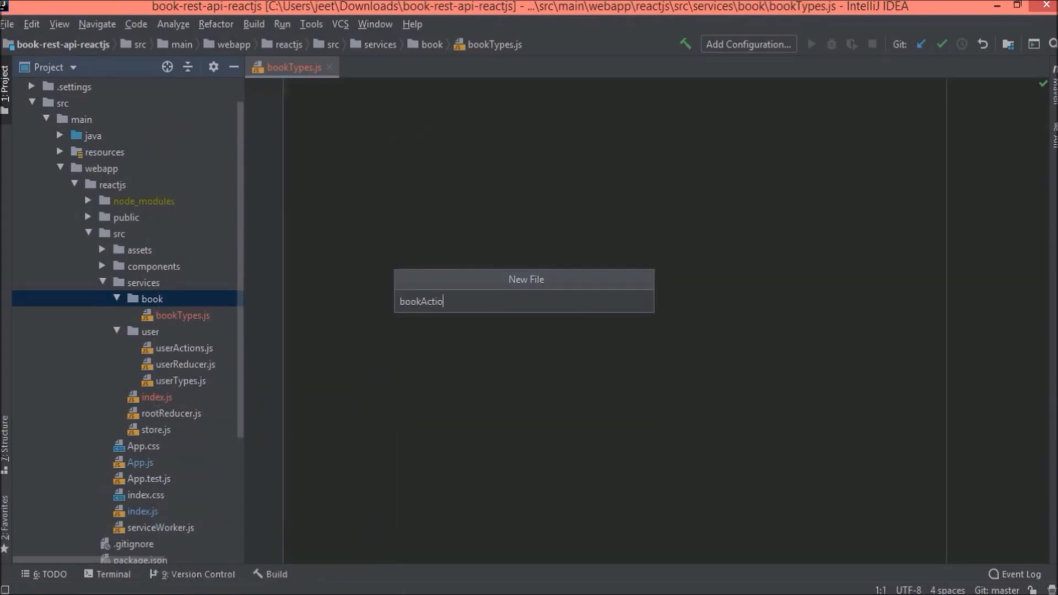
key("Enter")
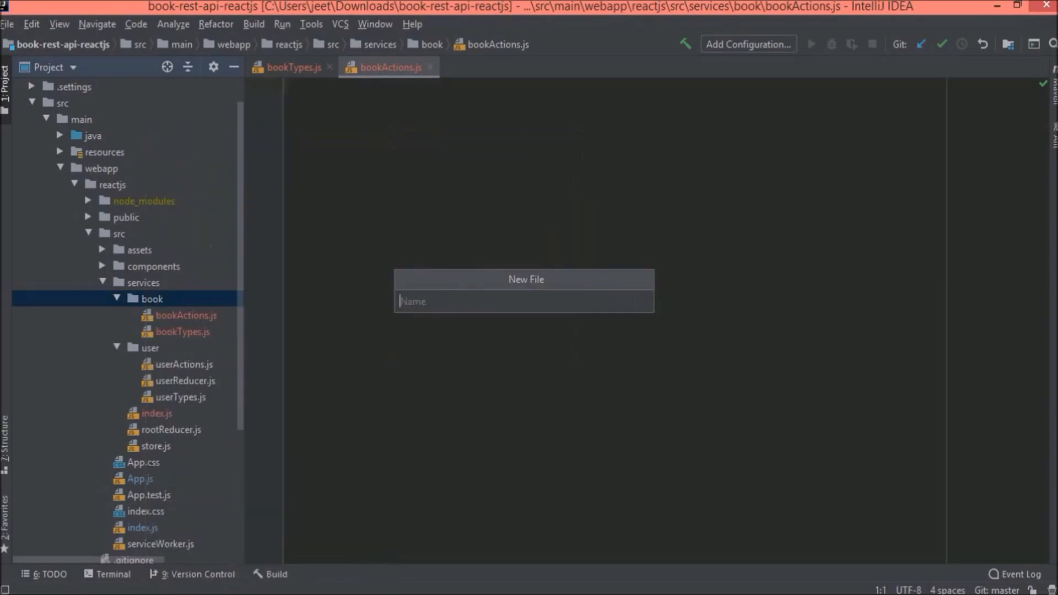
type("bookReducer")
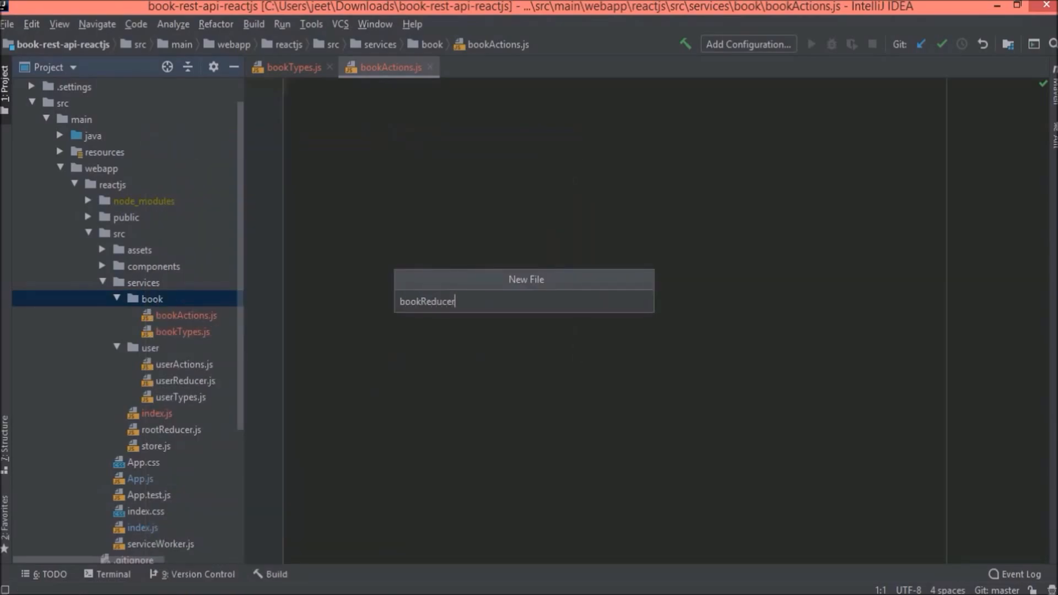
key("Enter")
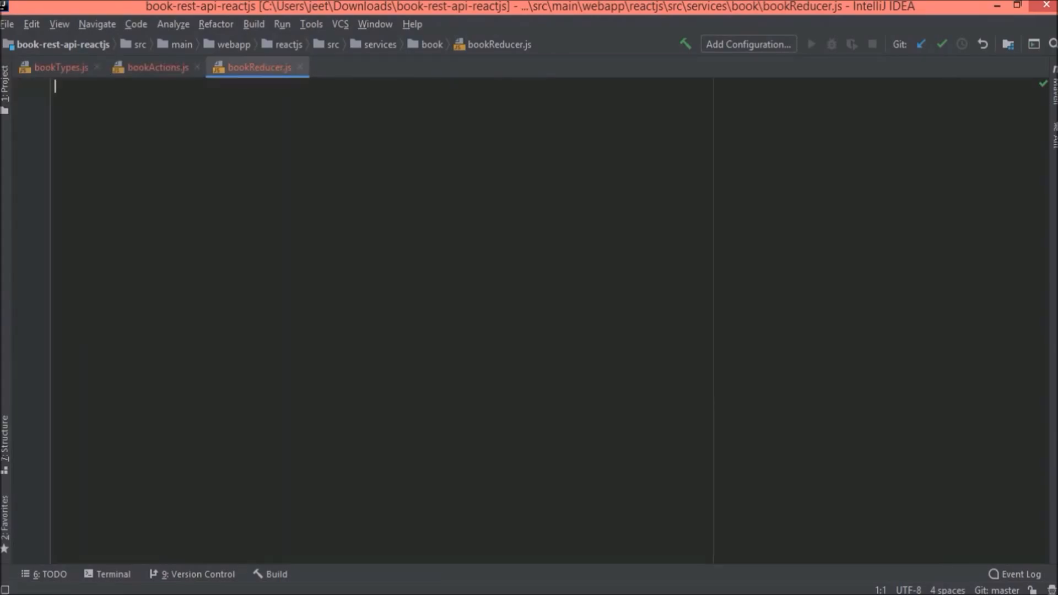
Import SAVE_BOOK_REQUEST, SAVE_BOOK_SUCCESS and SAVE_BOOK_FAILURE from ./bookTypes in bookActions.js
left_click(60, 67)
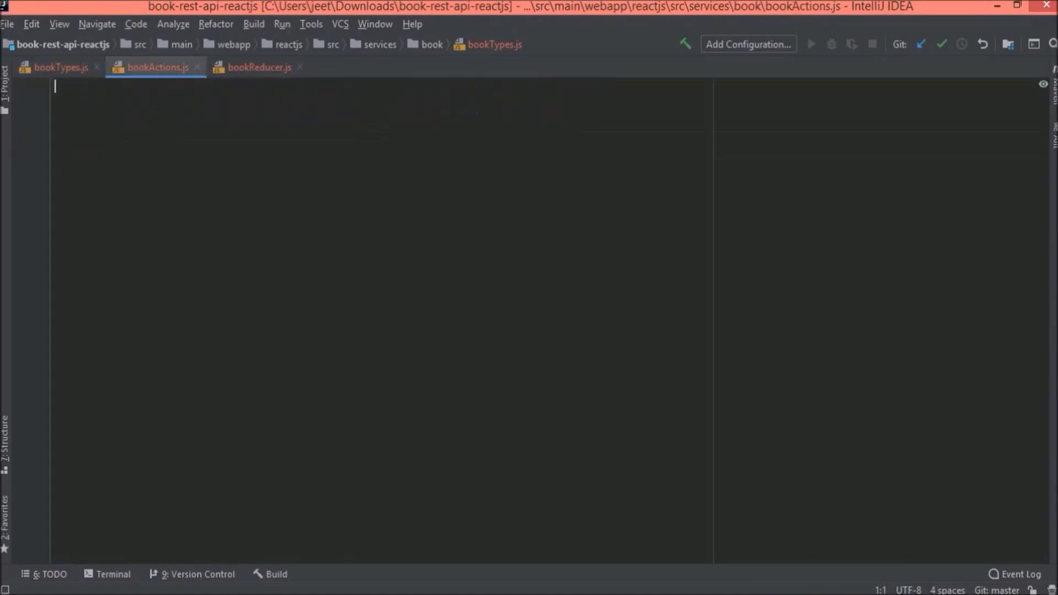
type("import {SAVE_BOOK_REQUEST, SAVE_BOOK_SUCCESS, SAVE_BOOK_FAILURE} from \"./bookTypes\";")
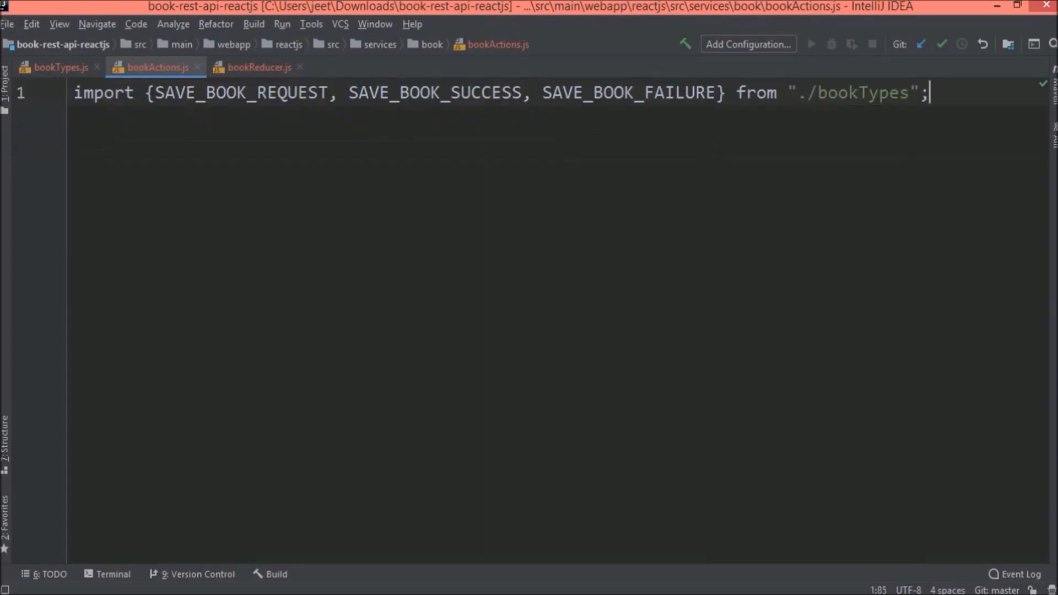
key("enter")
type("e")
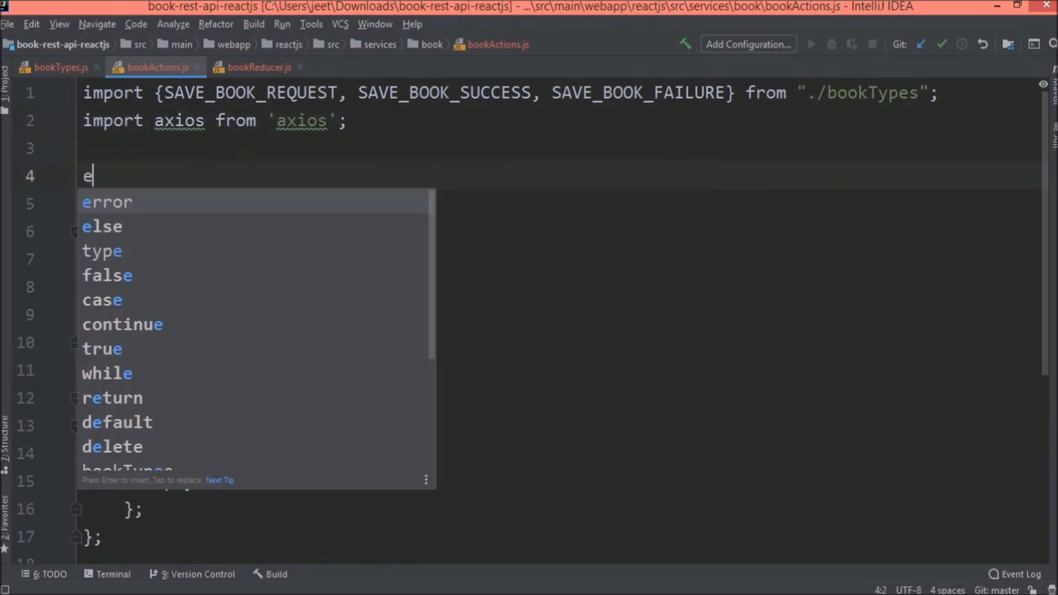
Declare an exported saveBook thunk returning dispatch => that first dispatches saveBookRequest()
type("xport const")
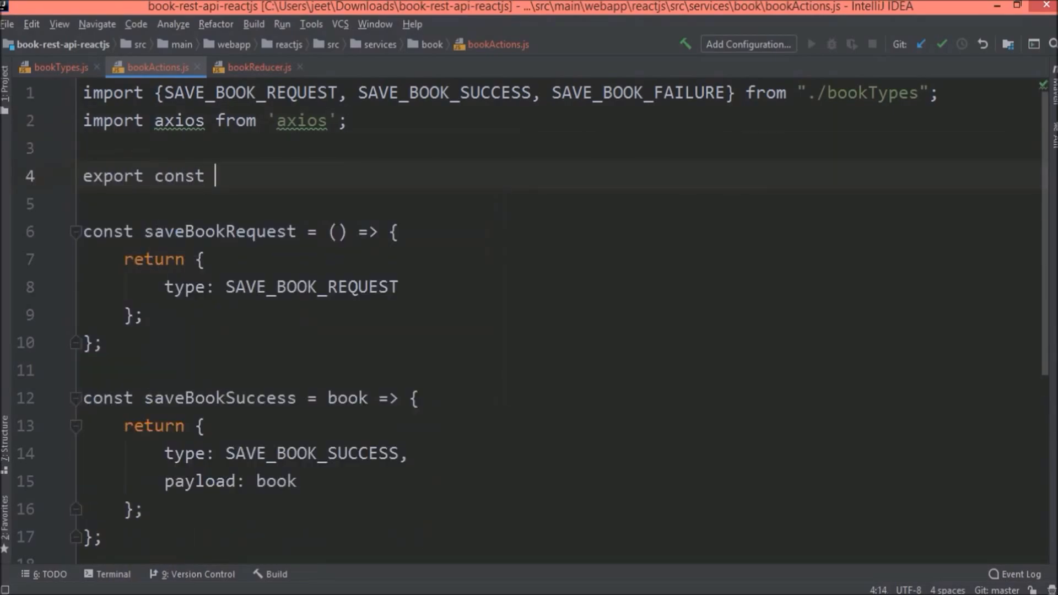
type("saveBook = book => {")
type("};")
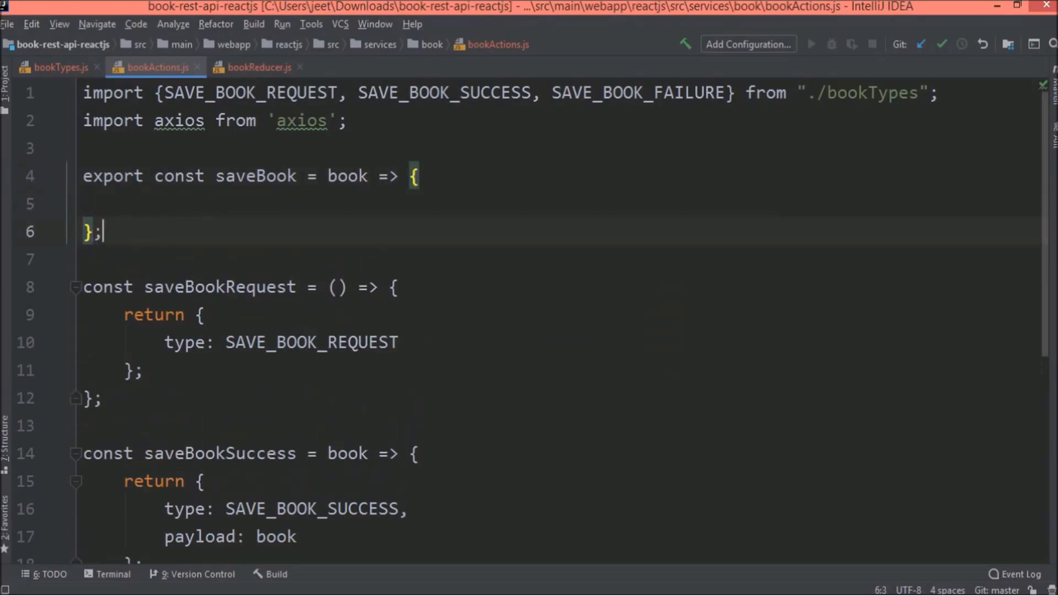
type("return")
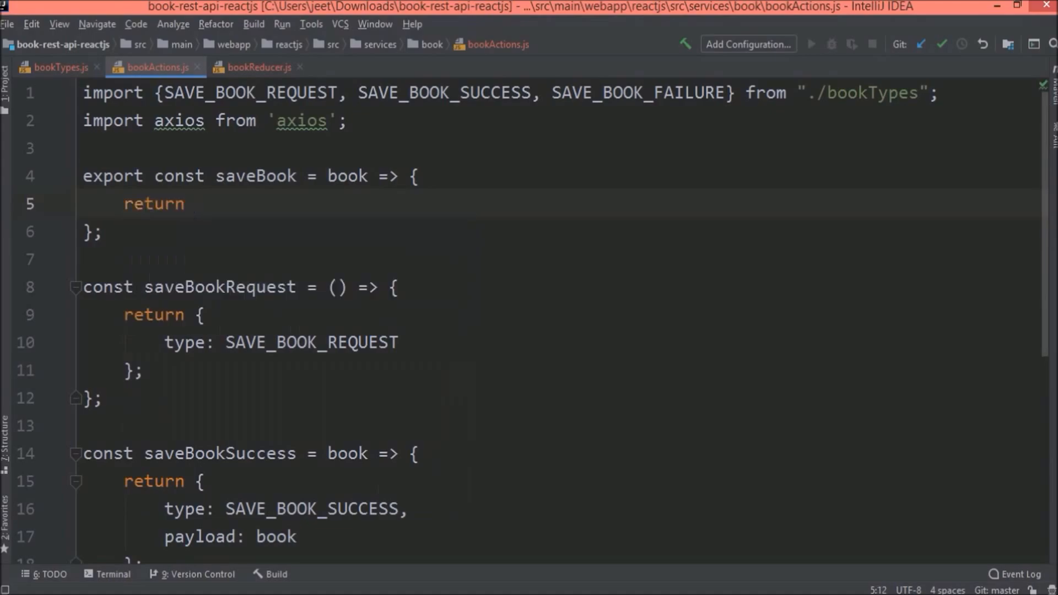
type("dispatch =>")
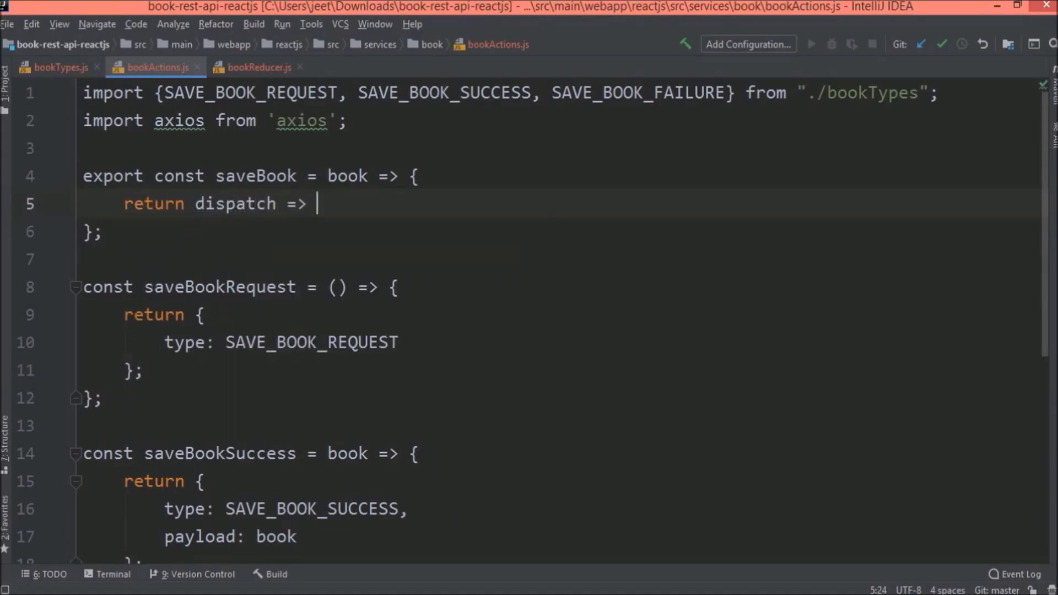
type("{")
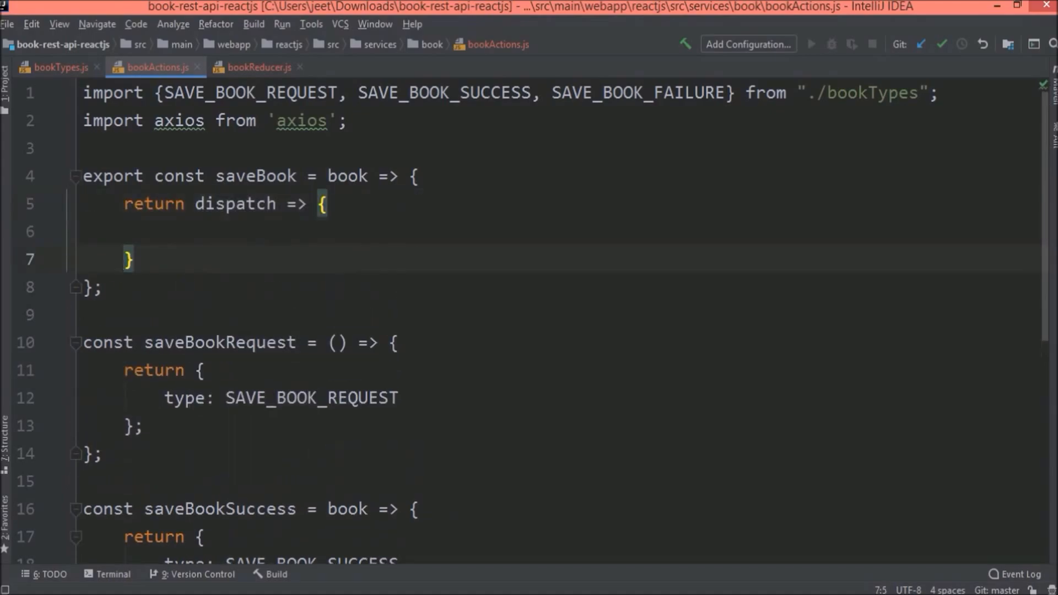
type("dis")
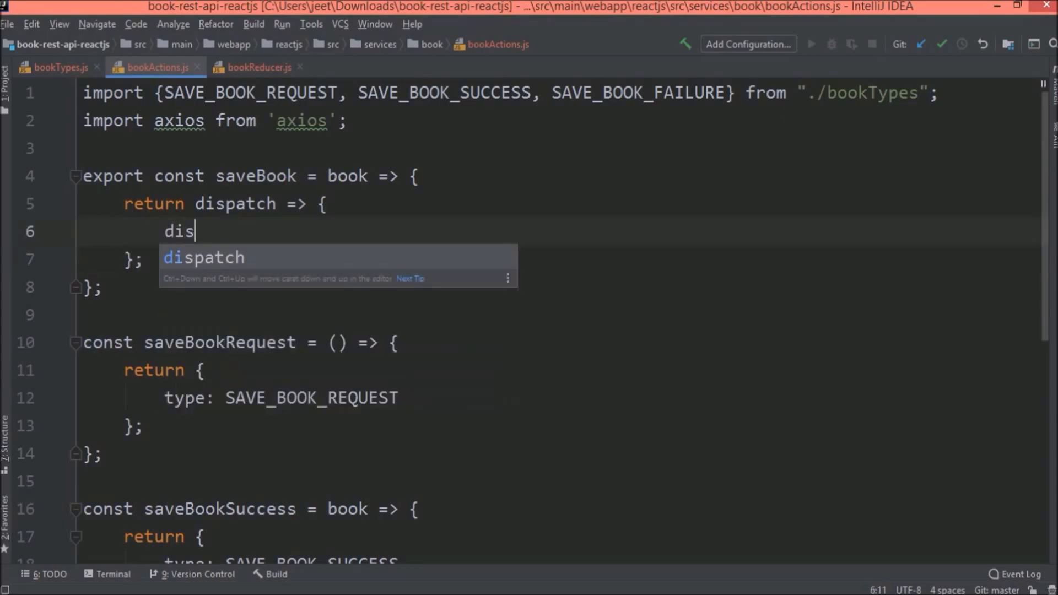
type("patch(saveBookRequest(")
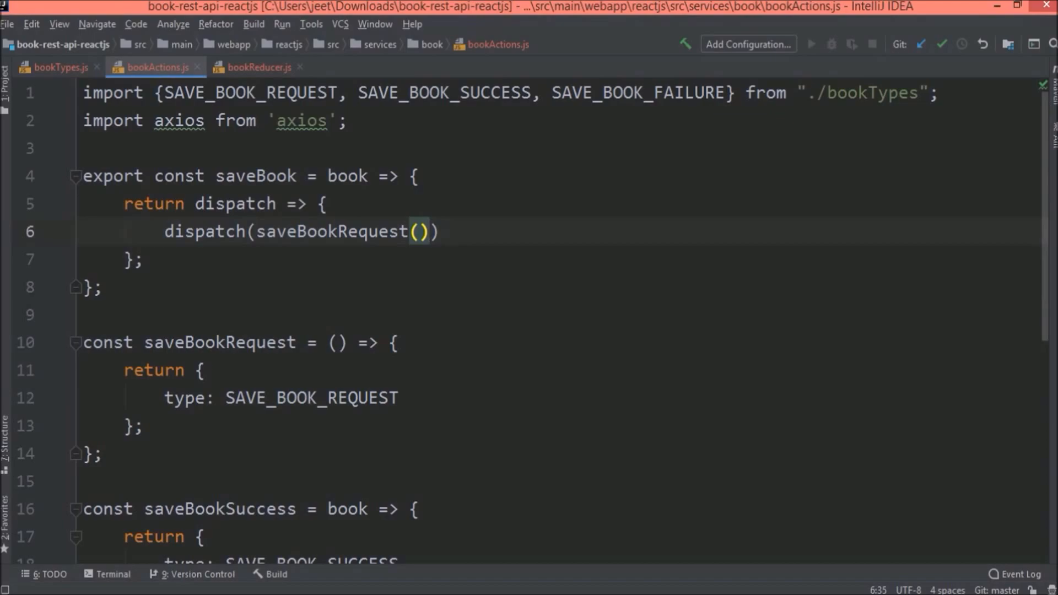
type("axios")
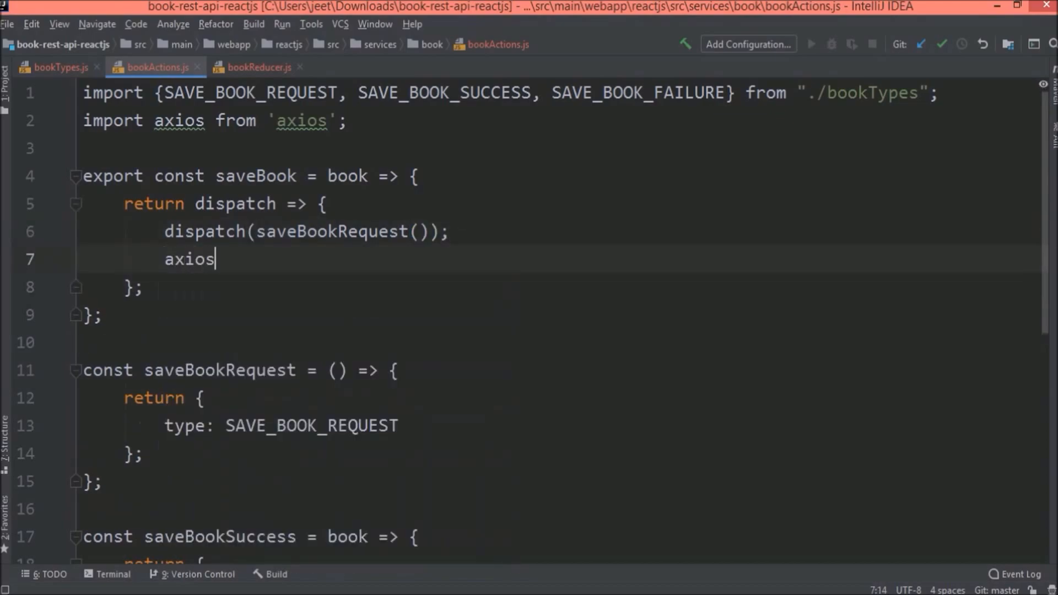
type(".post")
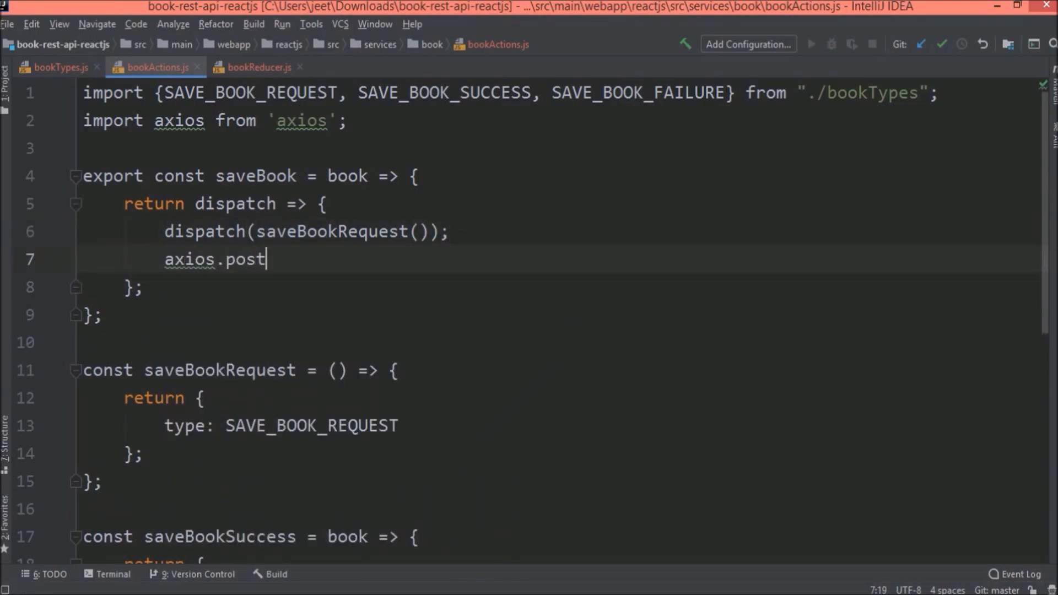
type("(\"http://localhost:8081/rest/books\")")
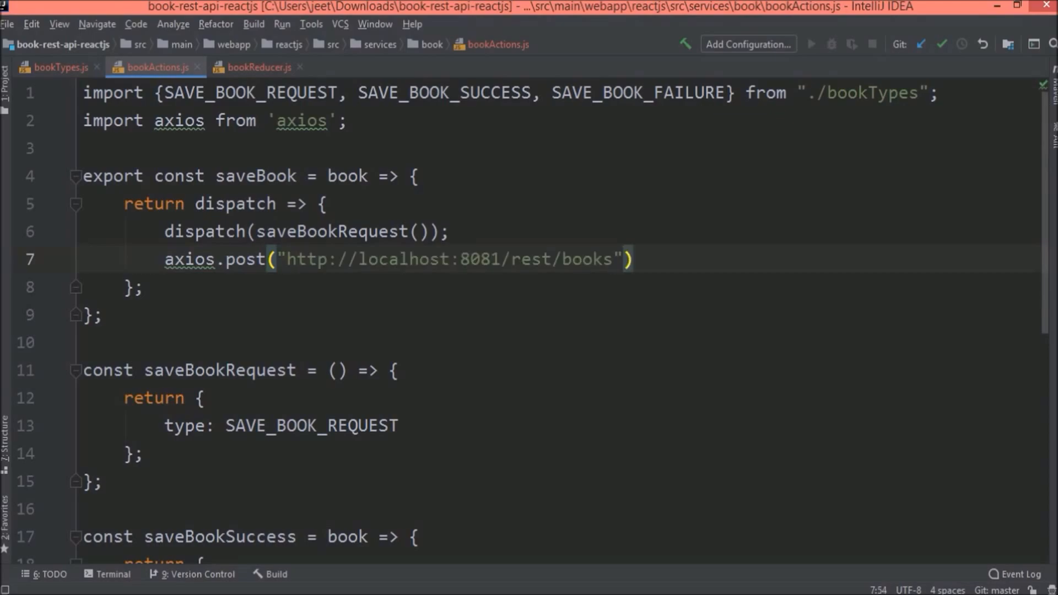
type(", book")
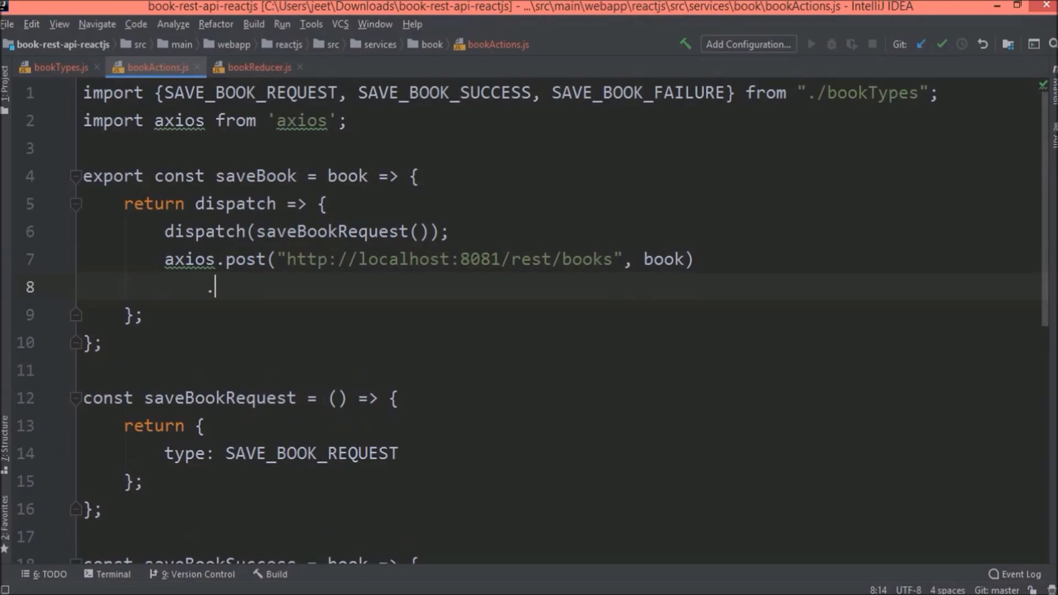
type(".then(response =")
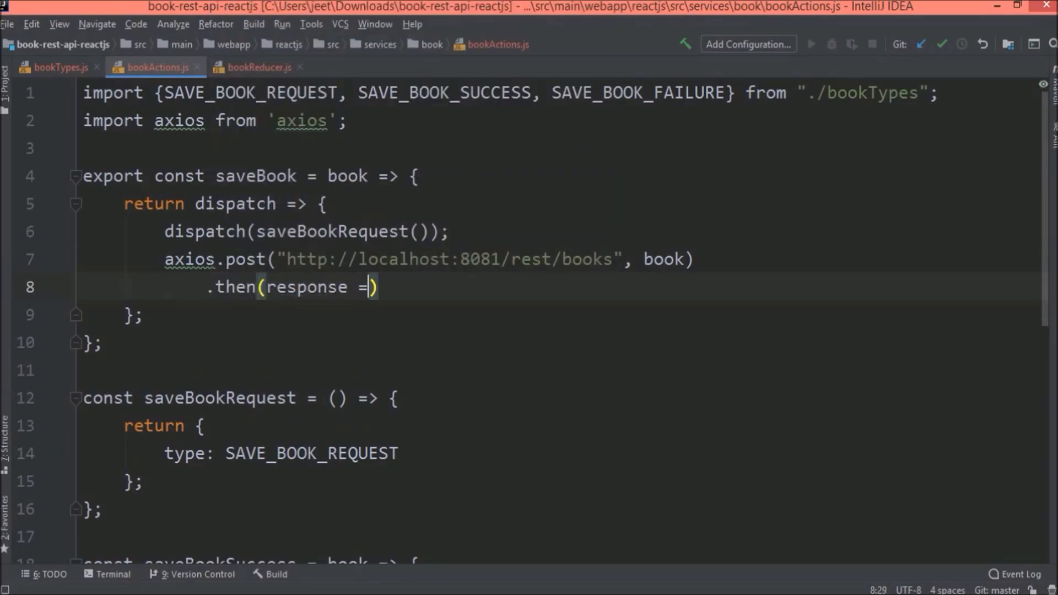
type("{")
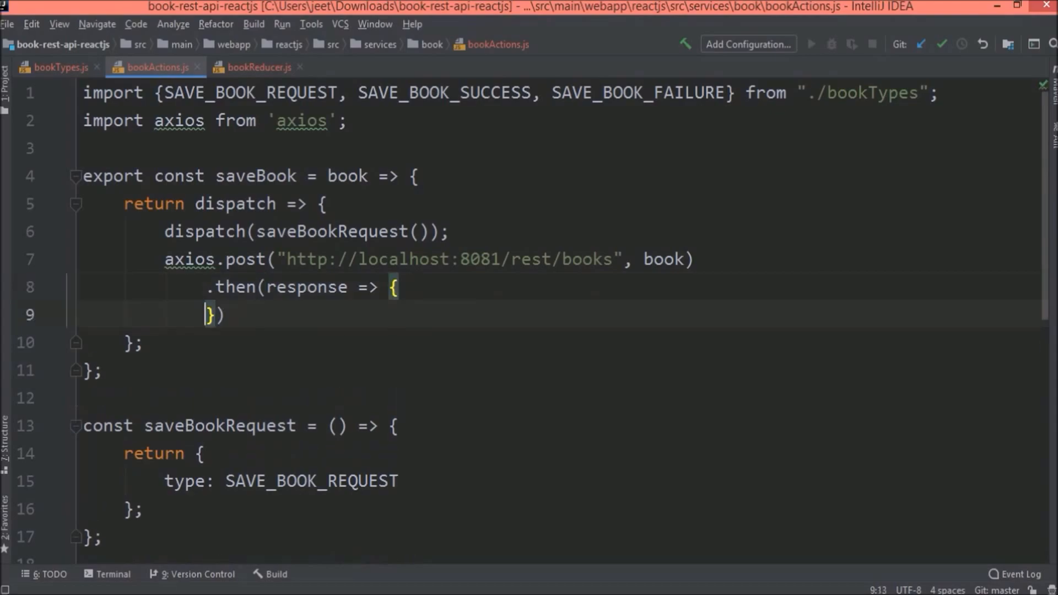
type("di")
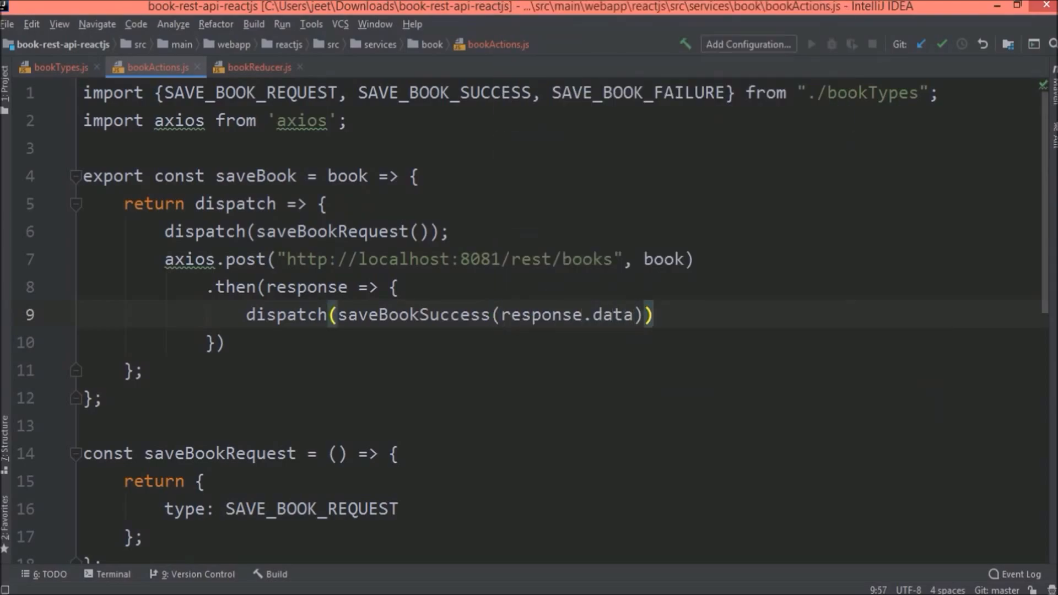
type(".catch(error =>")
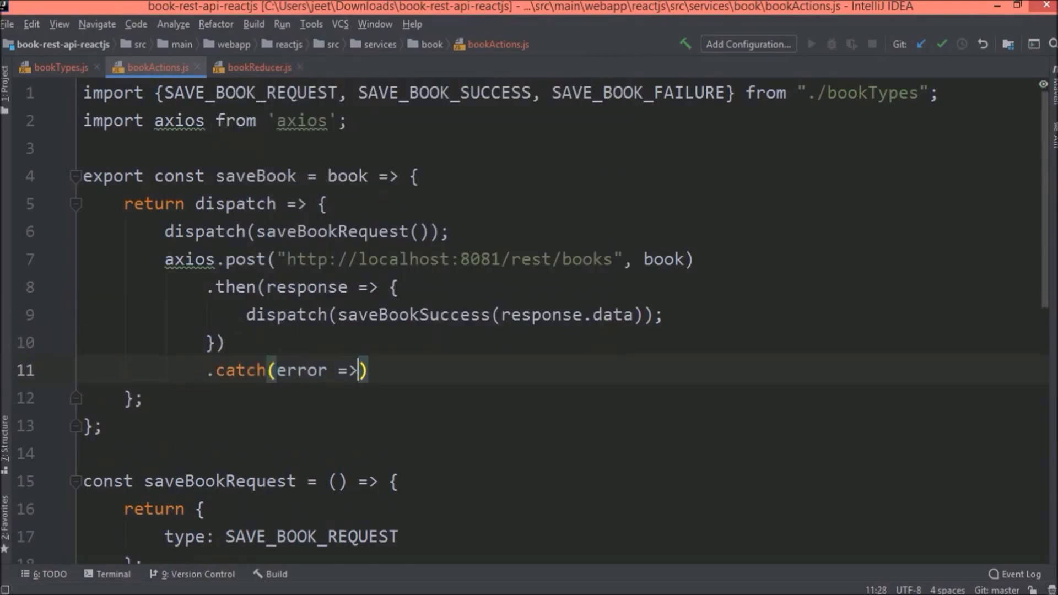
type("{")
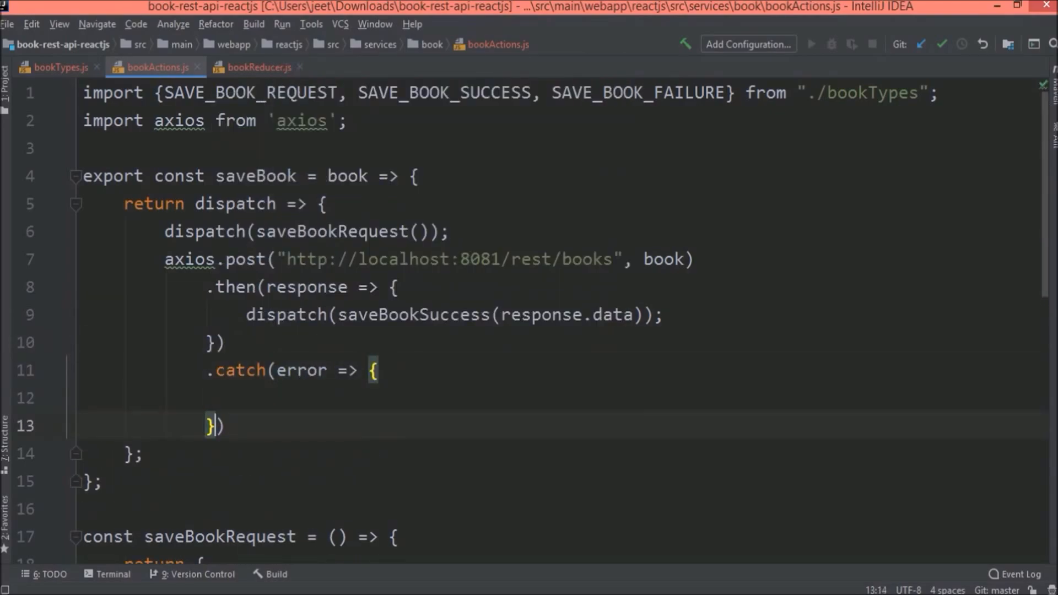
type("dis")
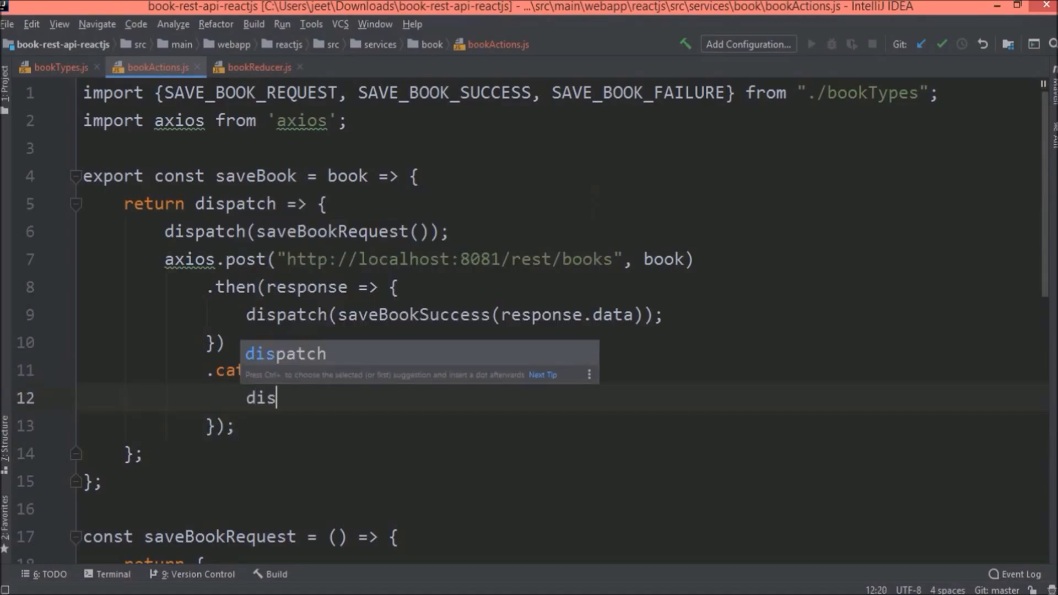
type("patch(saveBookFailure")
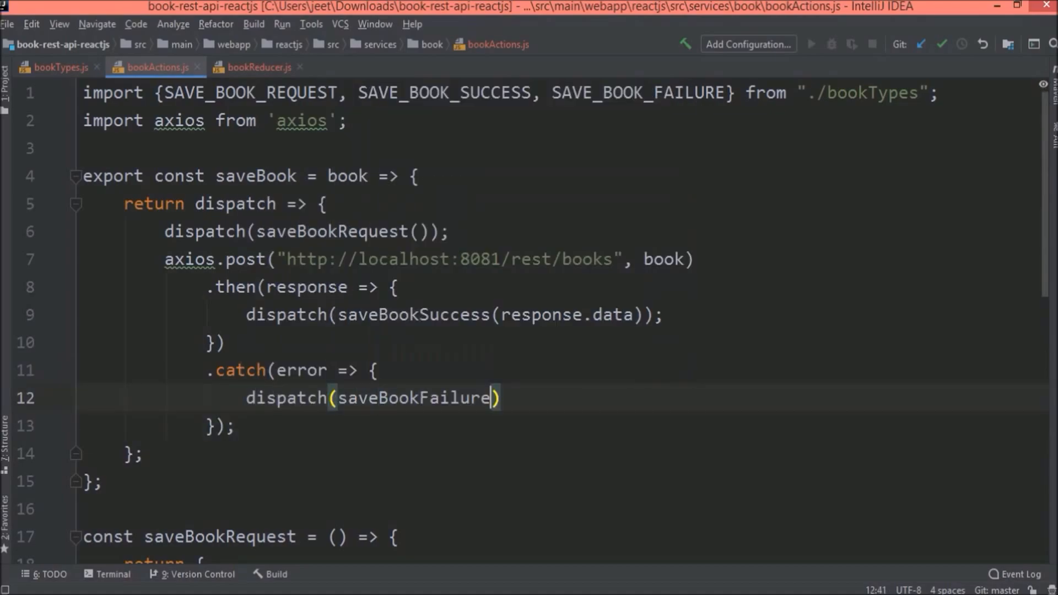
type("error")
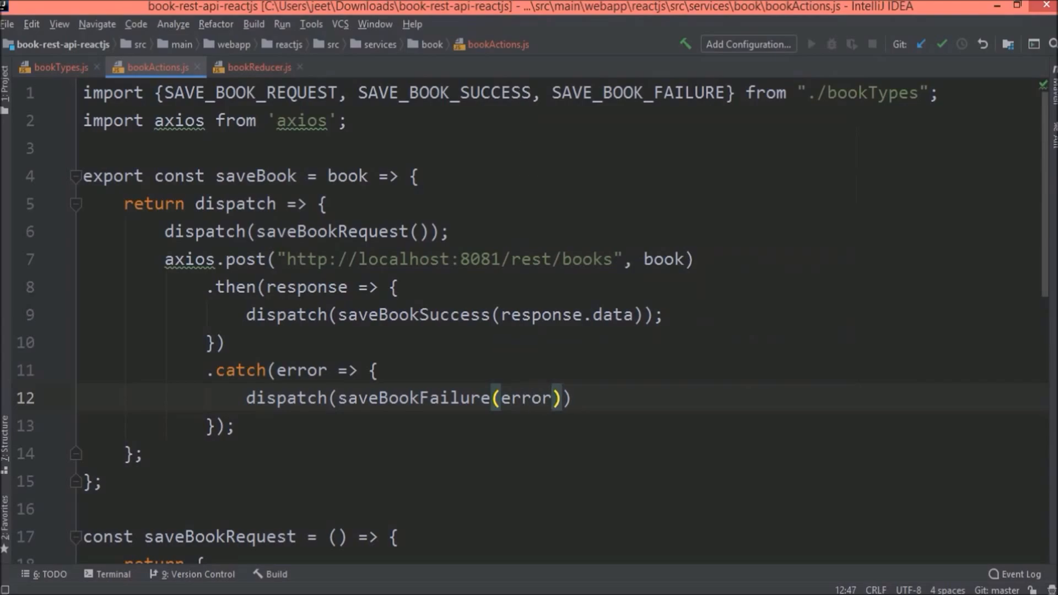
left_click_drag(84, 175, 102, 482)
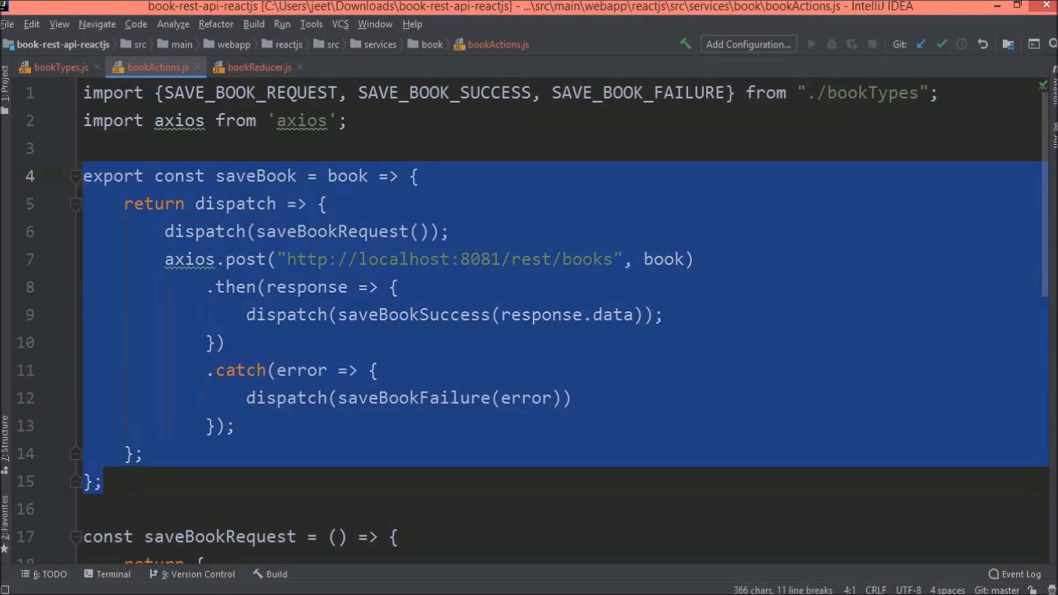
left_click(102, 481)
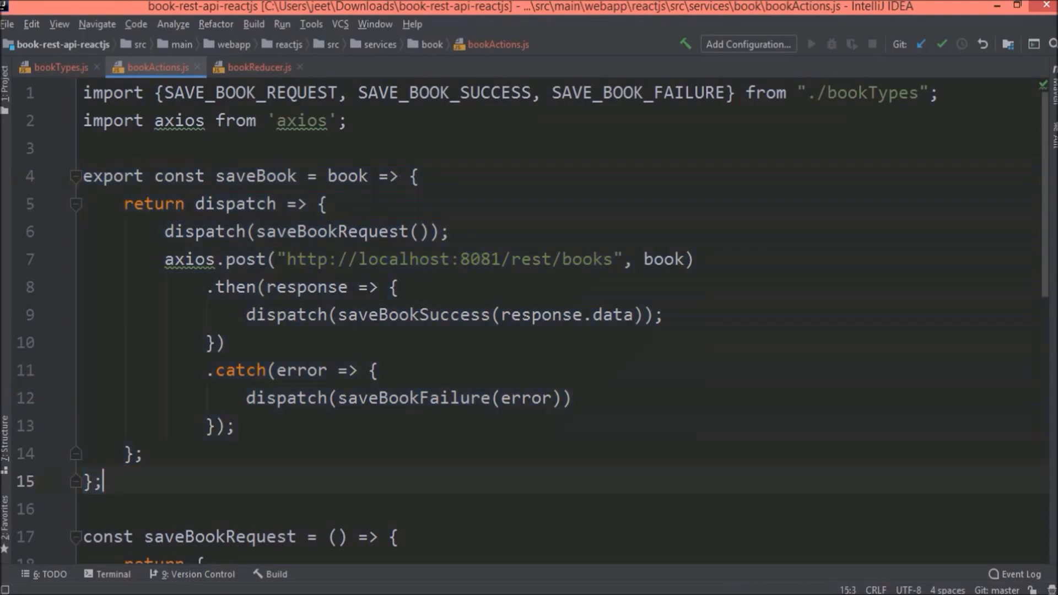
In bookReducer.js, import the SAVE_BOOK types and write a switch reducer ending in default: return state
left_click(258, 67)
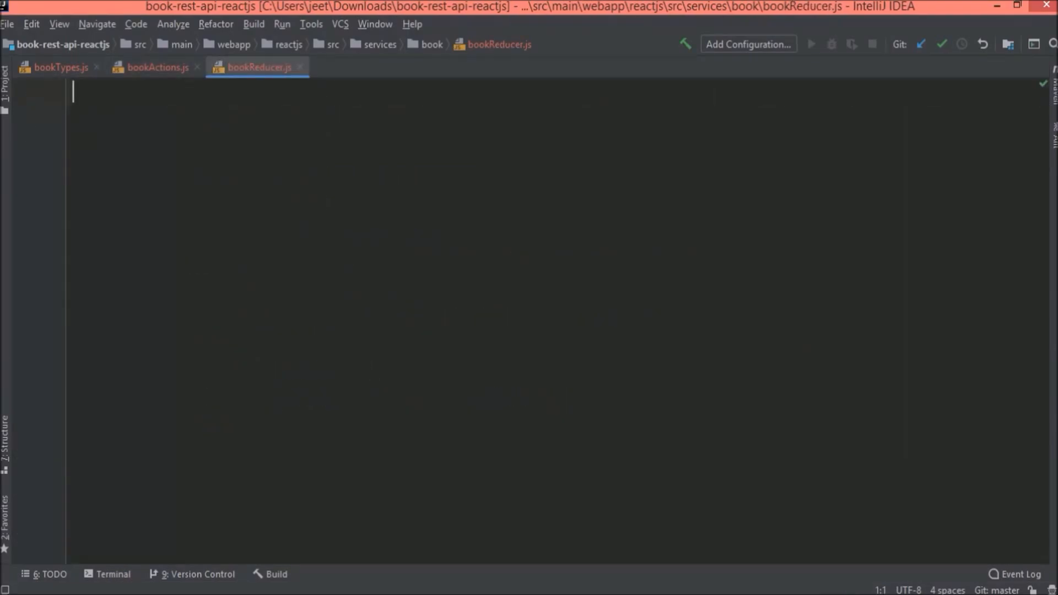
type("import {SAVE_BOOK_REQUEST, SAVE_BOOK_SUCCESS, SAVE_BOOK_FAILURE} from \"./bookTypes\";")
type("const initialState = {")
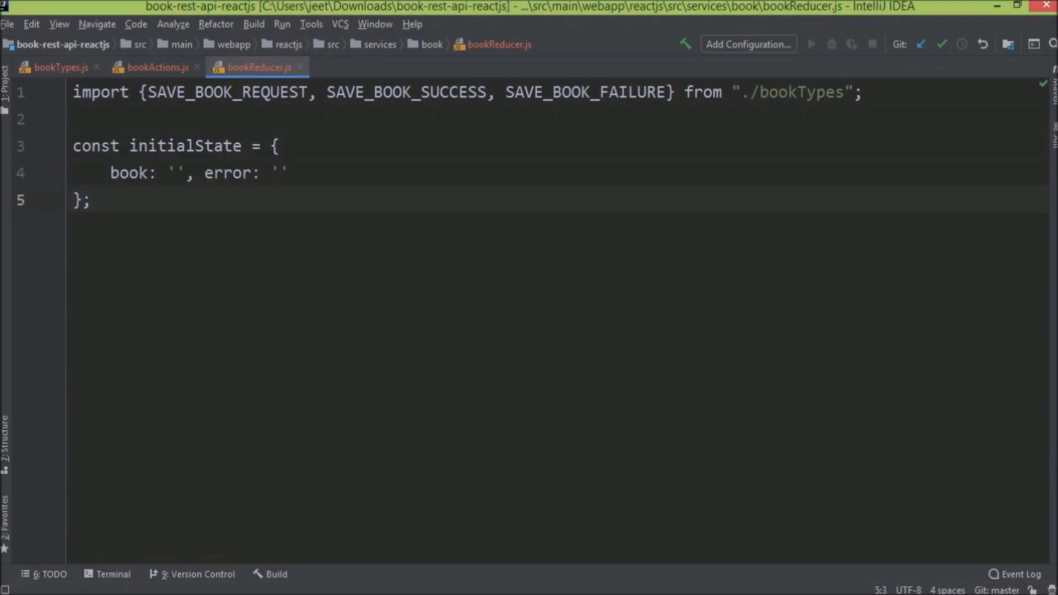
type("const reducer = (state = initialState, action) => {")
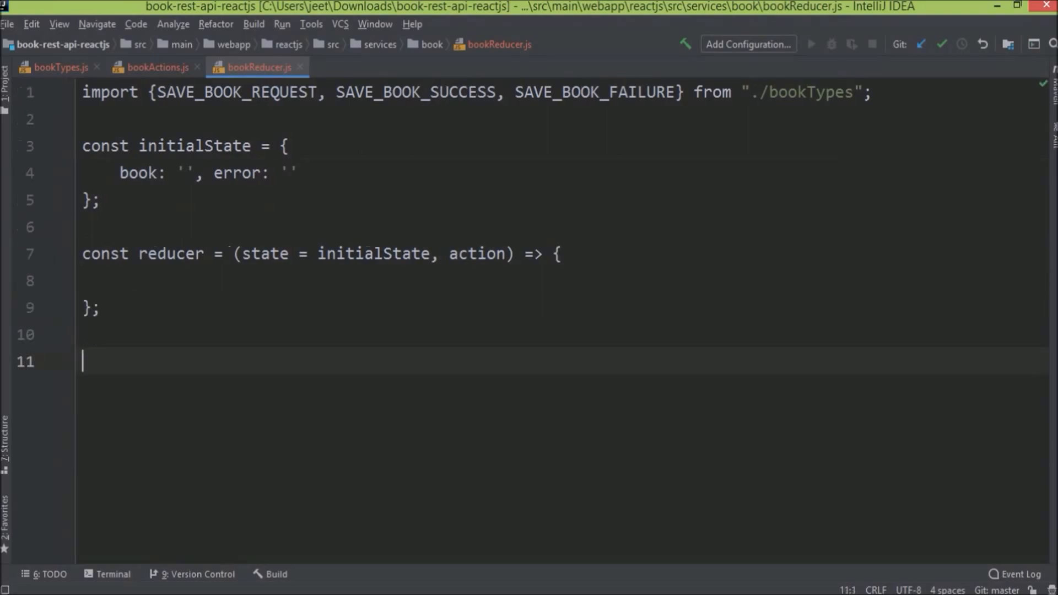
type("export default reducer;")
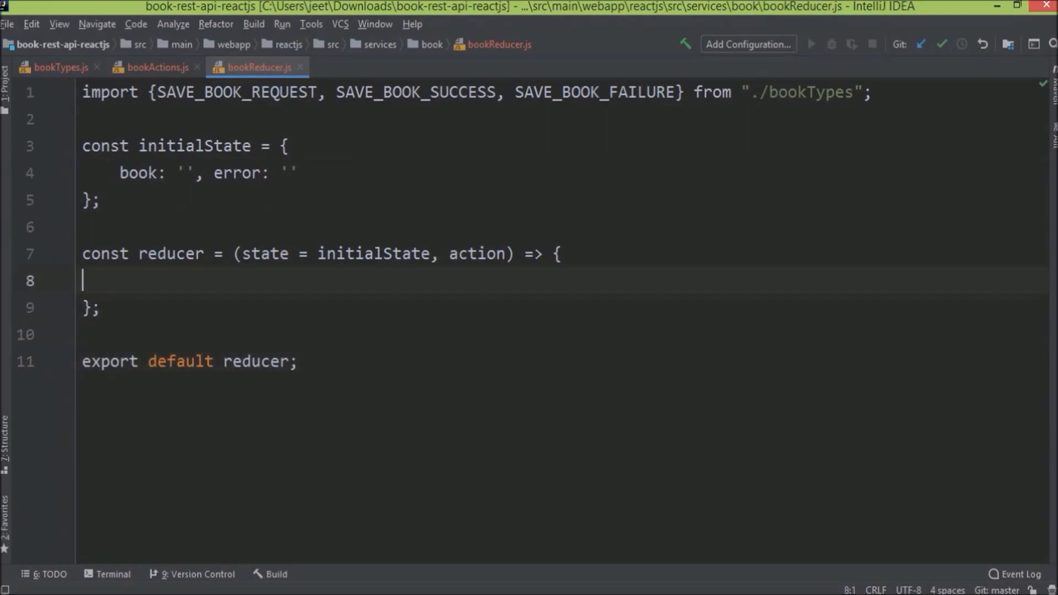
type("switch(action.type) {")
type("case SAVE_BOOK_REQUEST:")
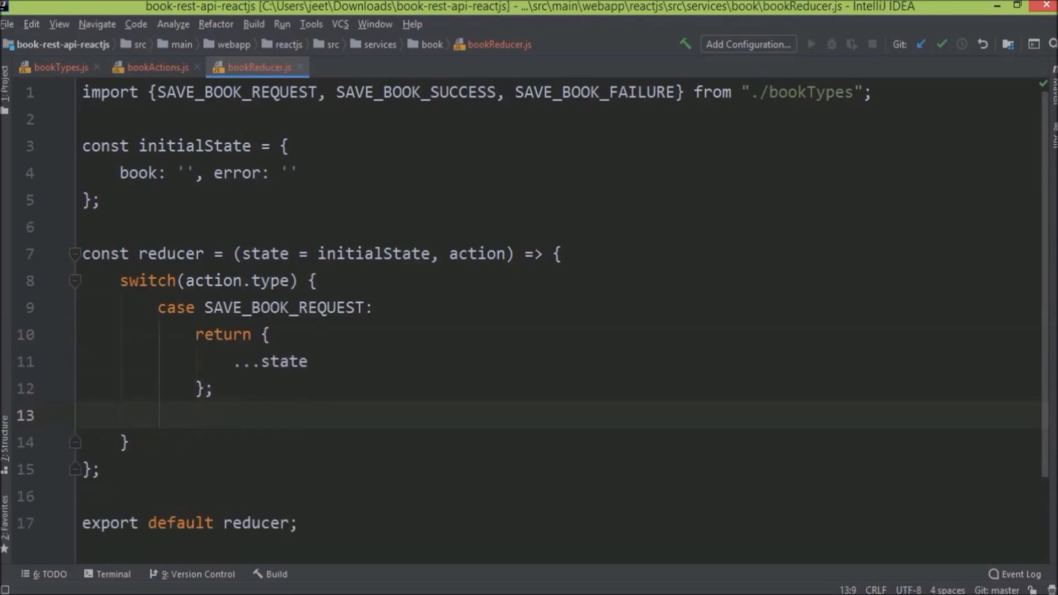
scroll("down", 3)
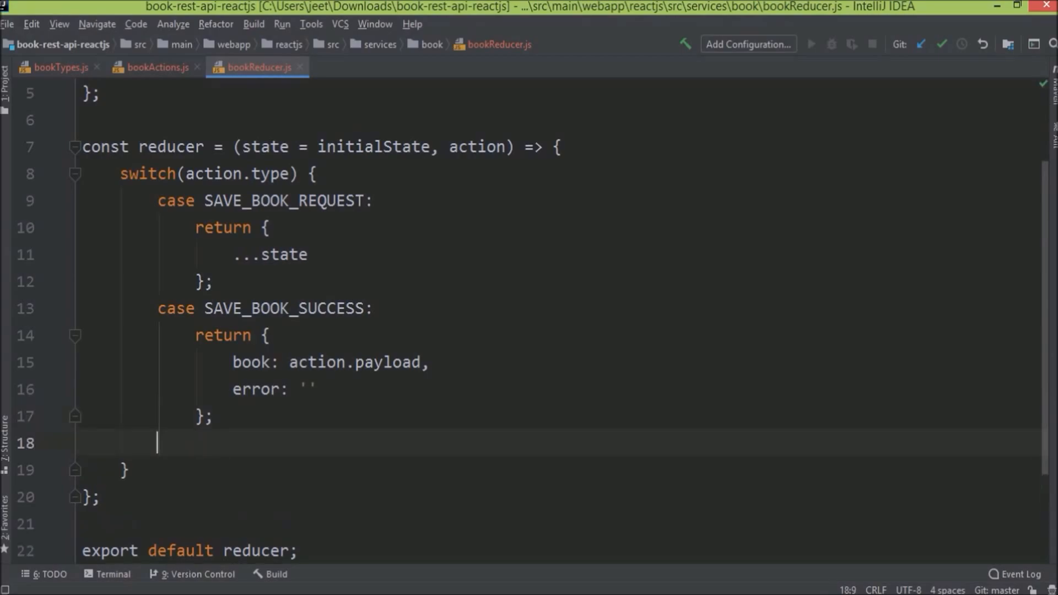
type("case SAVE_BOOK_FAILURE:\\n    return {\\n        book: '',\\n        error: action.payload\\n    };")
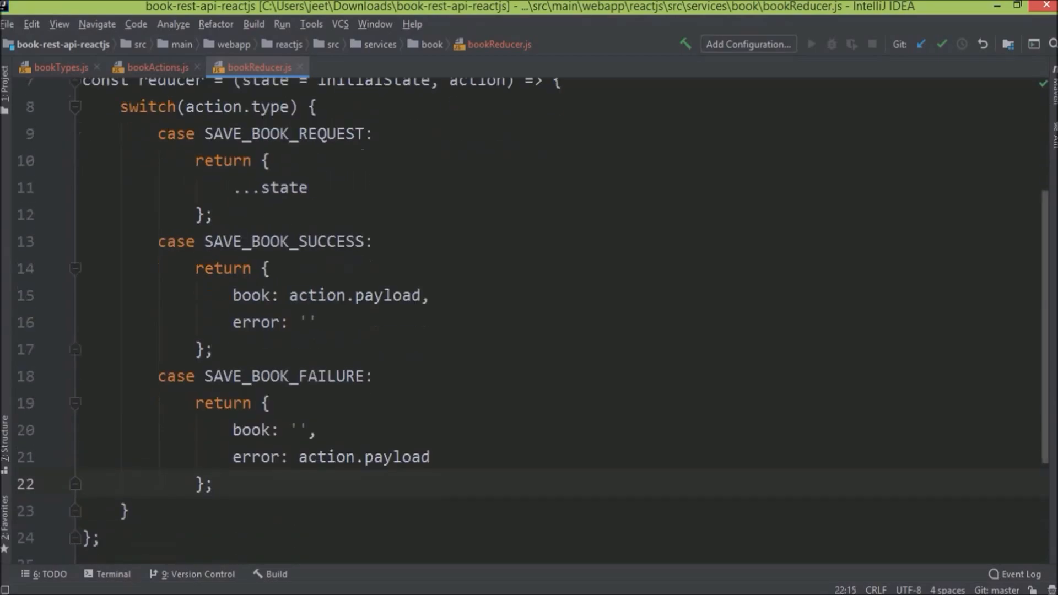
scroll("down", 3)
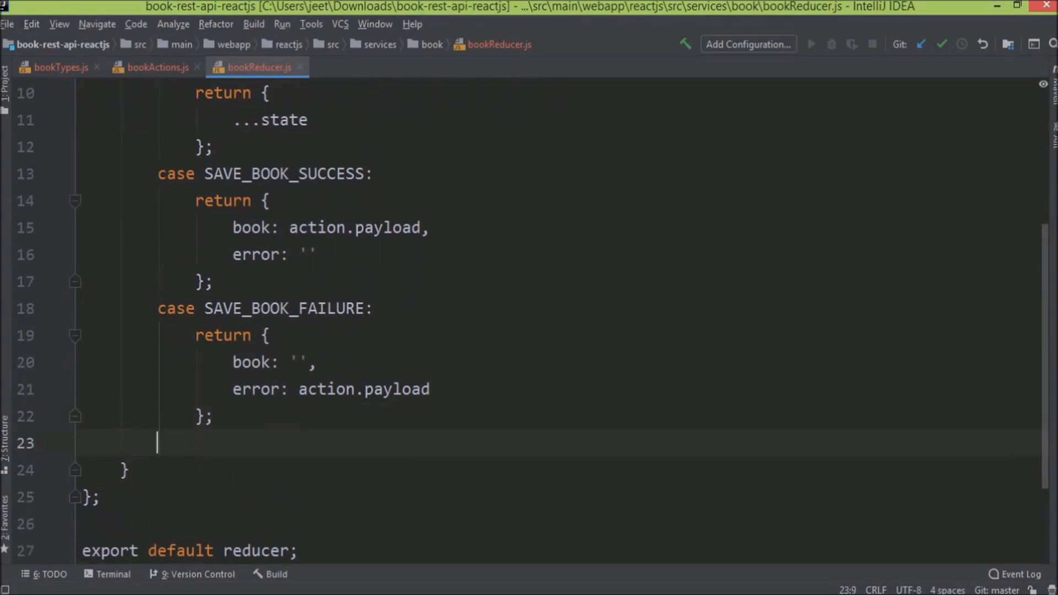
type("default: return state;")
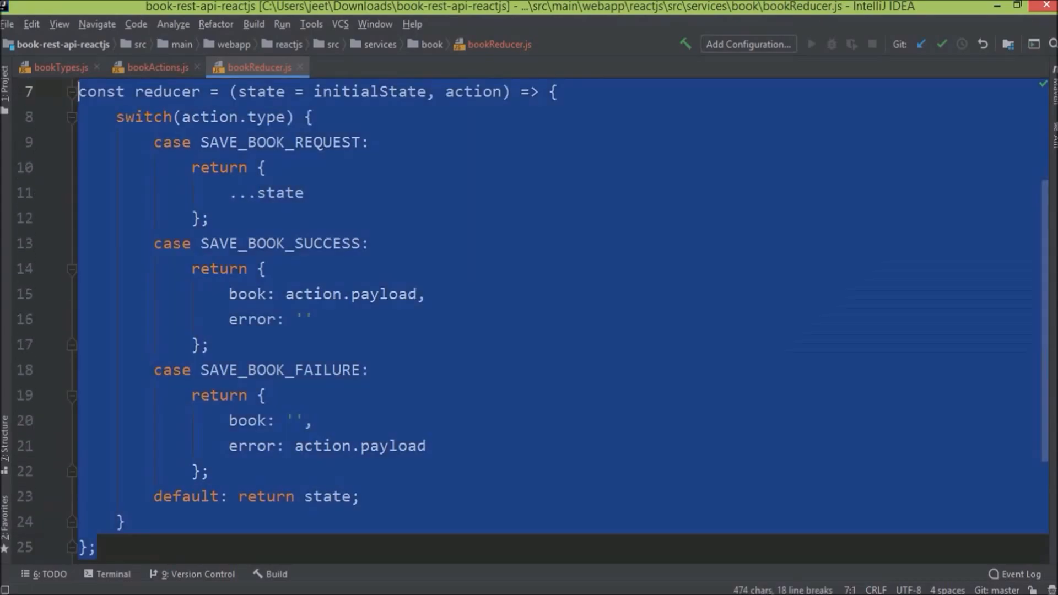
left_click(97, 547)
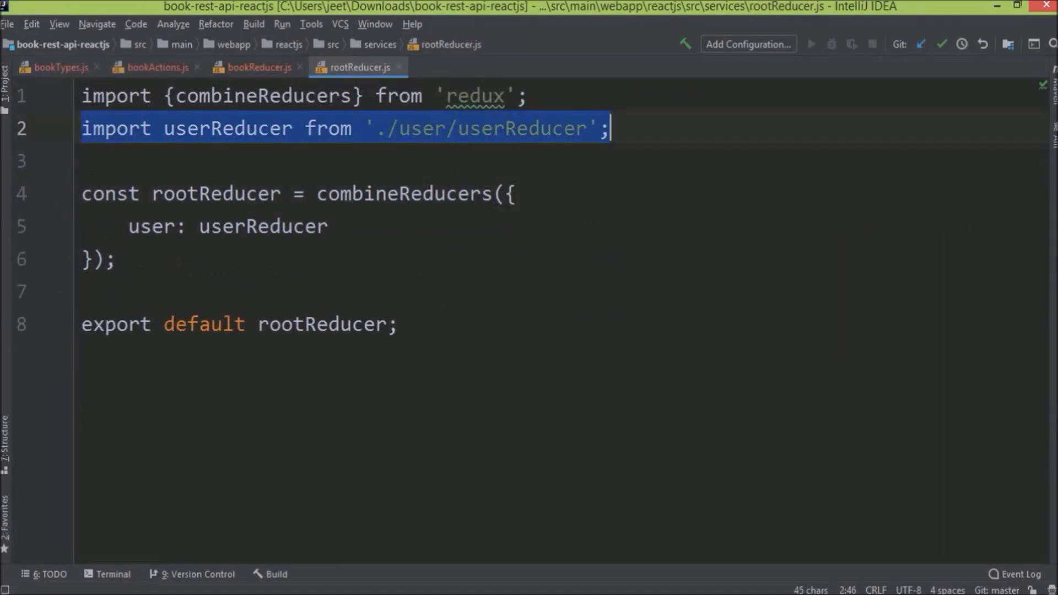
Add import bookReducer from './book/bookReducer' and export * from './book/bookActions'
type("import bookReducer from './book/bookReducer';")
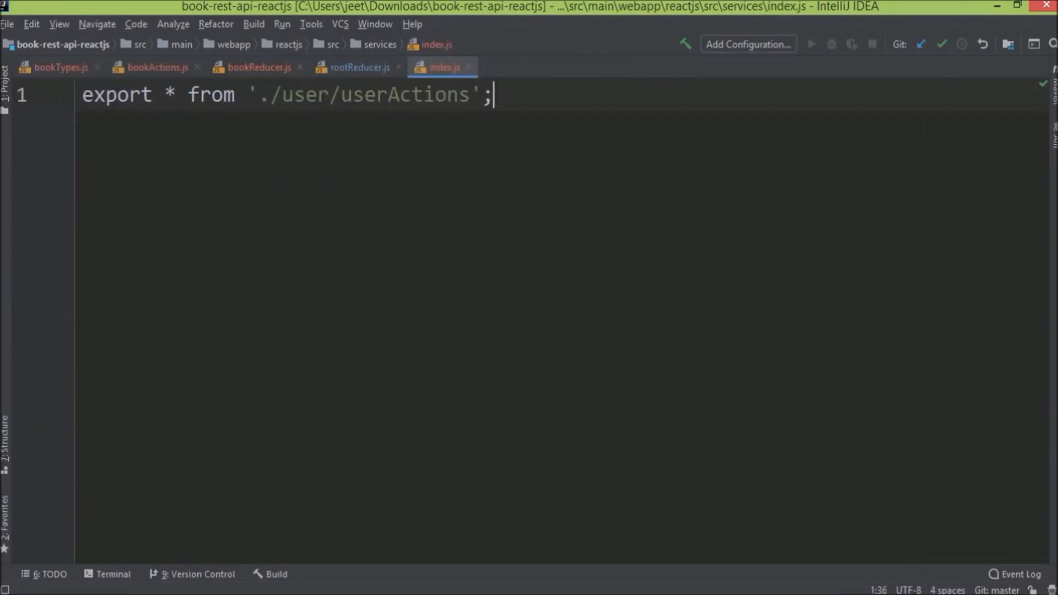
type("export * from './book/bookActions';")
type("im")
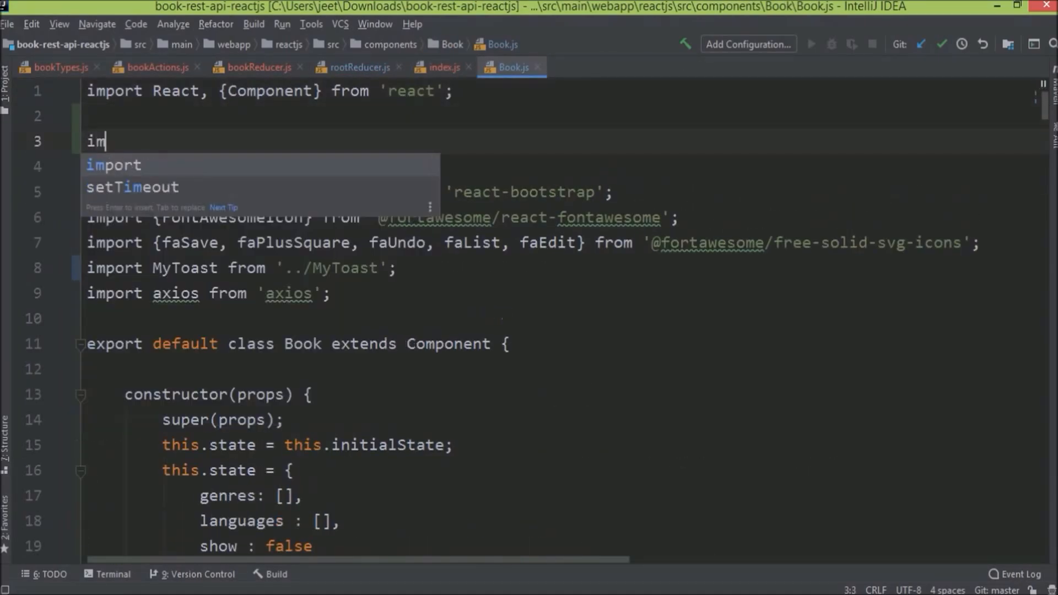
Import {connect} from 'react-redux' and {saveBook} from '../../services/index' in Book.js
type("port {connect}")
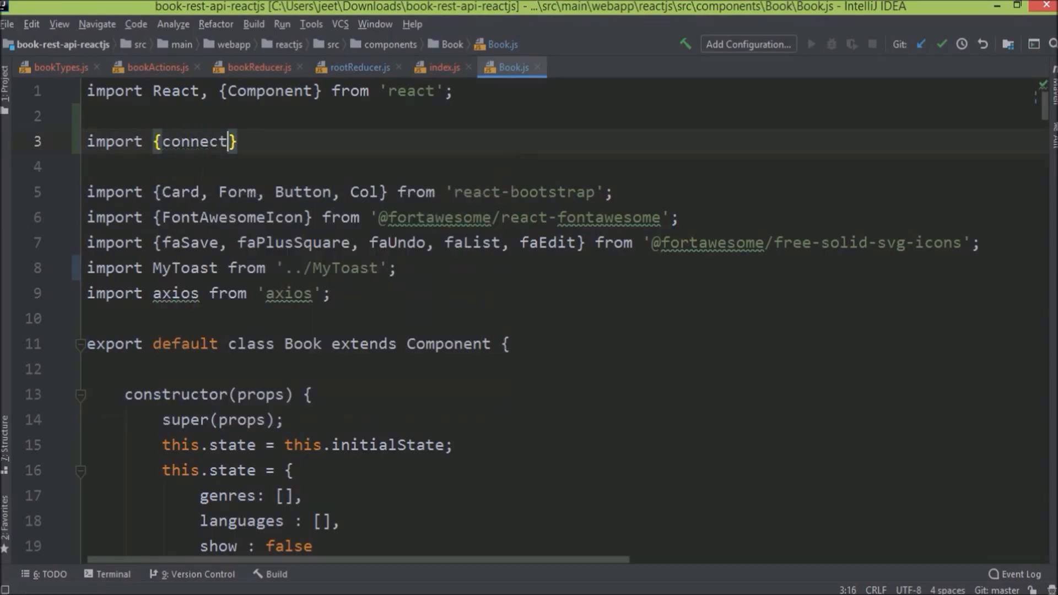
type("from 'react-redux';")
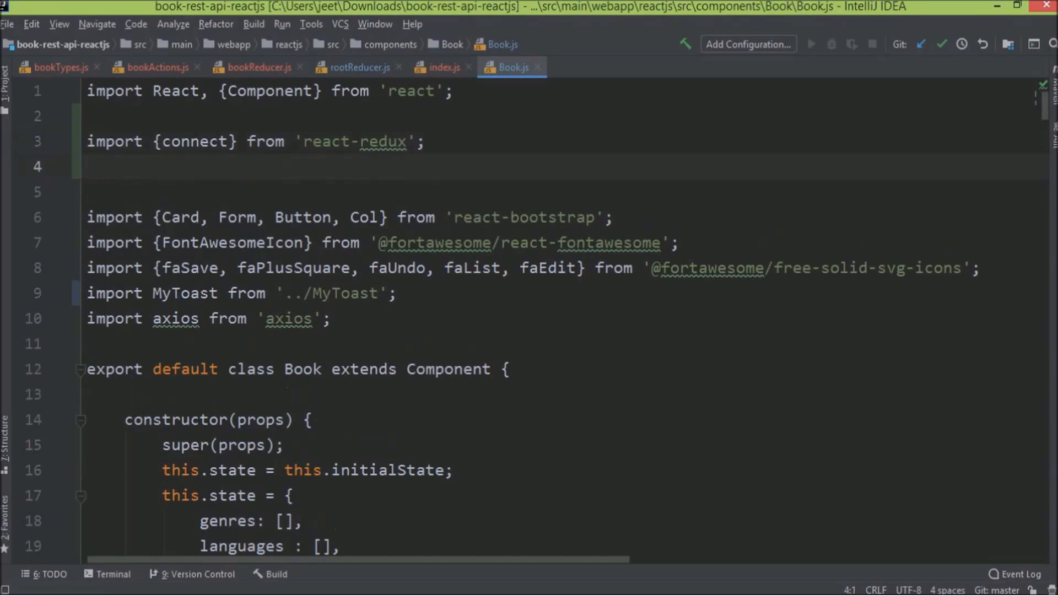
type("import {saveBo}")
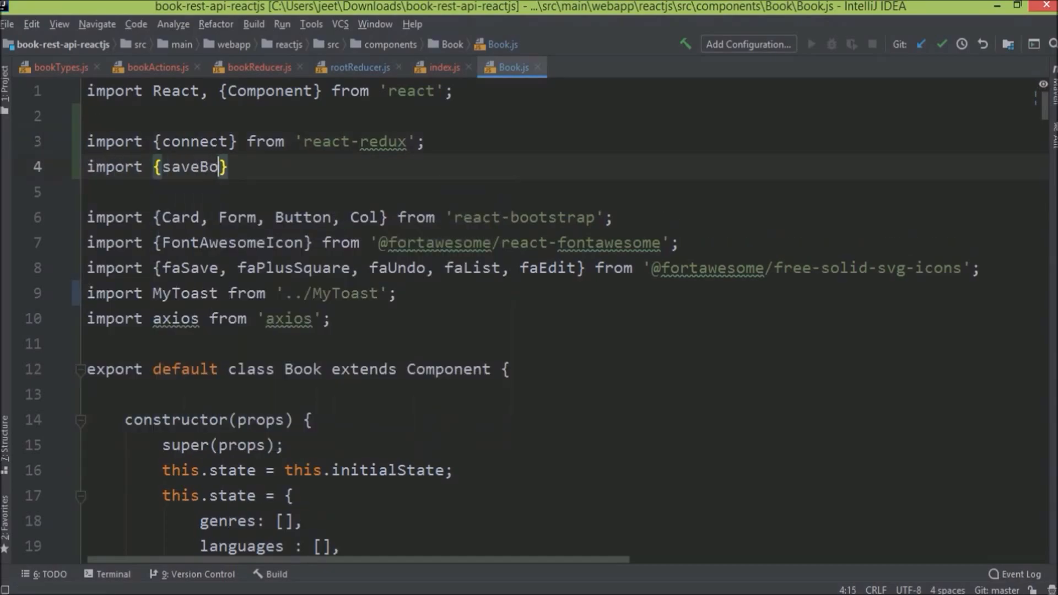
type("ok} from")
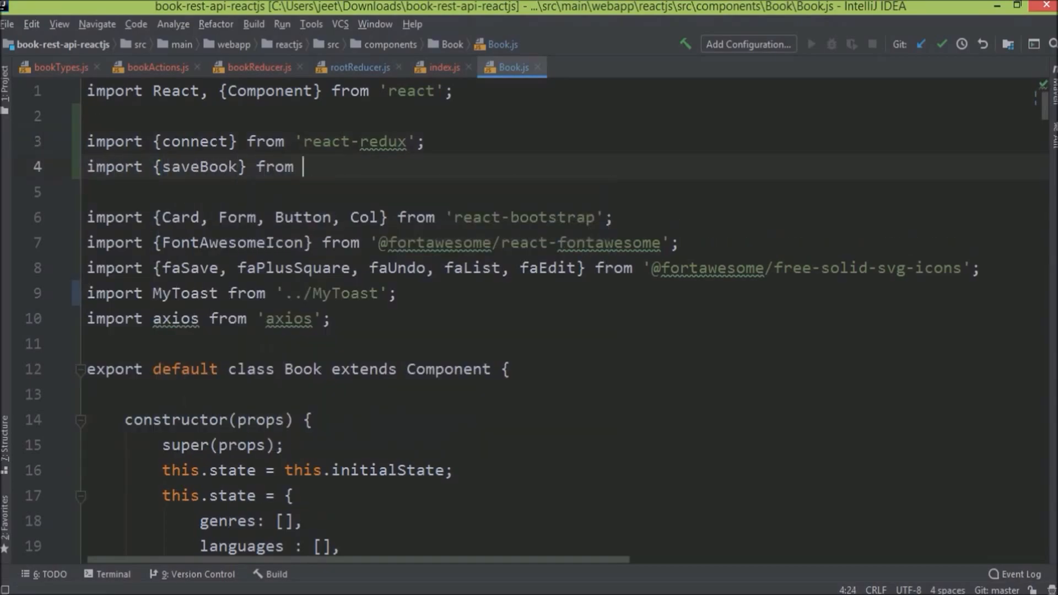
type("'../../';")
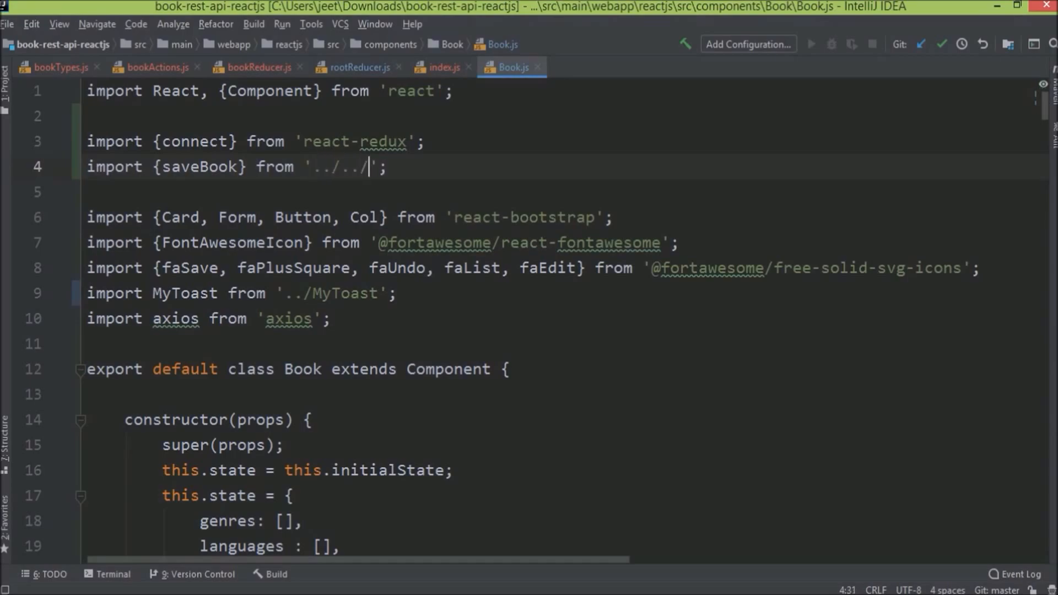
type("services/in")
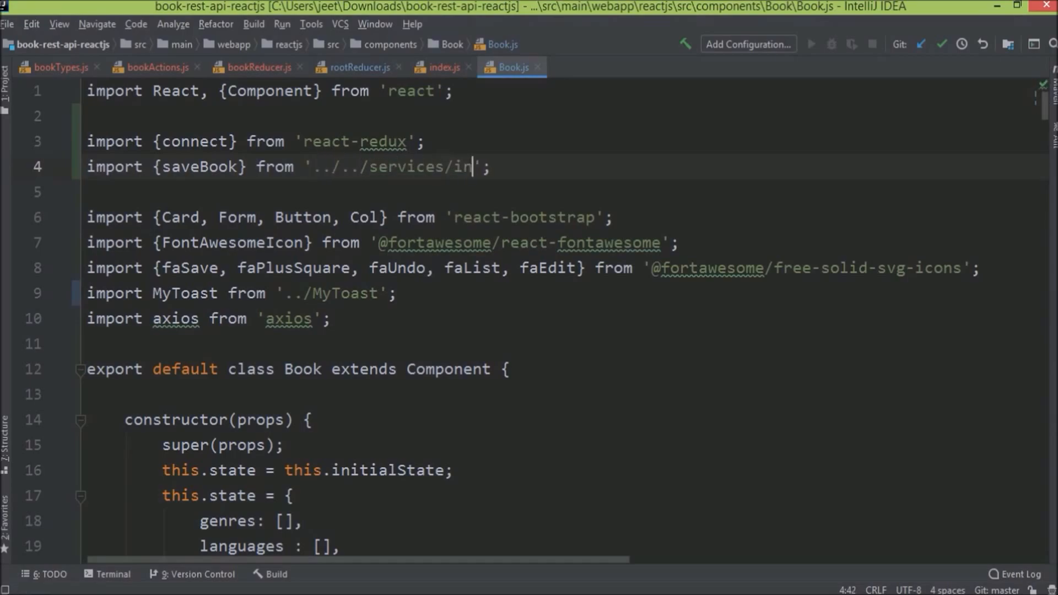
left_click_drag(88, 369, 228, 369)
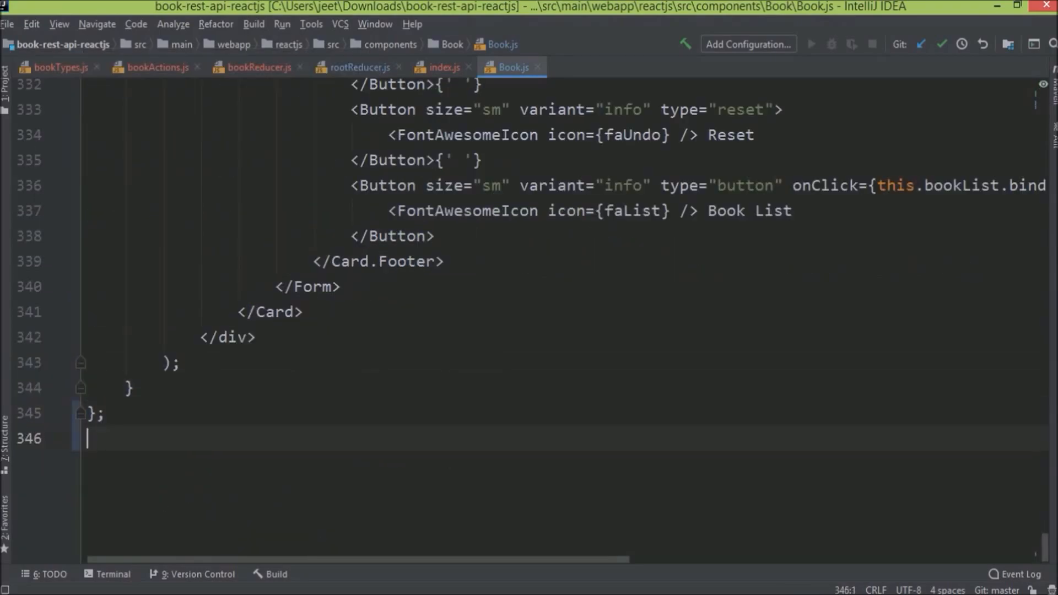
Scaffold mapStateToProps and mapDispatchToProps and replace the Book export with connect()()
type("export default Book;")
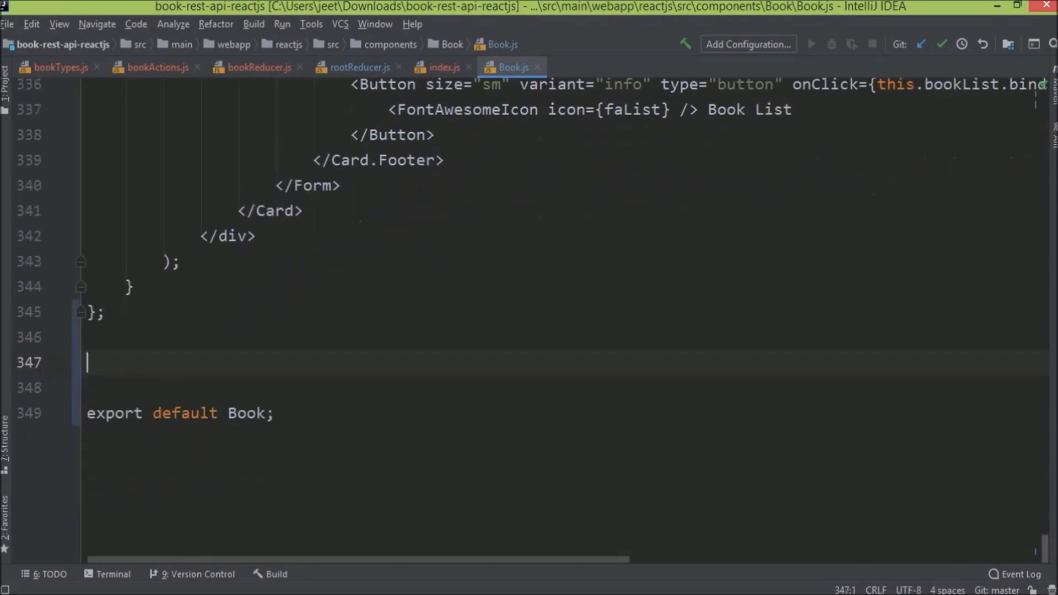
type("const mapStateT")
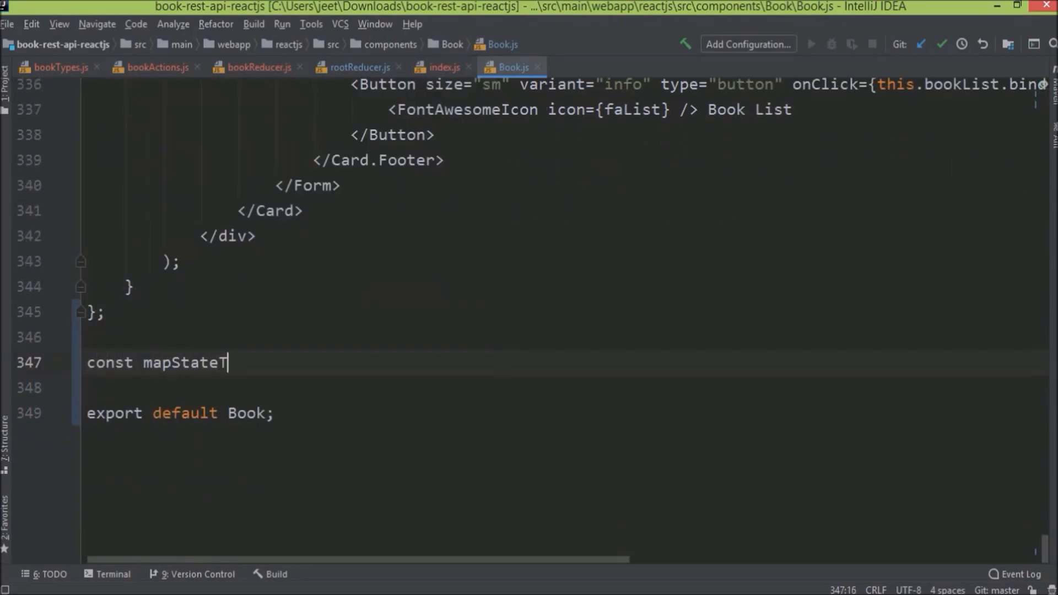
type("oProps = state")
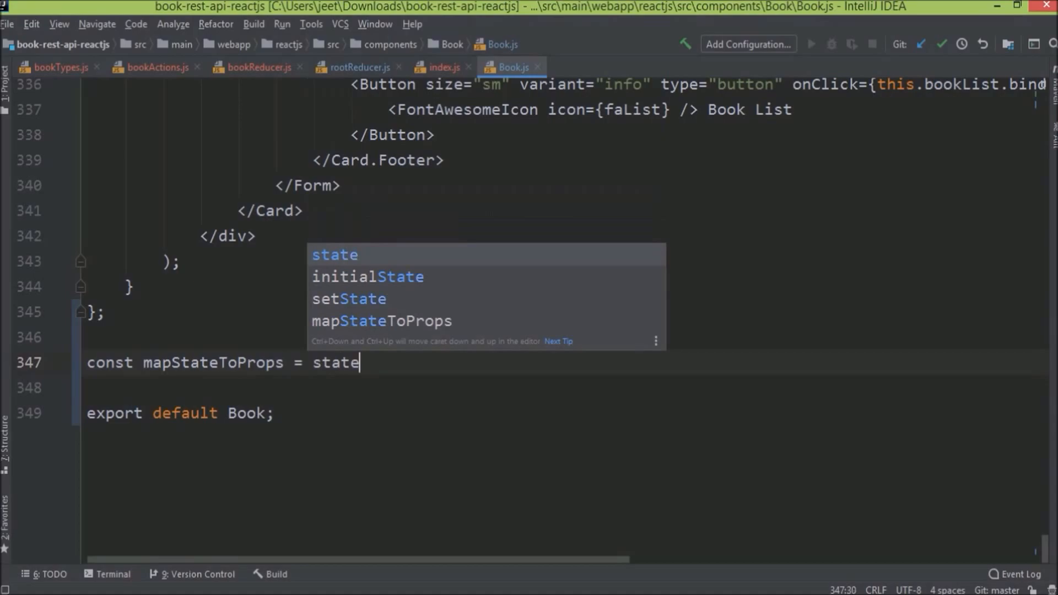
type("=> {")
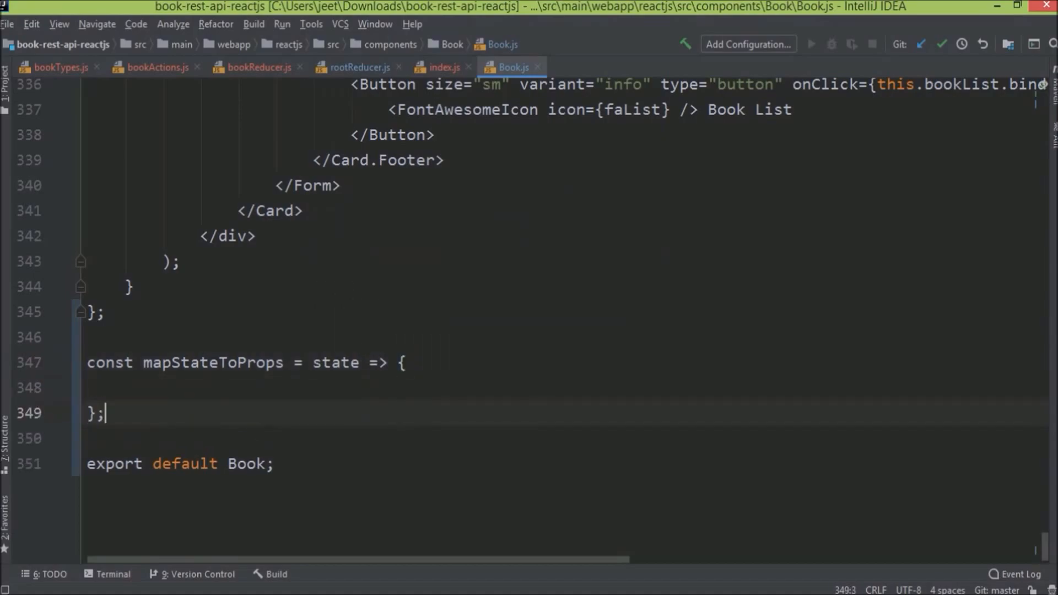
type("con")
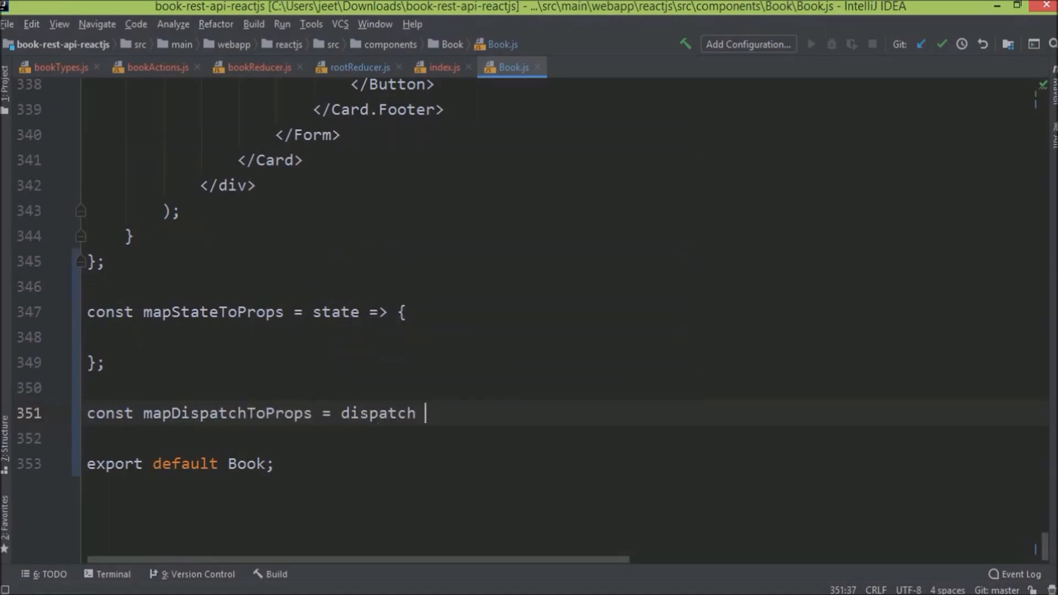
type("=> {")
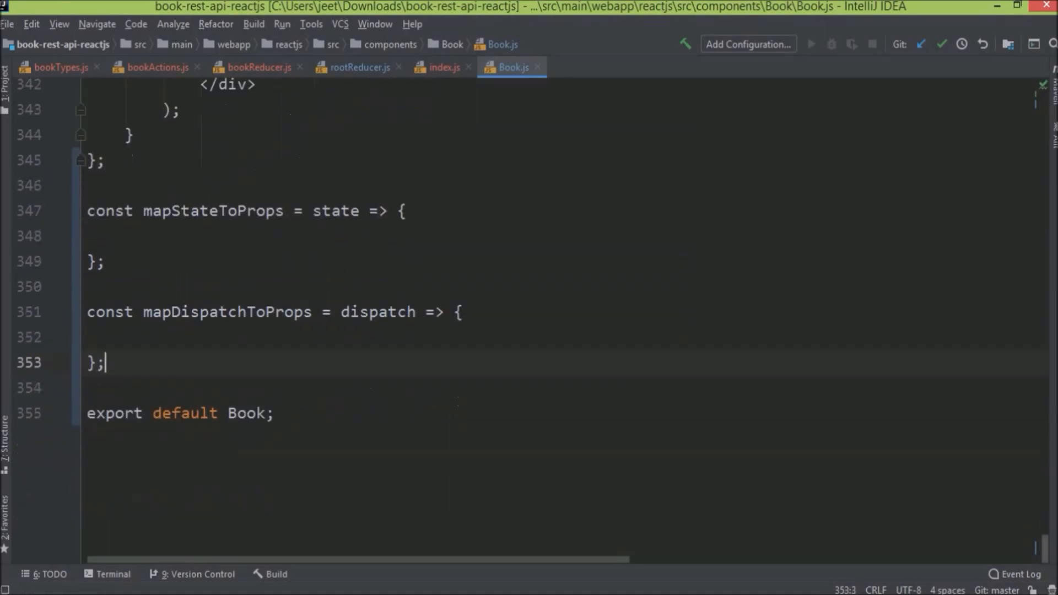
type("connect")
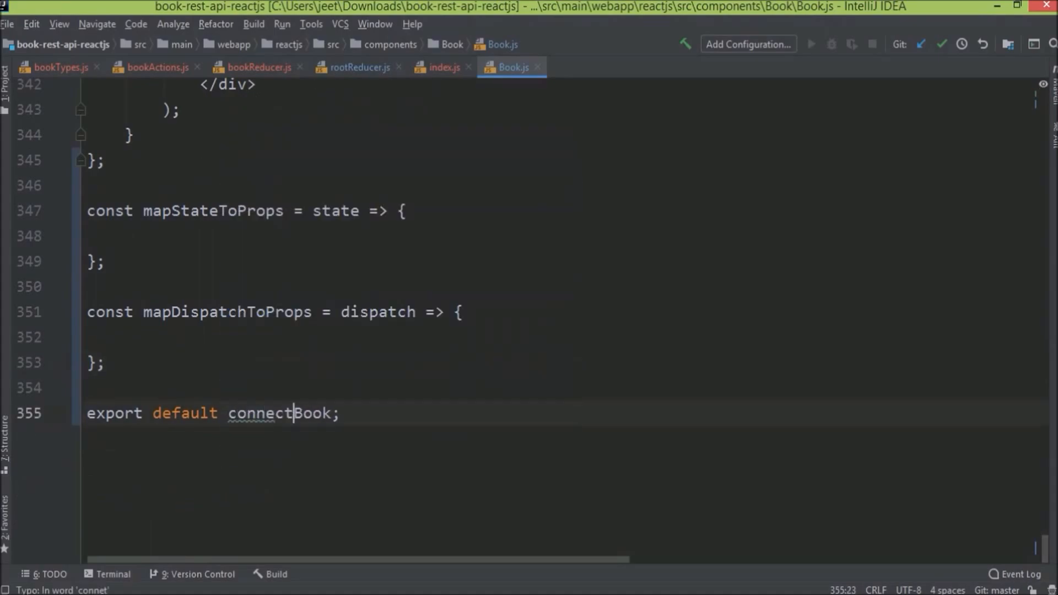
type("()(")
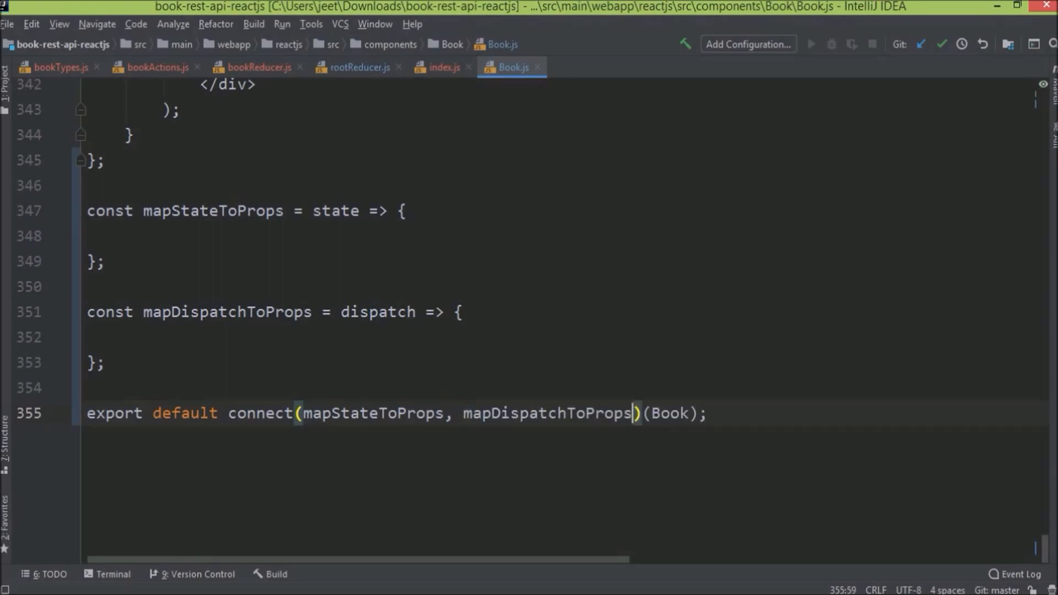
Fill in the mappings: a saveBook(book) dispatch prop and savedBookObject from state.book
left_click(124, 235)
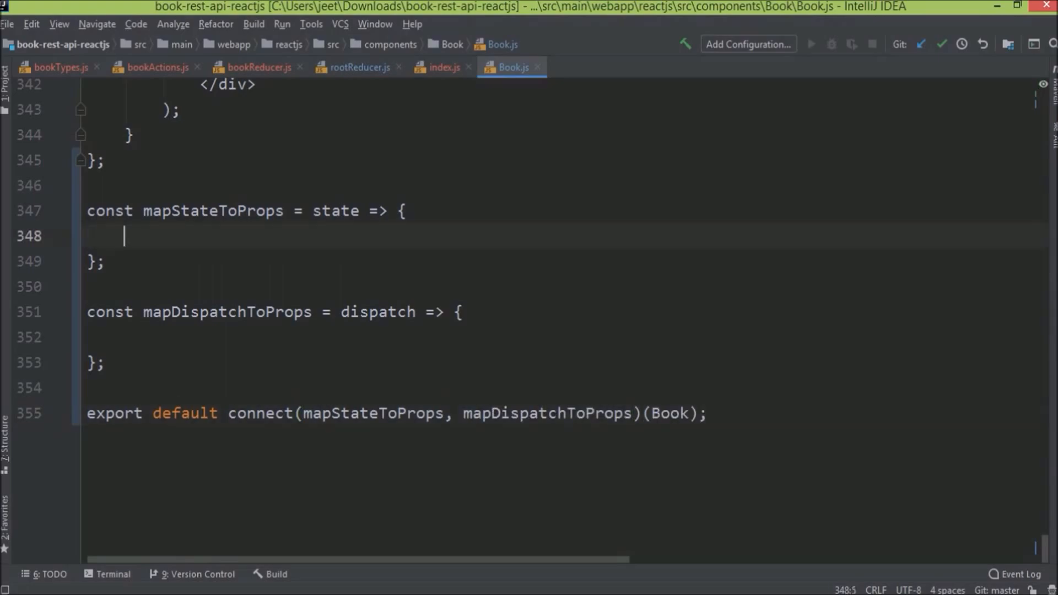
type("return {")
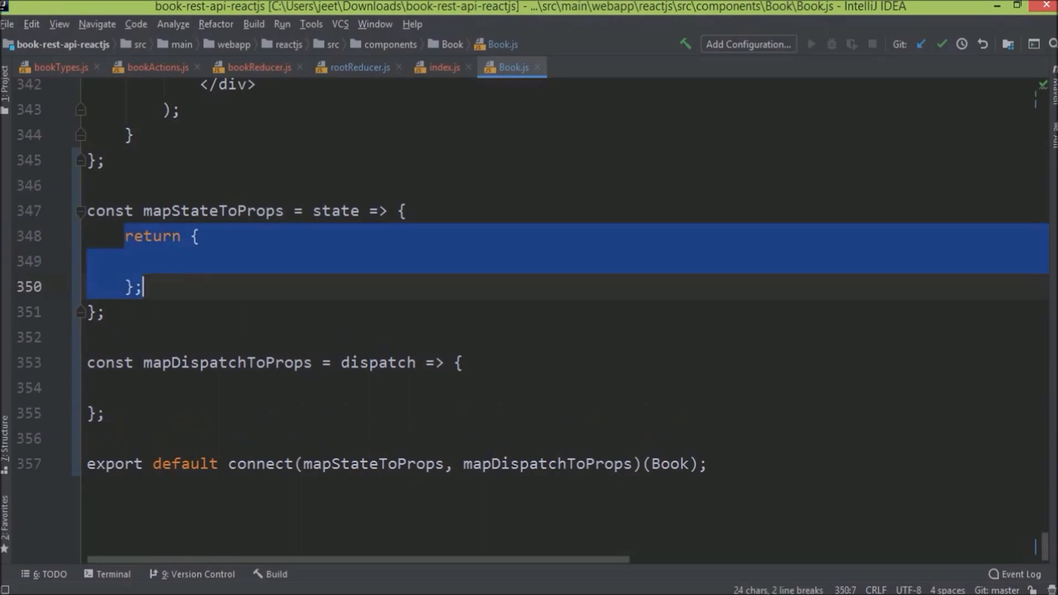
type("saveBook: (b")
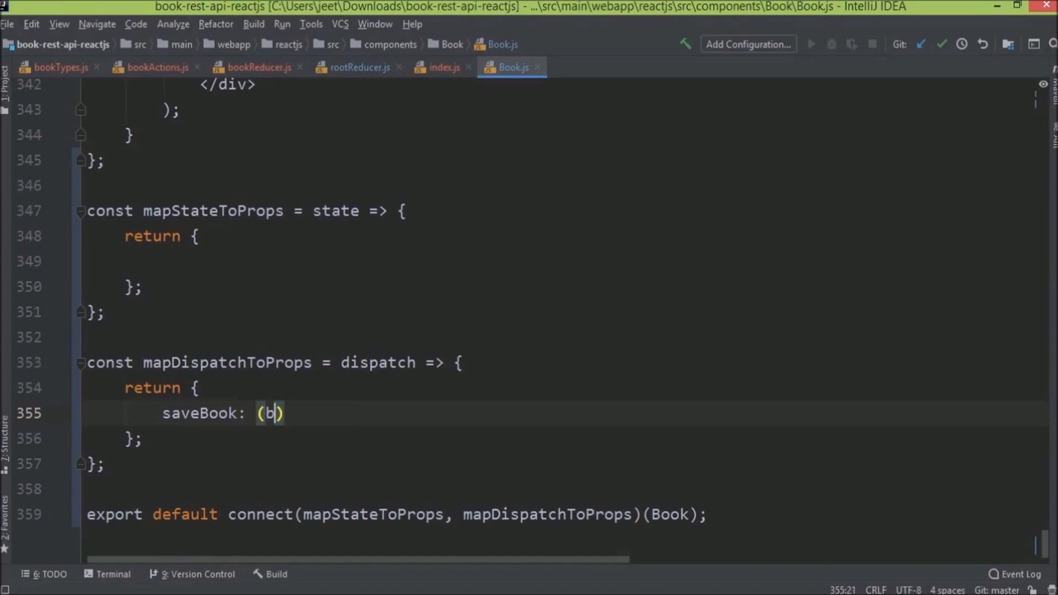
type("ook))")
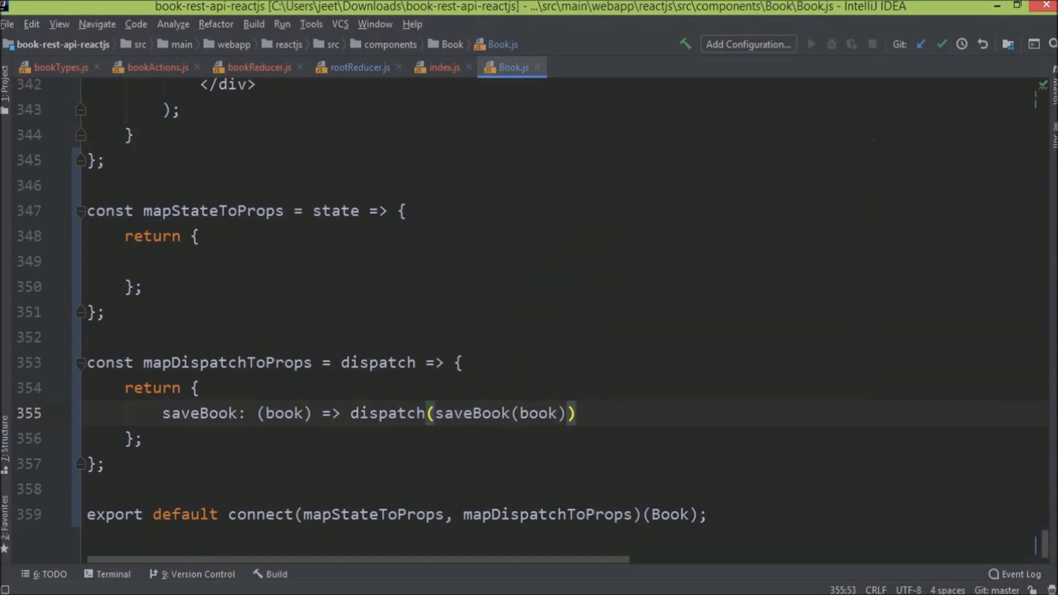
type("savedBoo")
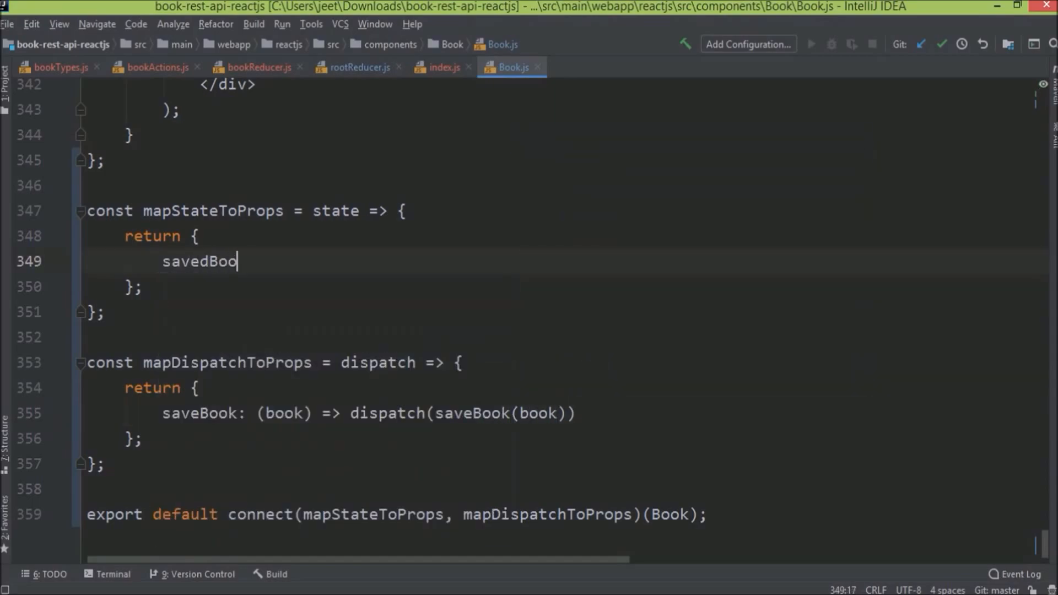
type("kObject: state.book")
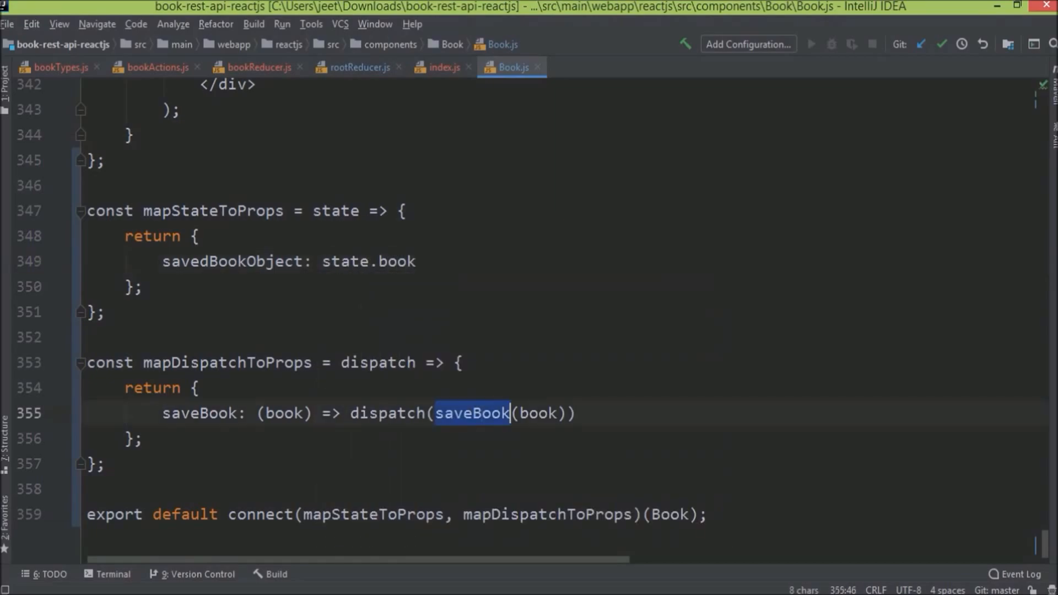
left_click(156, 66)
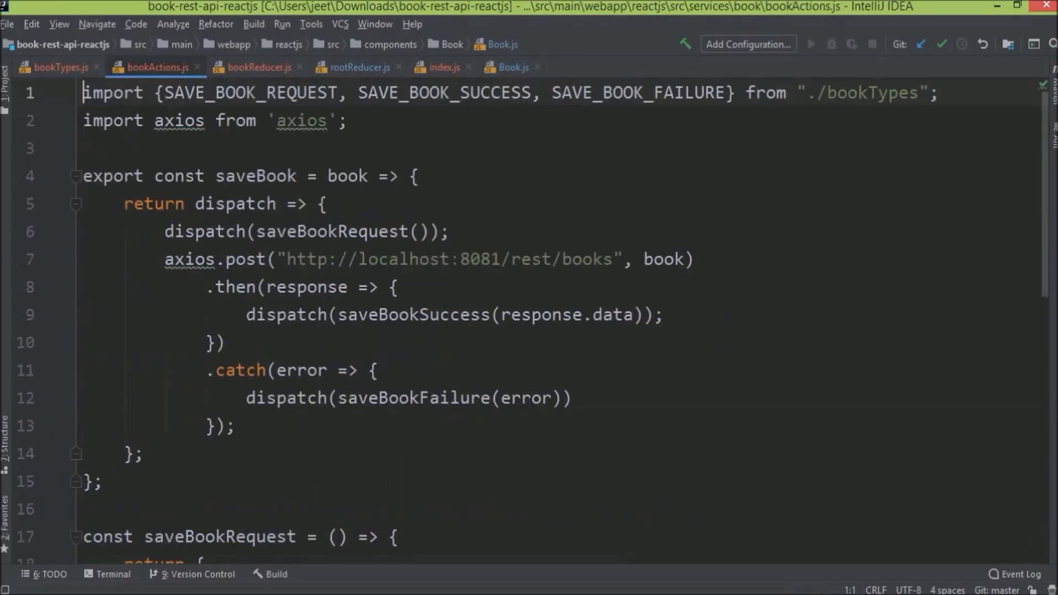
double_click(255, 176)
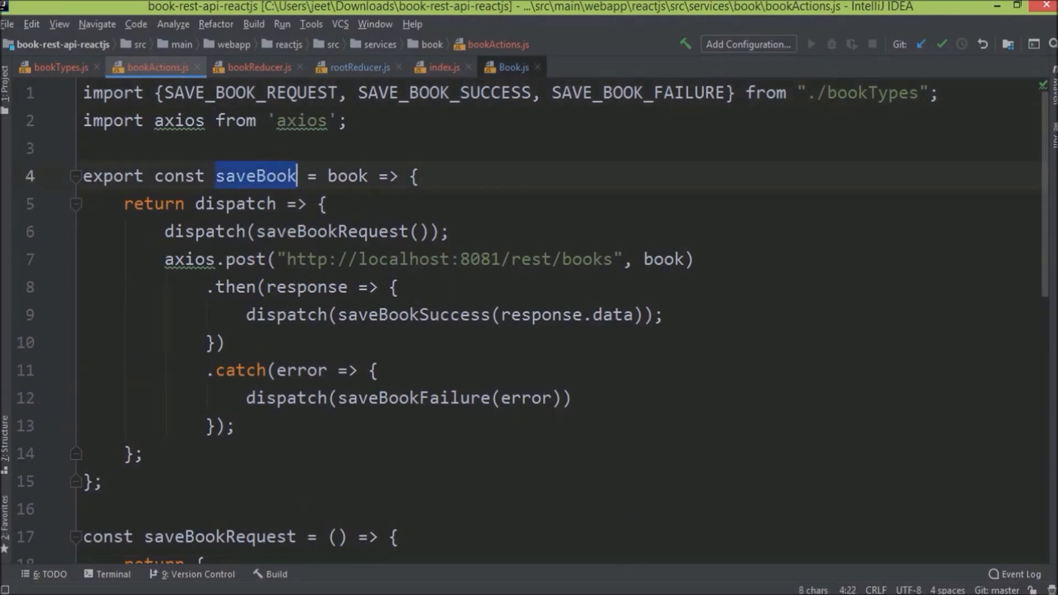
left_click(514, 67)
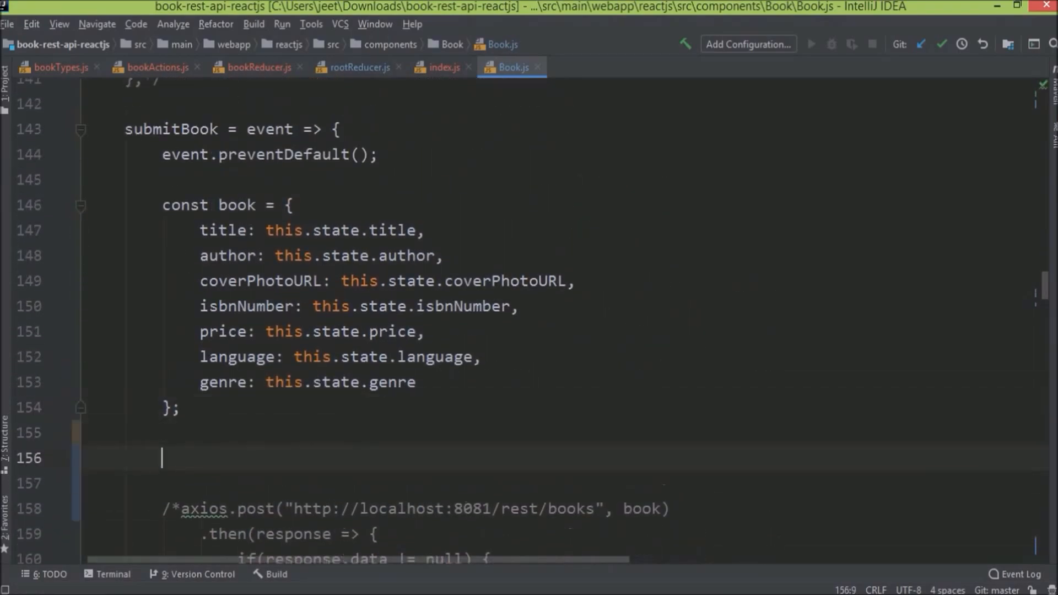
In submitBook, call this.props.saveBook(book) and check this.props.savedBookObject.book instead of response
type("this.props.")
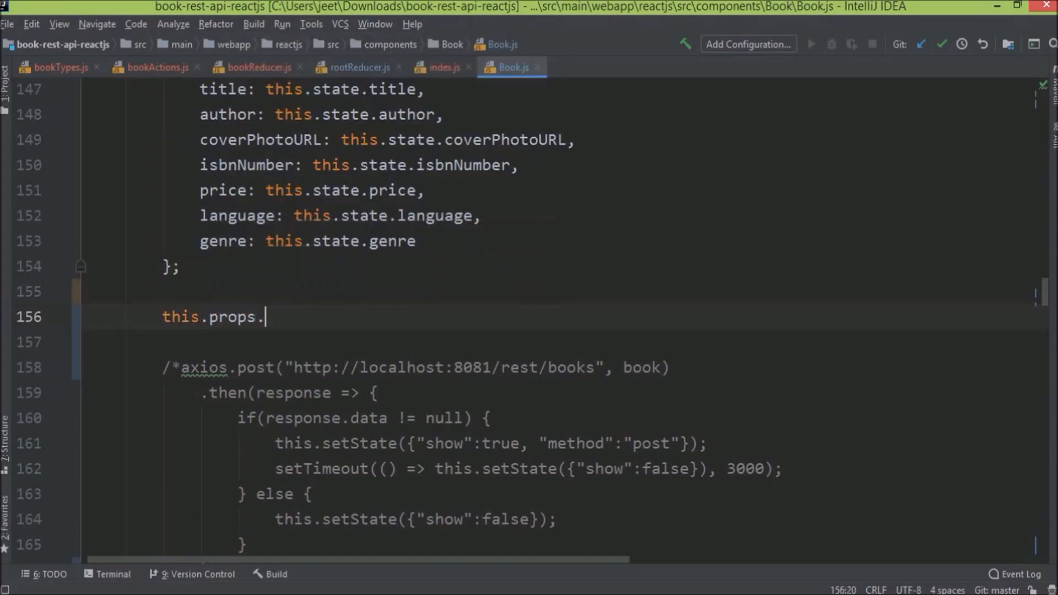
type("saveBook(book);")
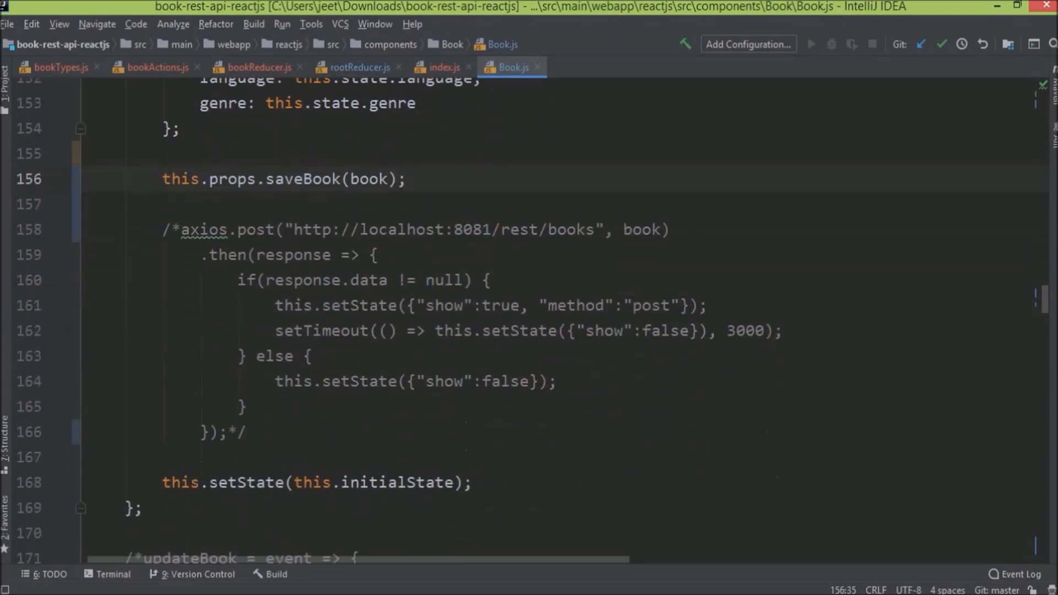
left_click_drag(238, 280, 247, 407)
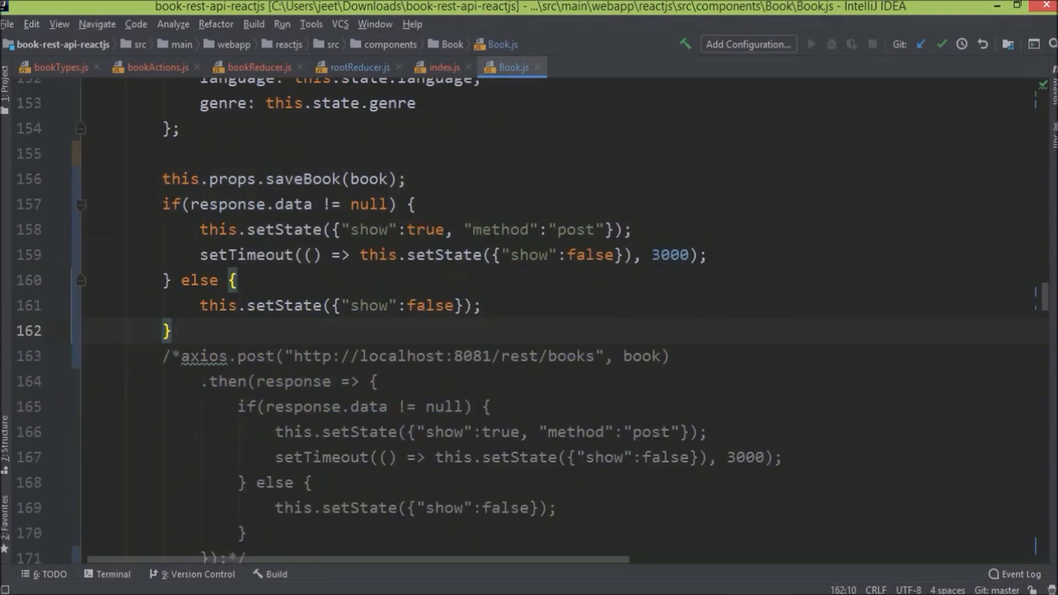
double_click(228, 204)
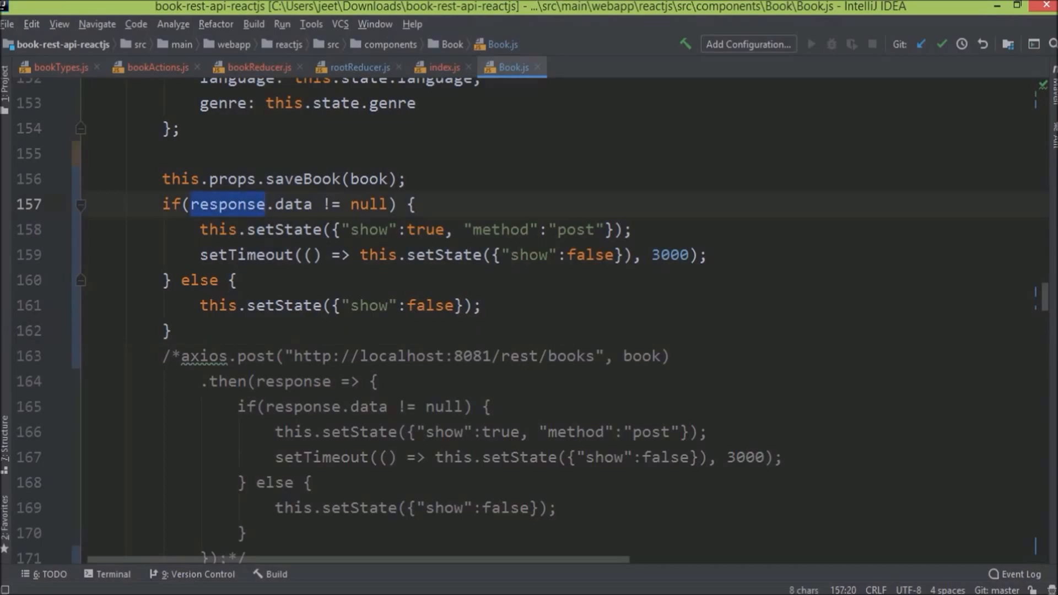
type("this.")
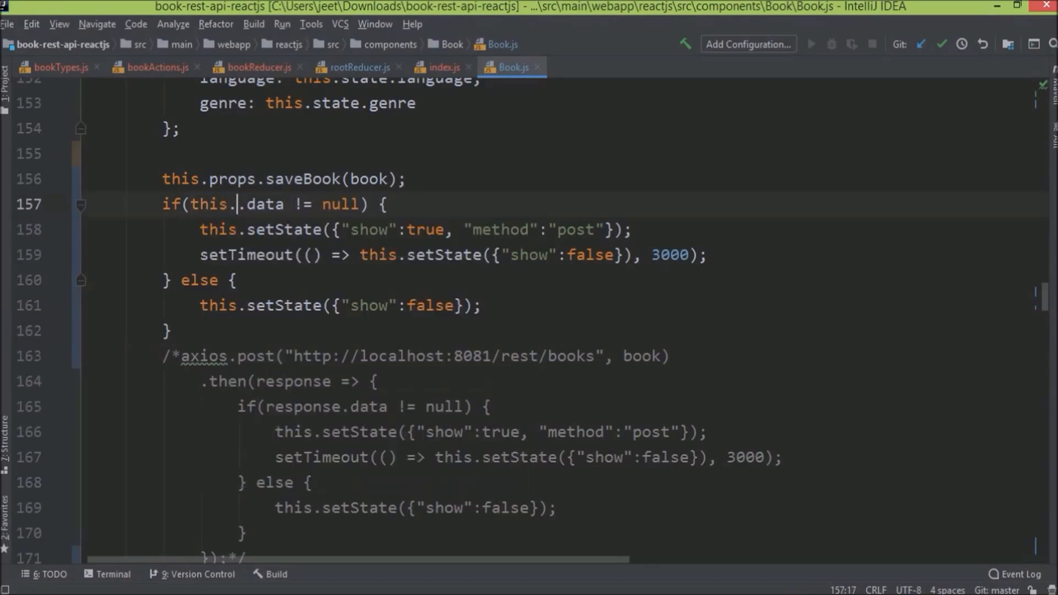
type("props.savedBookObject.book")
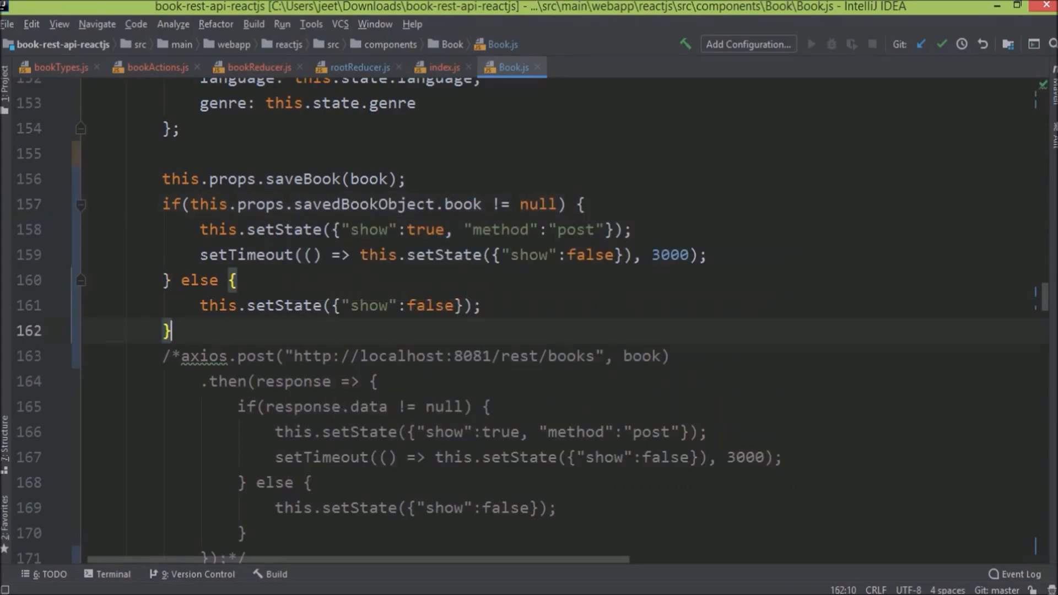
scroll("down", 3)
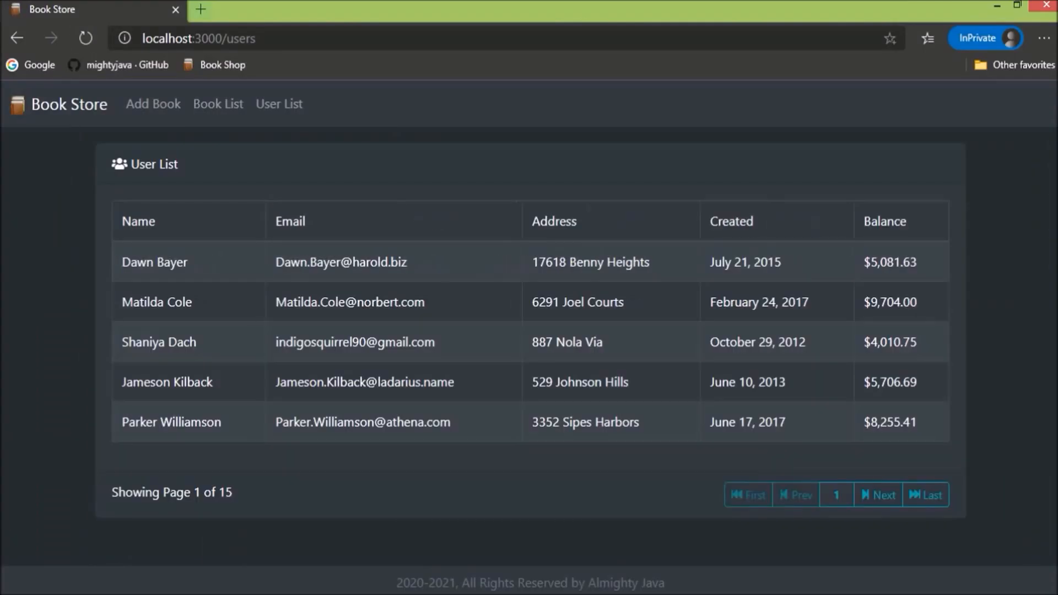
Save the new book 'Grails in Action', then search the Book List for it
left_click(152, 104)
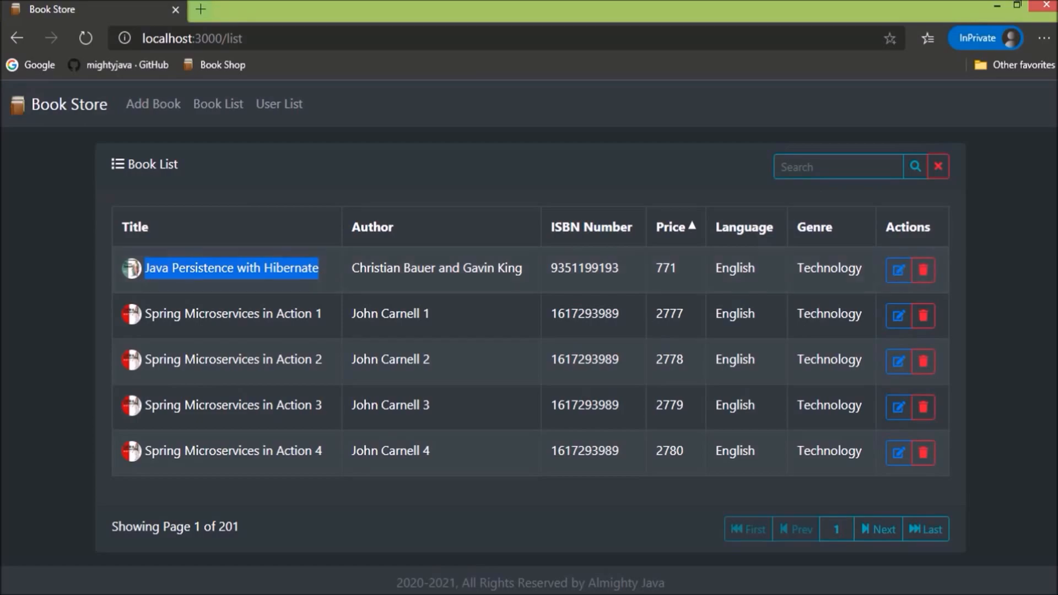
left_click(152, 104)
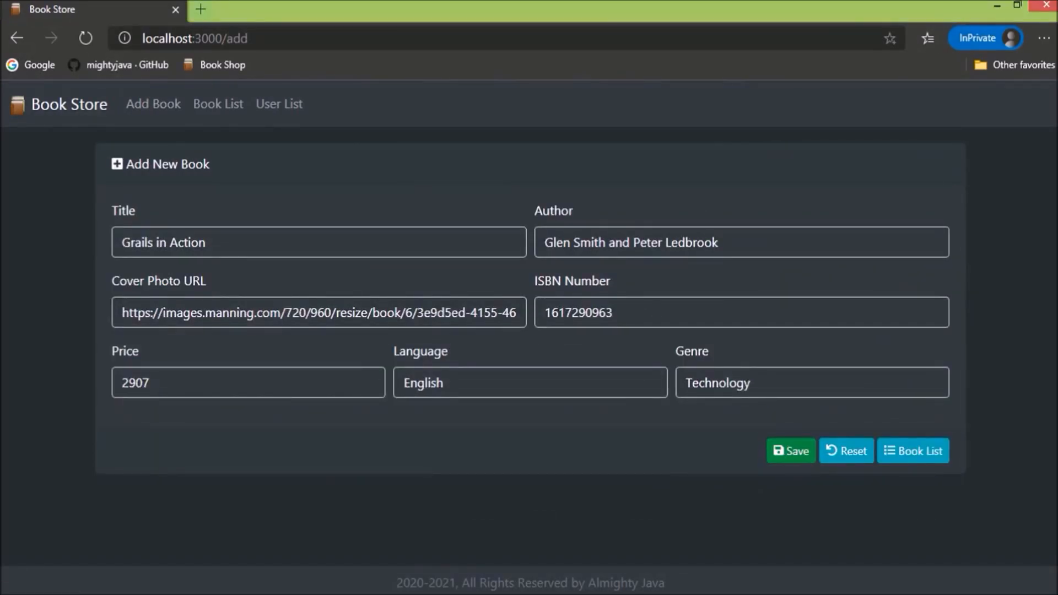
left_click(845, 451)
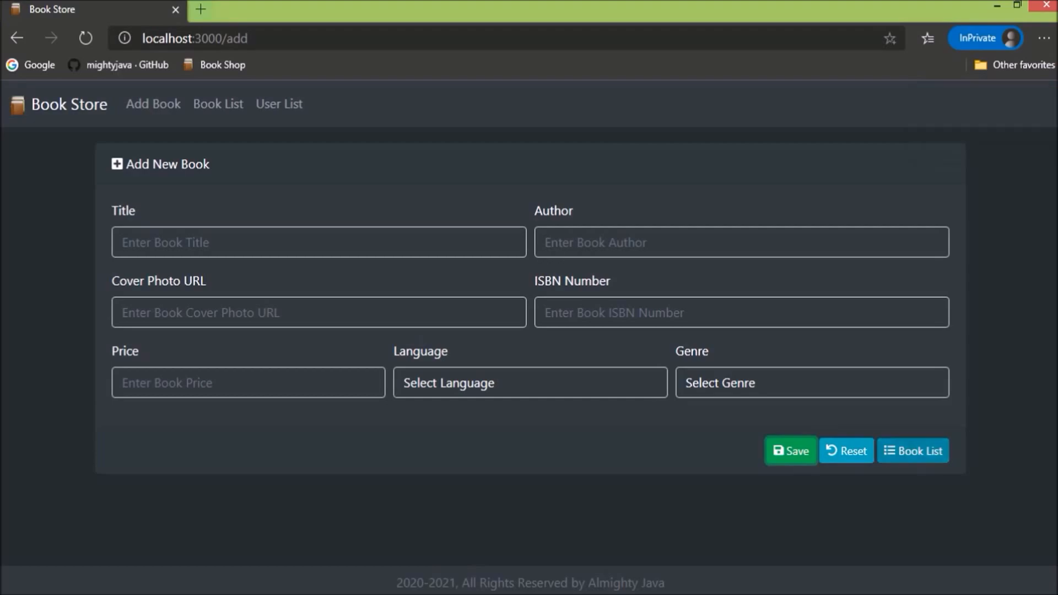
left_click(217, 103)
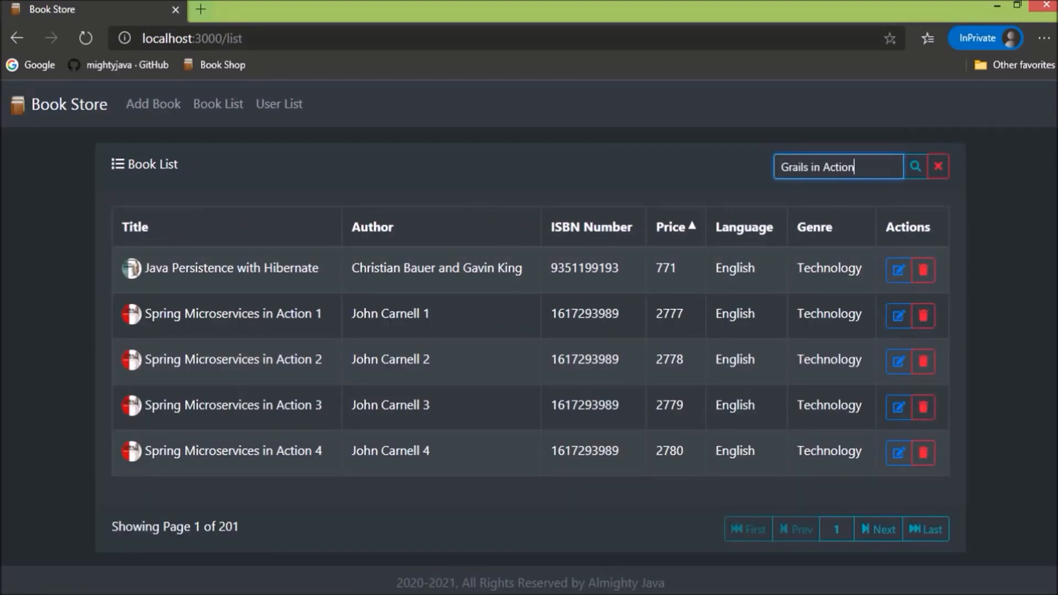
left_click(914, 166)
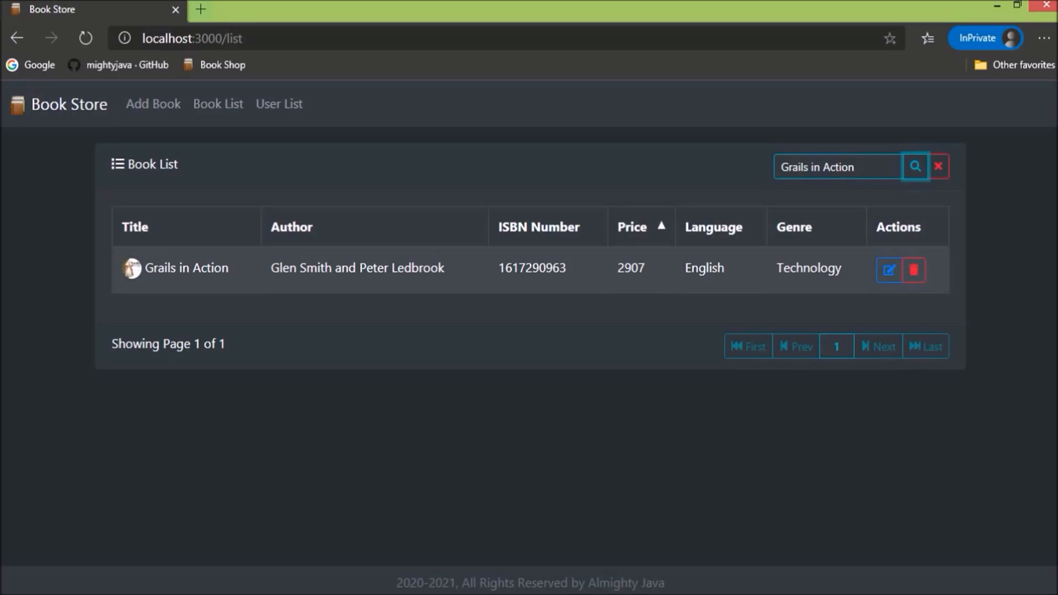
left_click(937, 165)
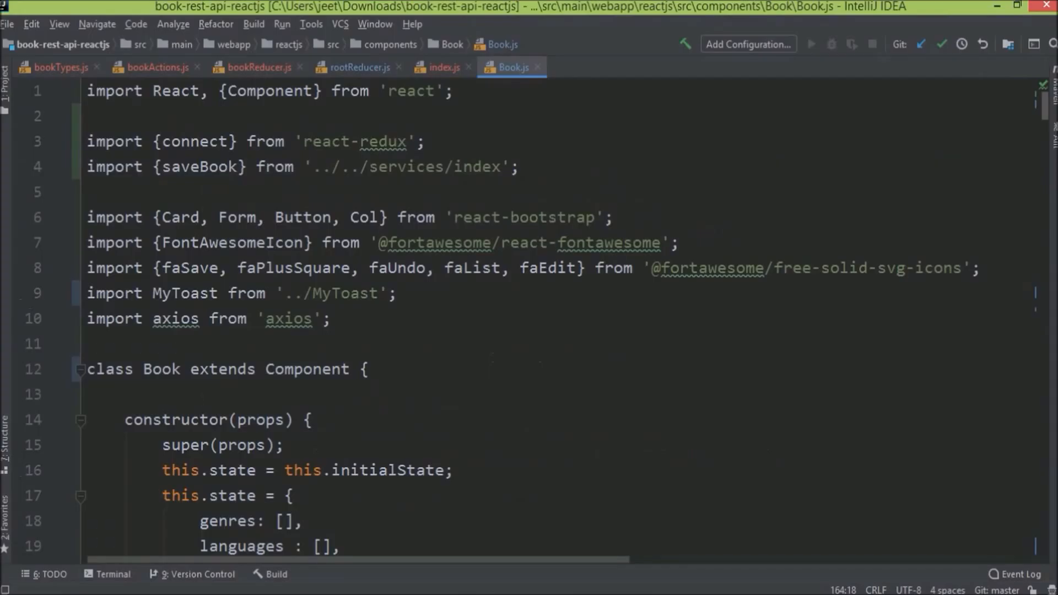
left_click(60, 67)
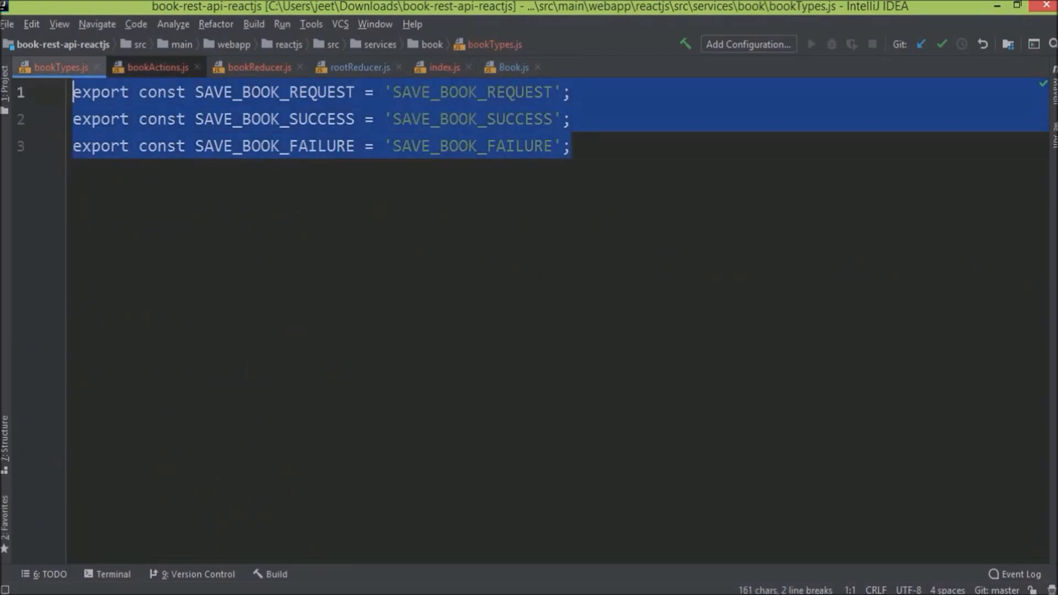
left_click(154, 67)
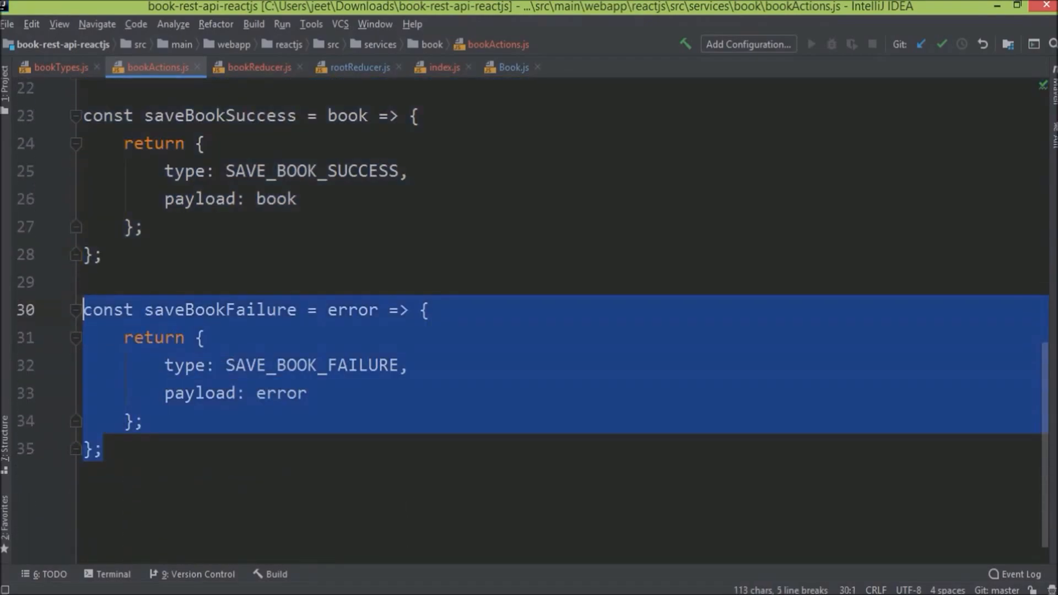
left_click(258, 67)
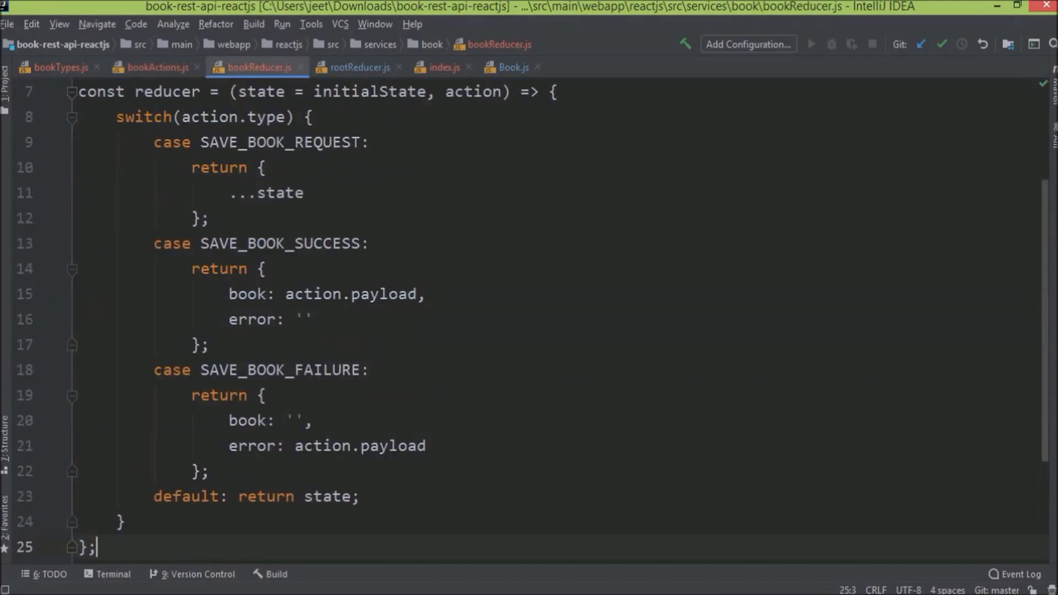
left_click(358, 67)
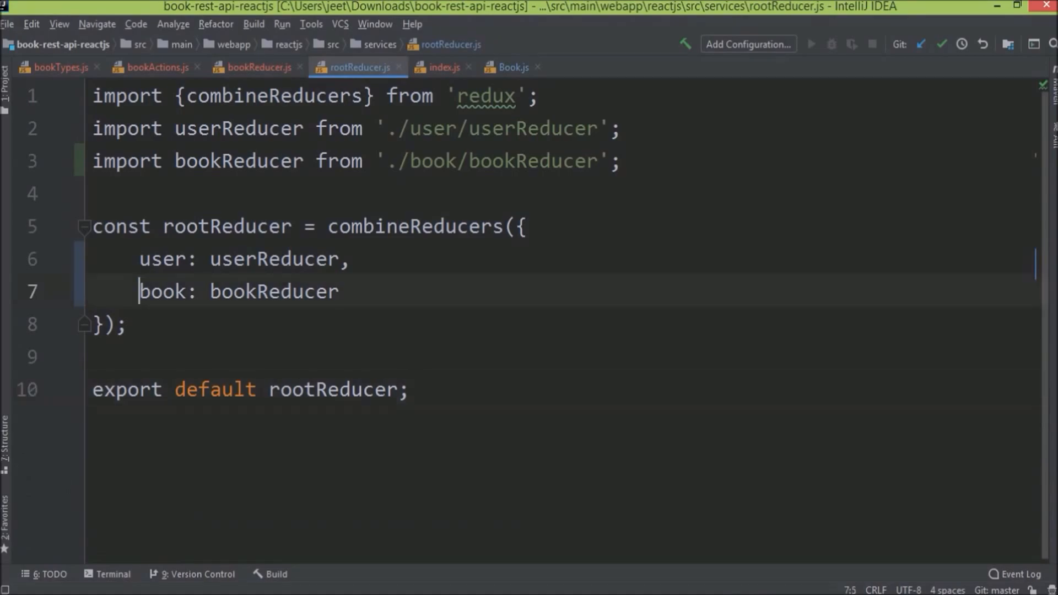
left_click(442, 67)
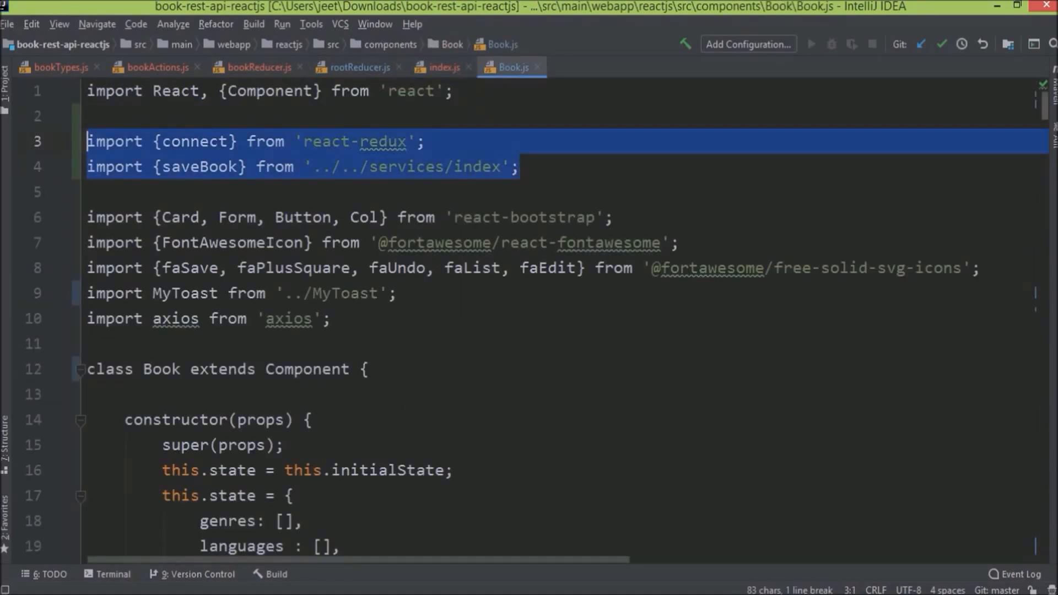
scroll("down", 3)
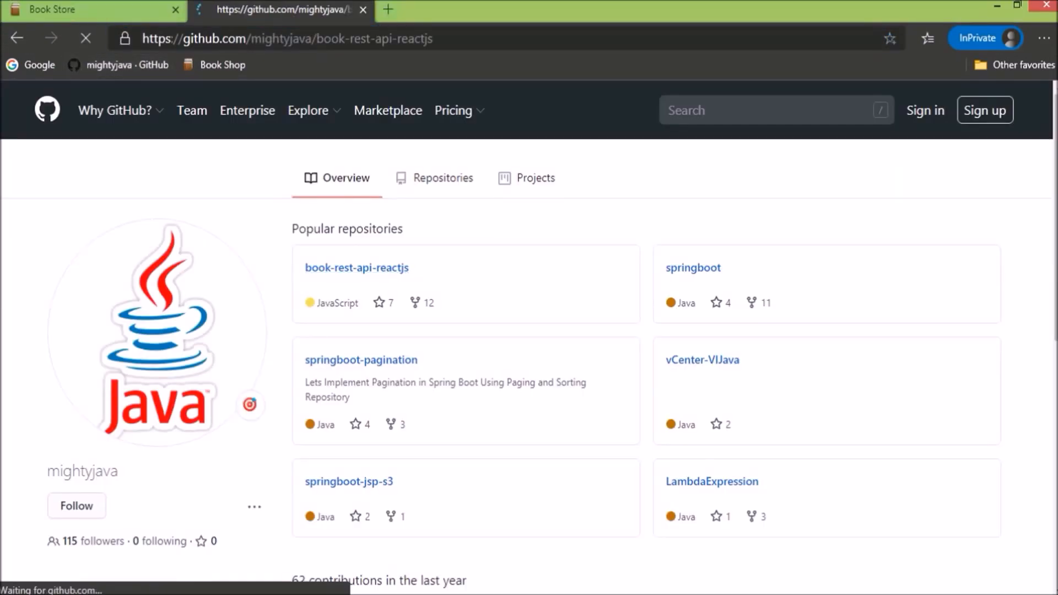
Open book-rest-api-reactjs, its commit history, and the 'Added POST request call using Redux' commit
left_click(356, 267)
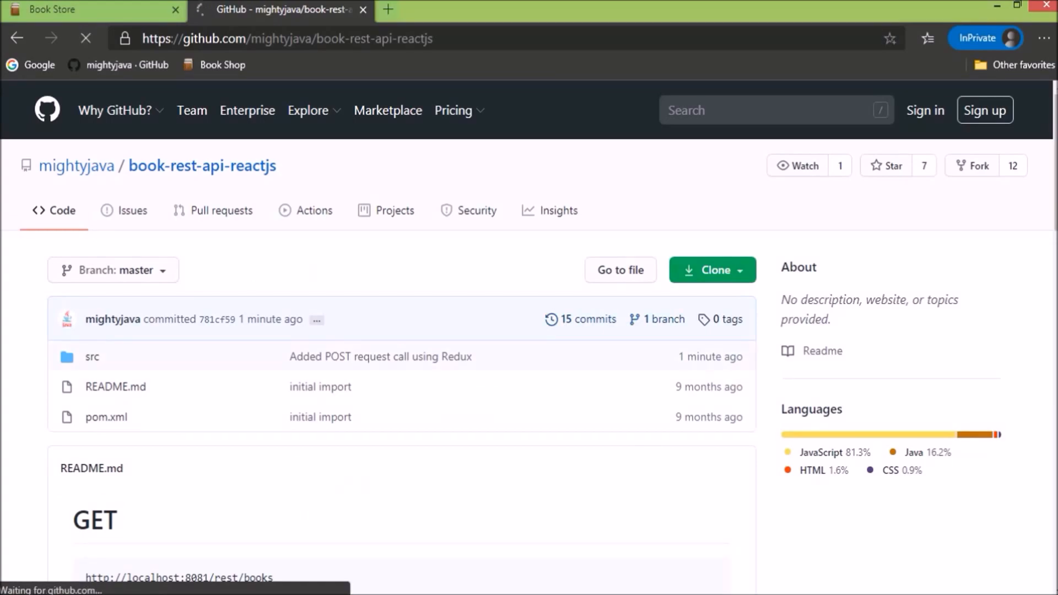
left_click(579, 319)
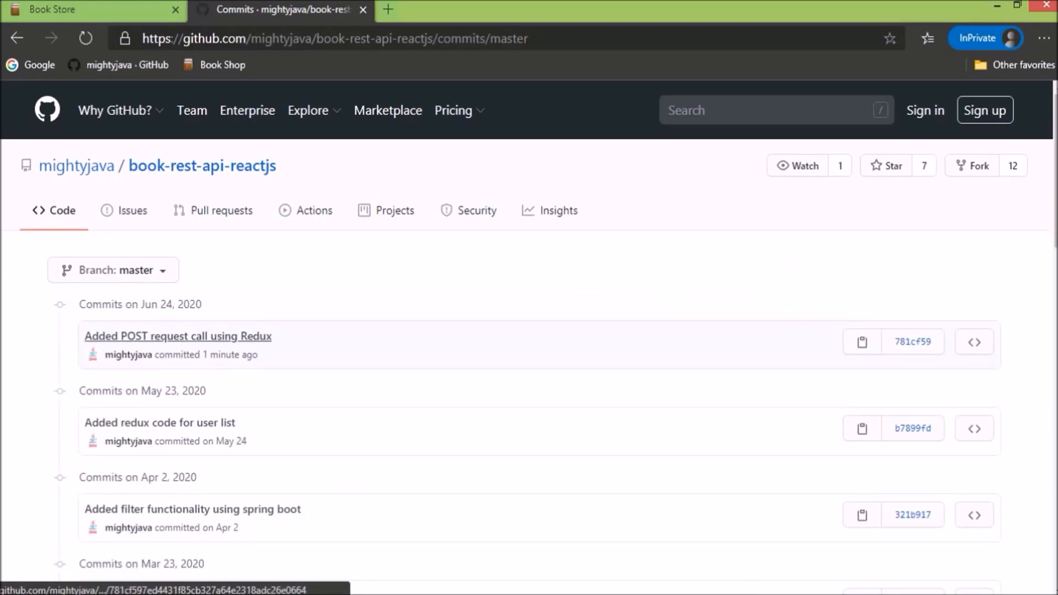
left_click(178, 336)
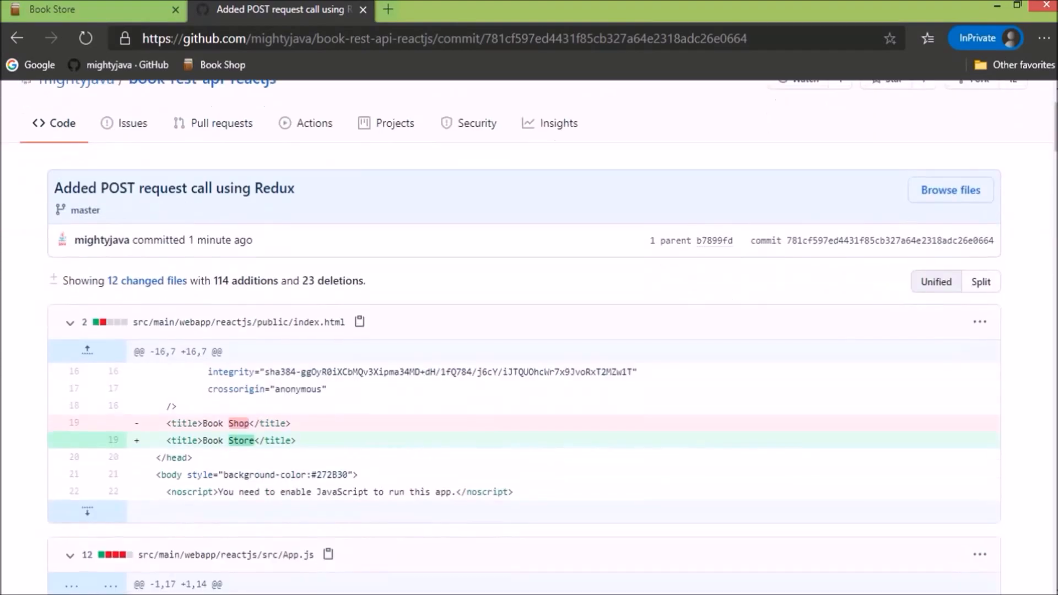